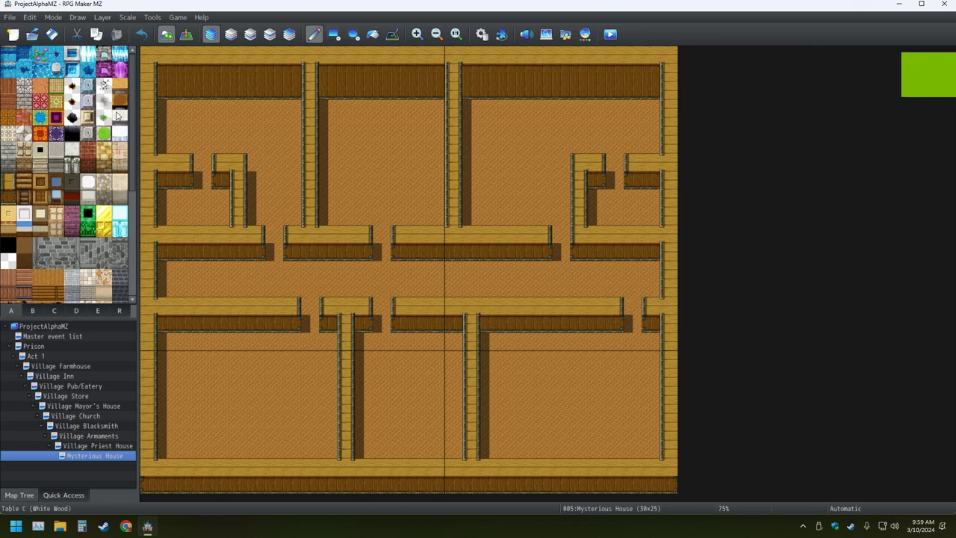
{"action": "mouse_move", "coordinate": [417, 414]}
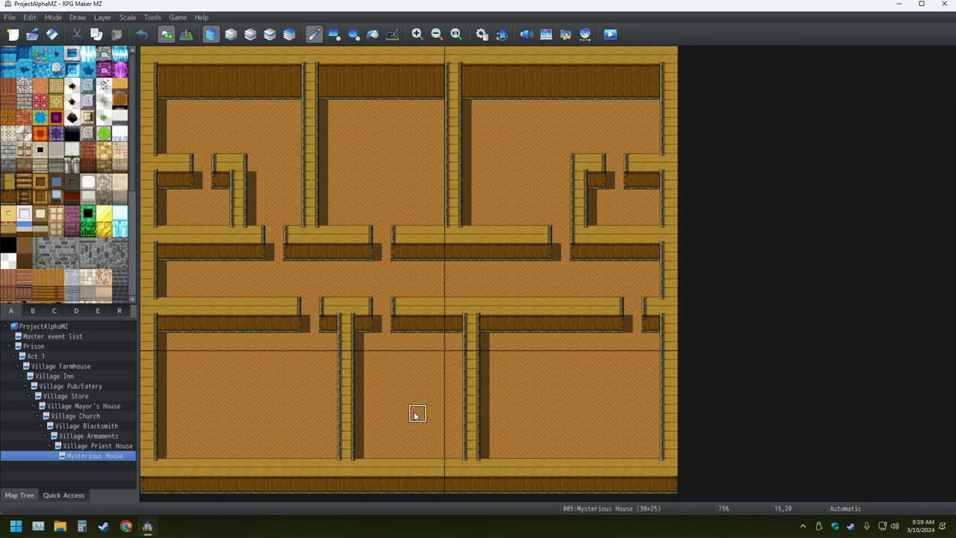
{"action": "mouse_move", "coordinate": [374, 525]}
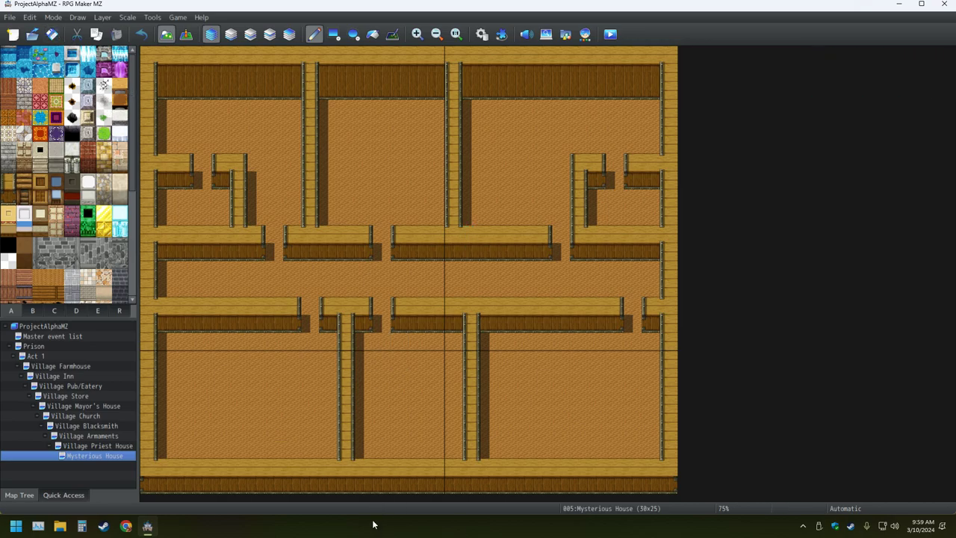
{"action": "mouse_move", "coordinate": [309, 270]}
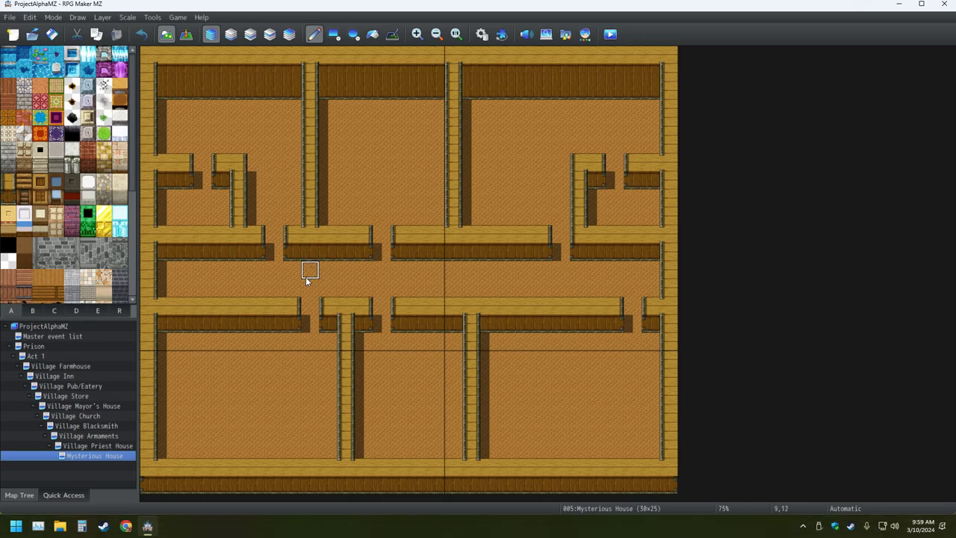
{"action": "mouse_move", "coordinate": [48, 457]}
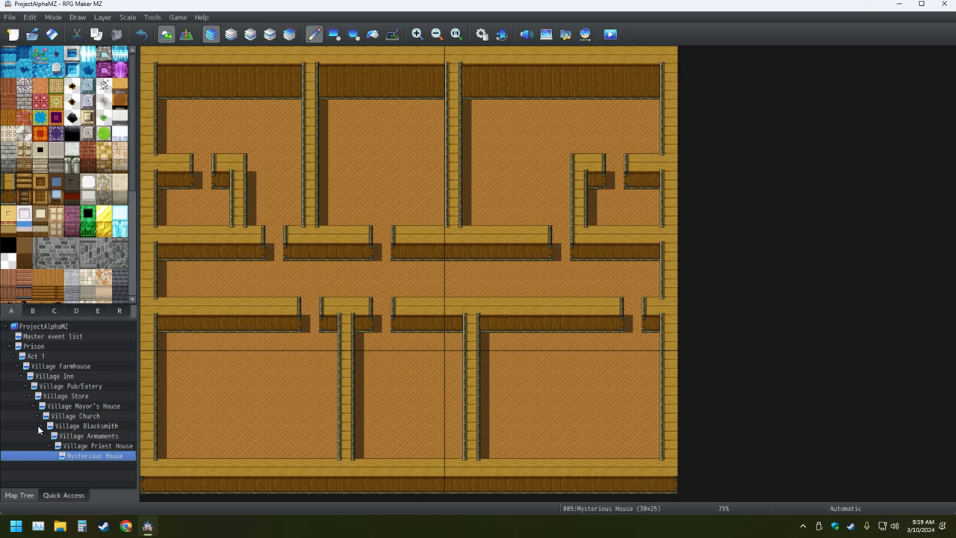
{"action": "mouse_move", "coordinate": [38, 430]}
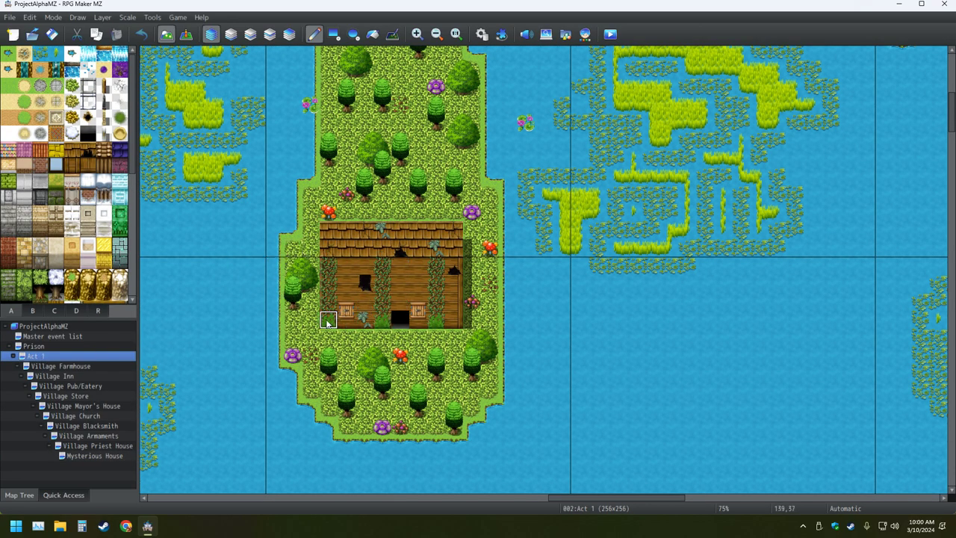
{"action": "mouse_move", "coordinate": [454, 319]}
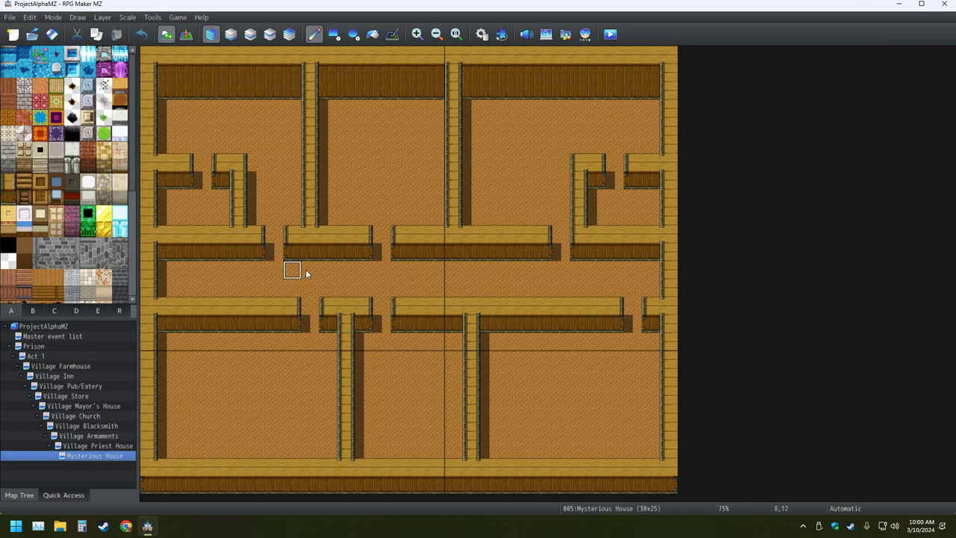
{"action": "mouse_move", "coordinate": [401, 269]}
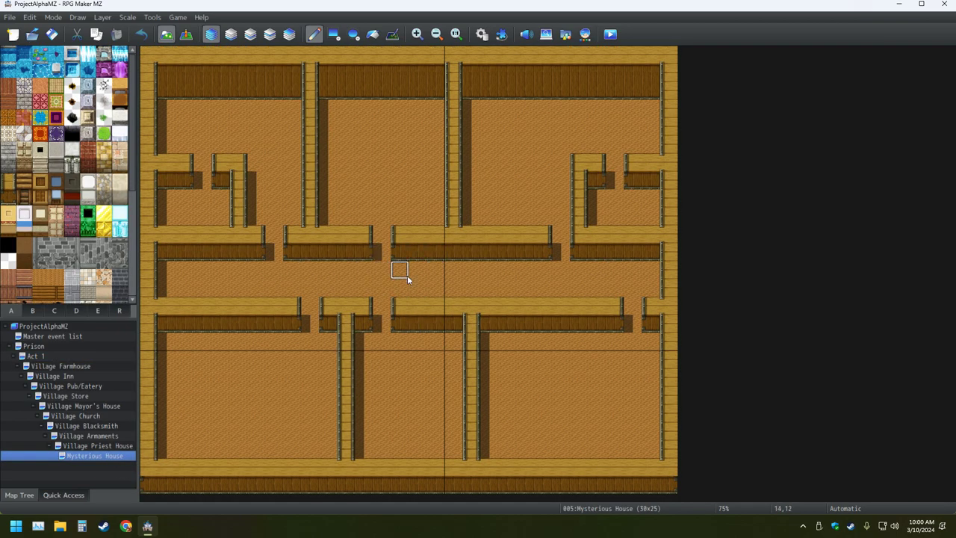
{"action": "mouse_move", "coordinate": [417, 270]}
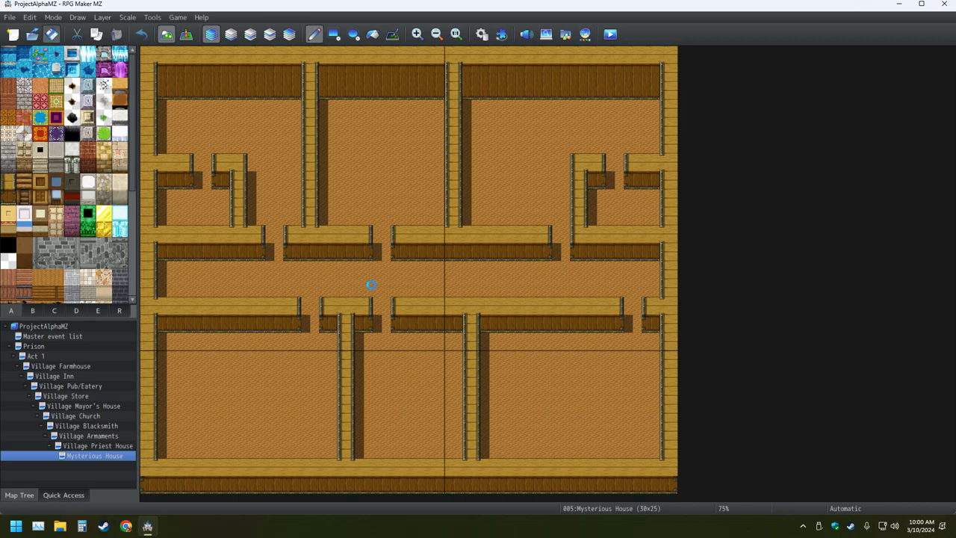
{"action": "mouse_move", "coordinate": [381, 320]}
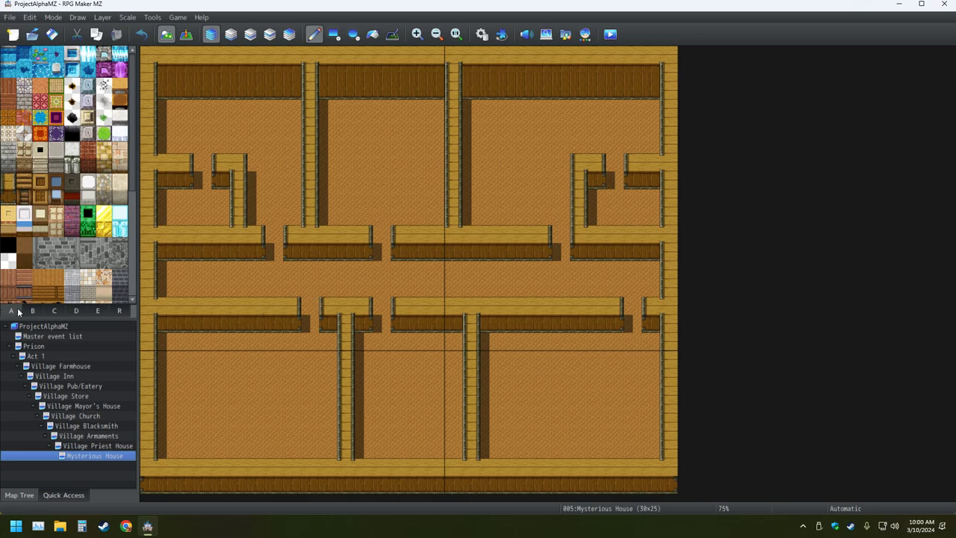
- Hang a red emblem and a tall red banner on the central hallway wall from tileset tab B
{"action": "left_click", "coordinate": [33, 310]}
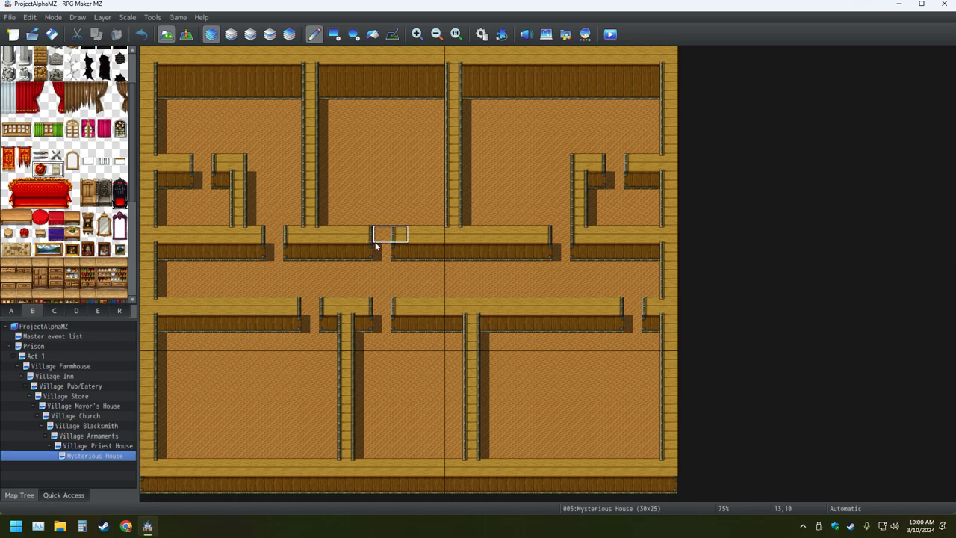
{"action": "left_click", "coordinate": [496, 251]}
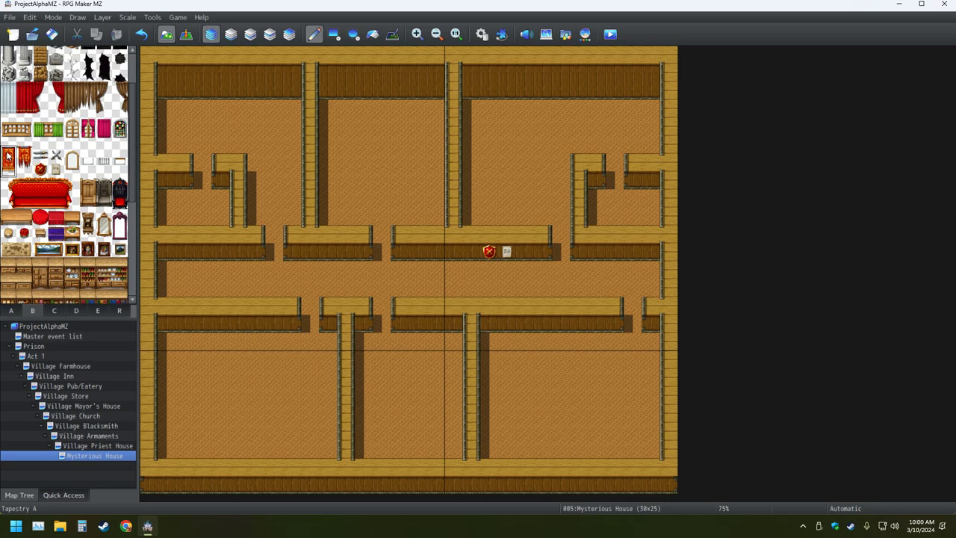
{"action": "left_click", "coordinate": [473, 257]}
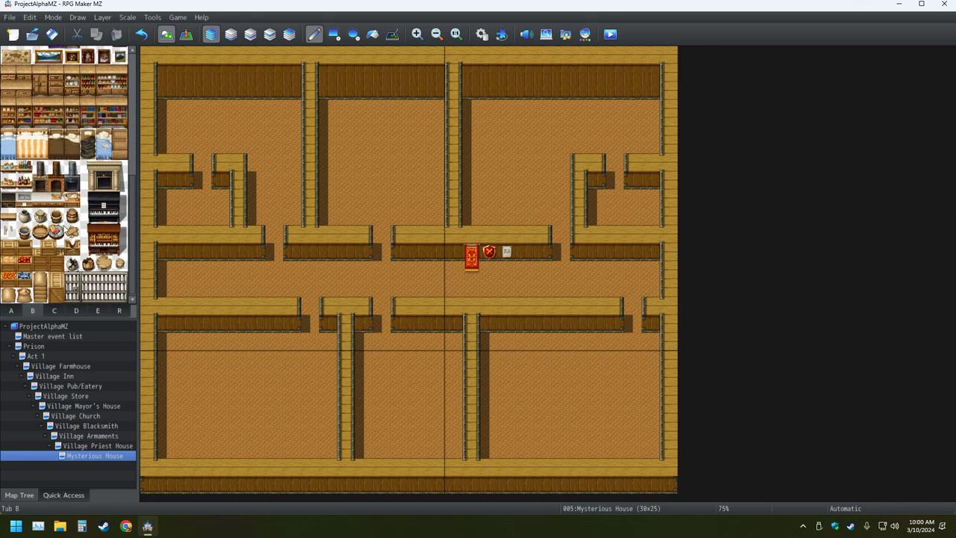
- Place a golden statue on a pedestal in the hallway from the statue tiles on tab C
{"action": "left_click", "coordinate": [33, 310]}
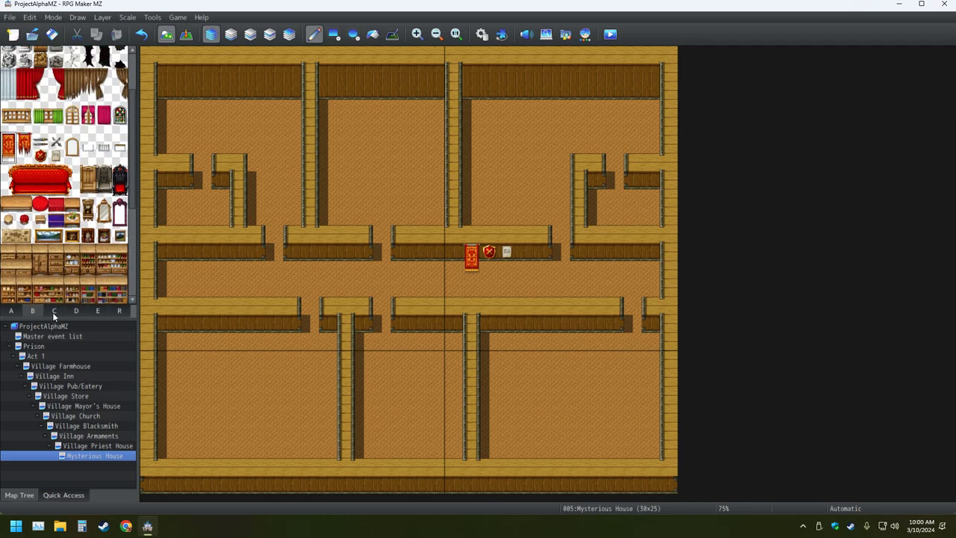
{"action": "left_click", "coordinate": [54, 309]}
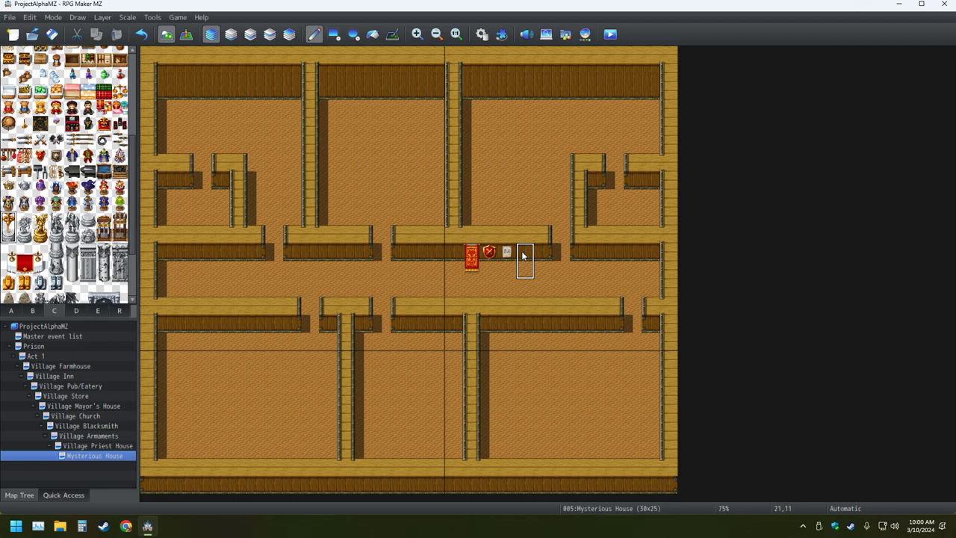
{"action": "left_click", "coordinate": [526, 263]}
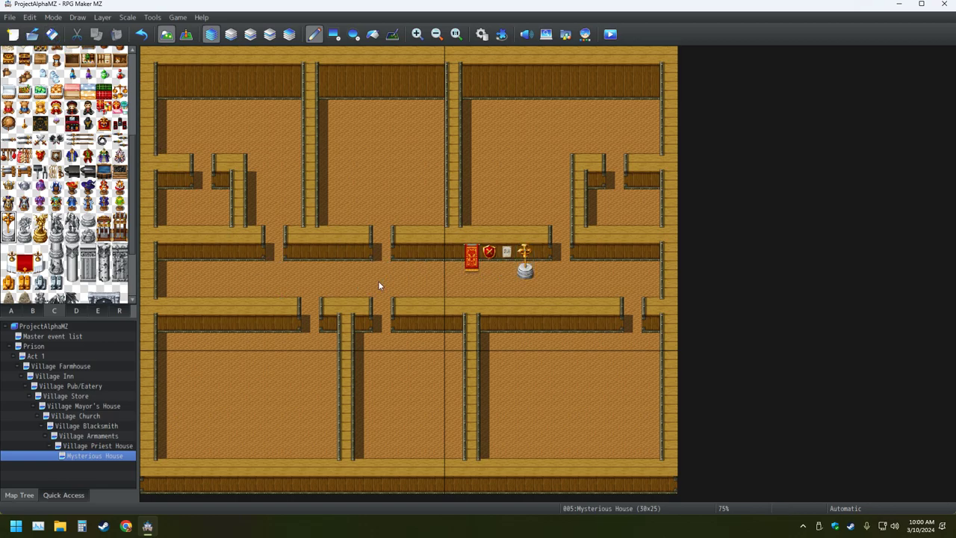
{"action": "scroll", "scroll_direction": "down", "scroll_amount": 3}
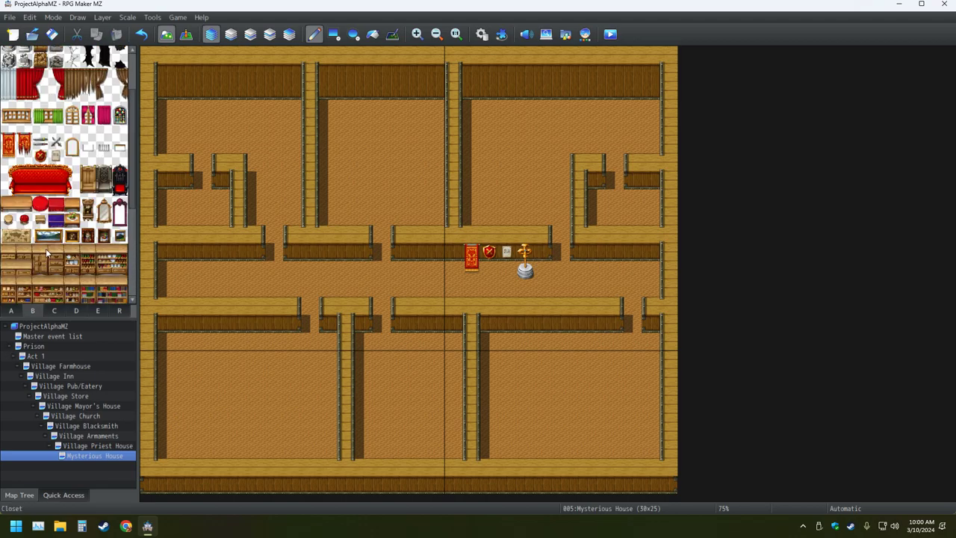
{"action": "left_click", "coordinate": [24, 147]}
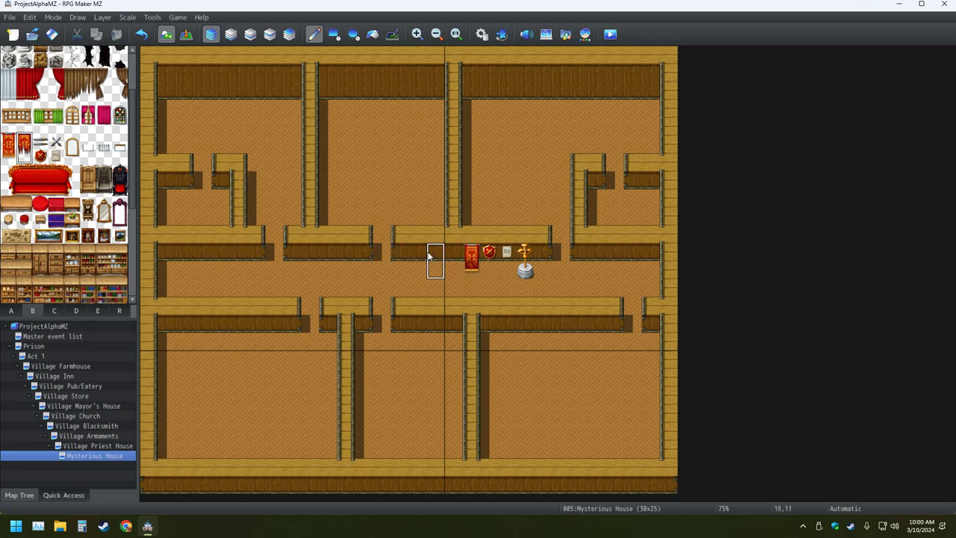
{"action": "mouse_move", "coordinate": [419, 269]}
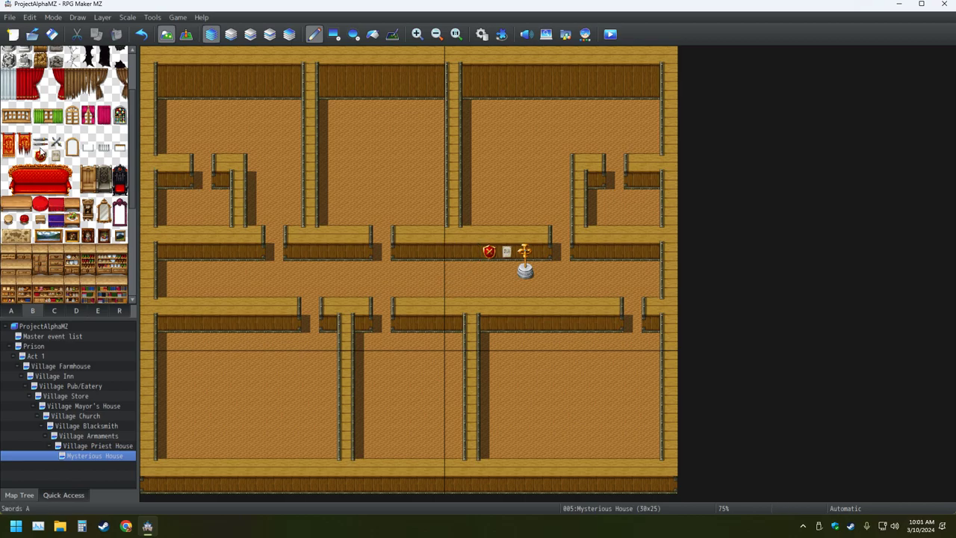
- Add a ruined tapestry to the corridor wall and swap the red emblem for a framed version
{"action": "left_click", "coordinate": [24, 140]}
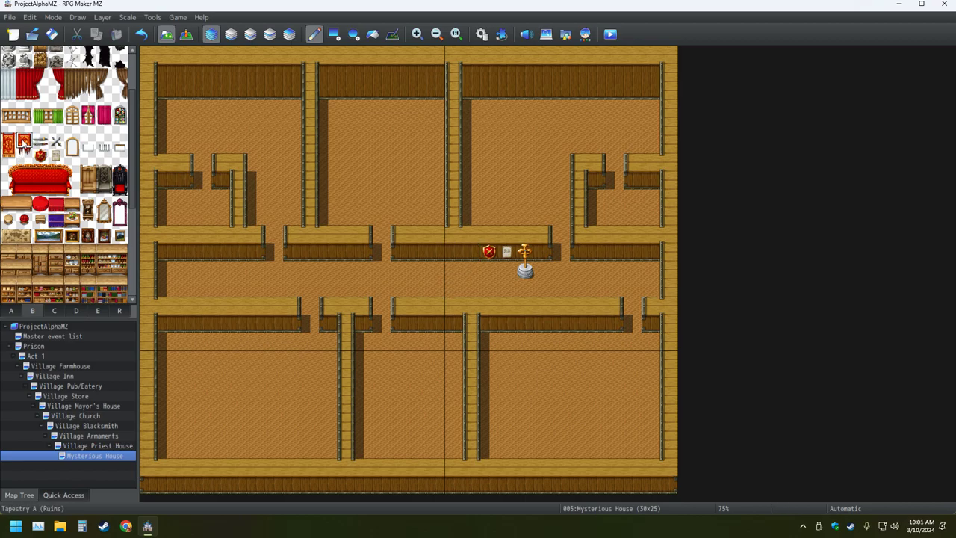
{"action": "left_click", "coordinate": [488, 263]}
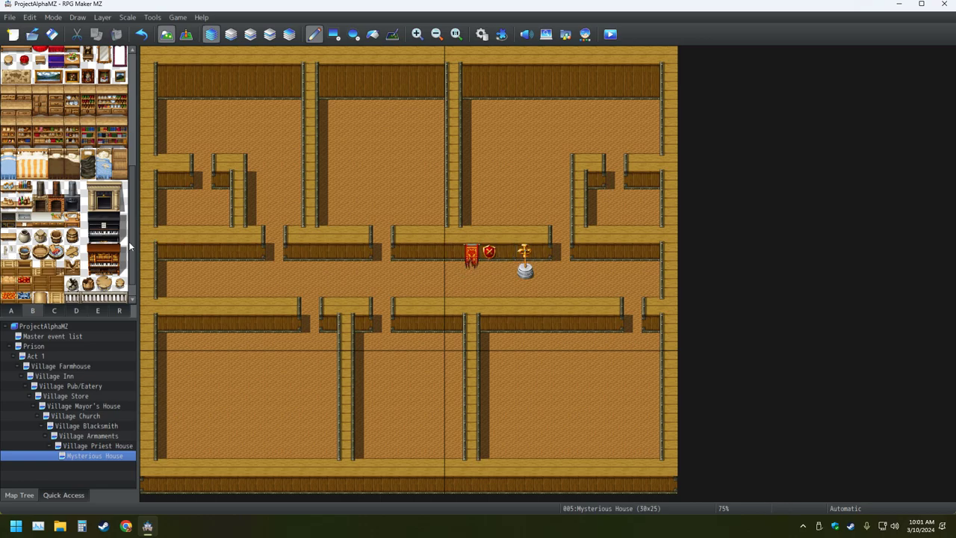
{"action": "left_click", "coordinate": [488, 251]}
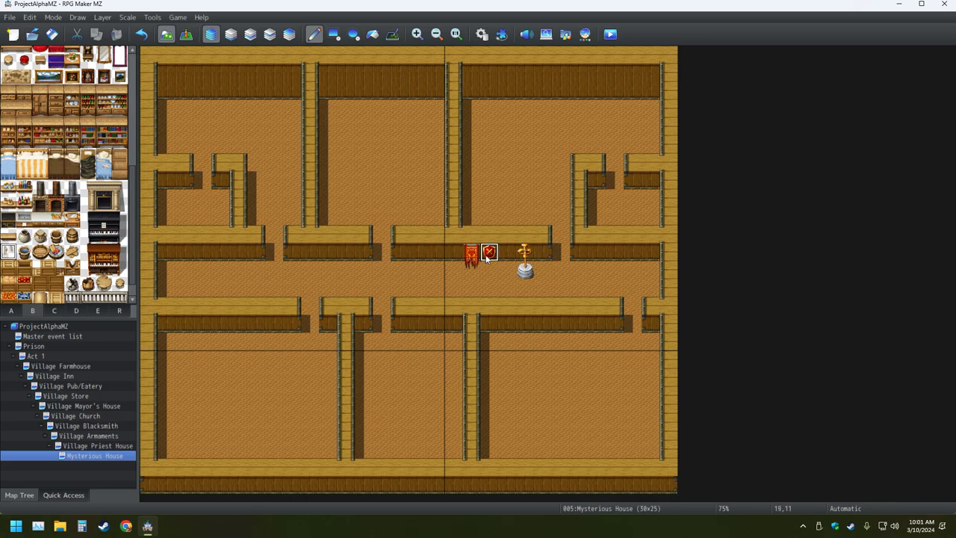
{"action": "left_click", "coordinate": [490, 251]}
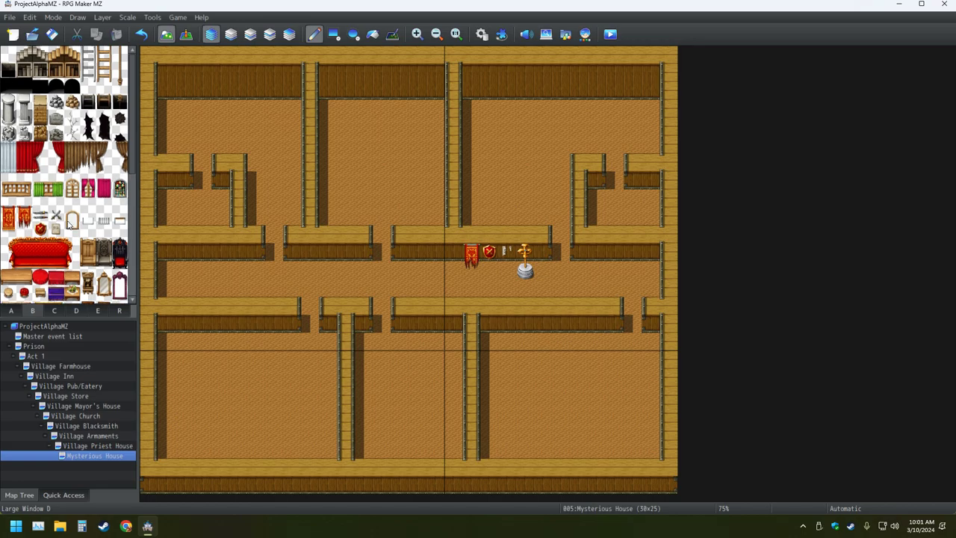
{"action": "scroll", "scroll_direction": "down", "scroll_amount": 3}
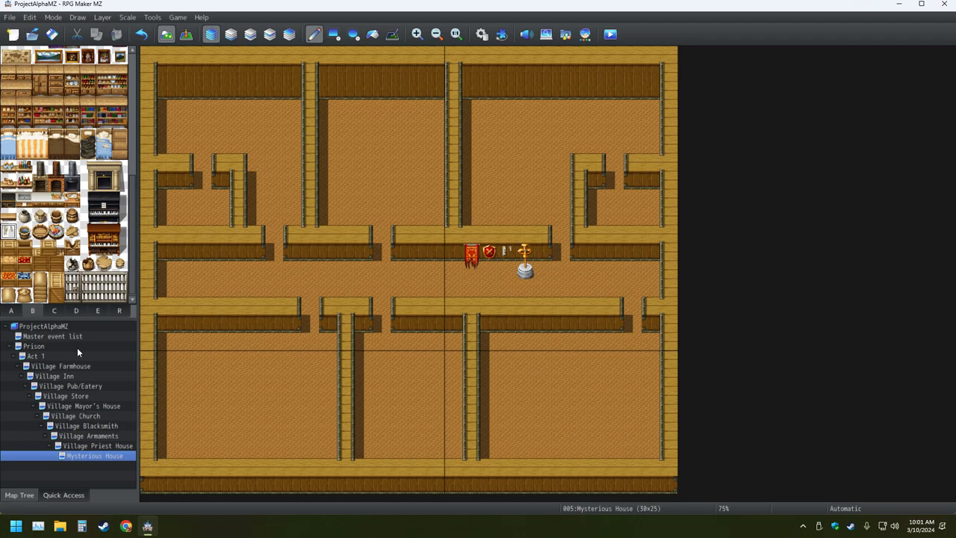
- Browse the C and B tileset tabs through the food, small item and furniture tiles
{"action": "left_click", "coordinate": [54, 309]}
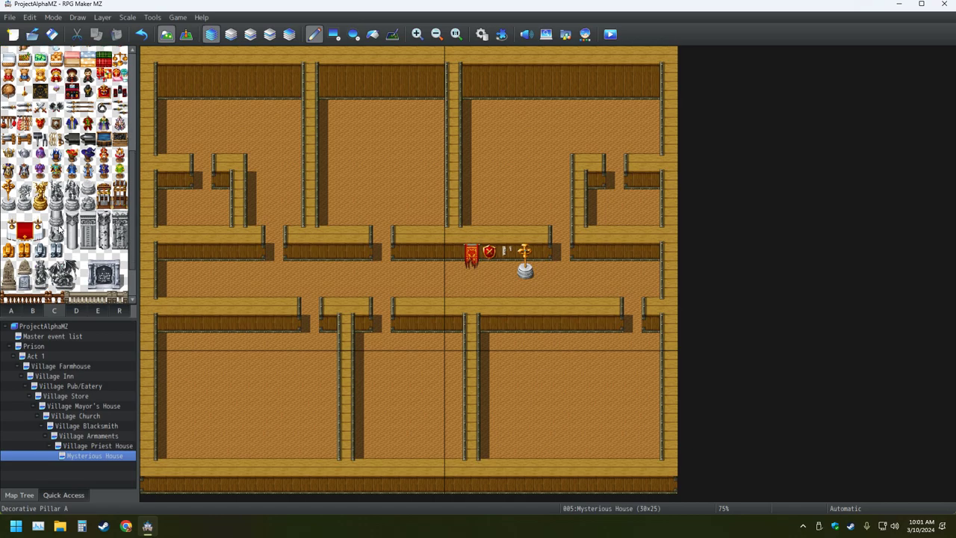
{"action": "scroll", "scroll_direction": "down", "scroll_amount": 3}
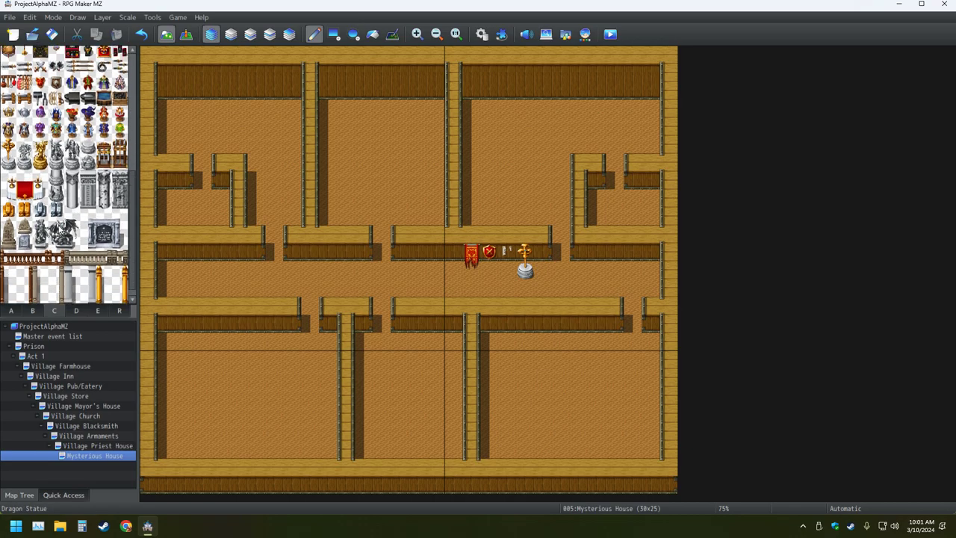
{"action": "scroll", "scroll_direction": "down", "scroll_amount": 3}
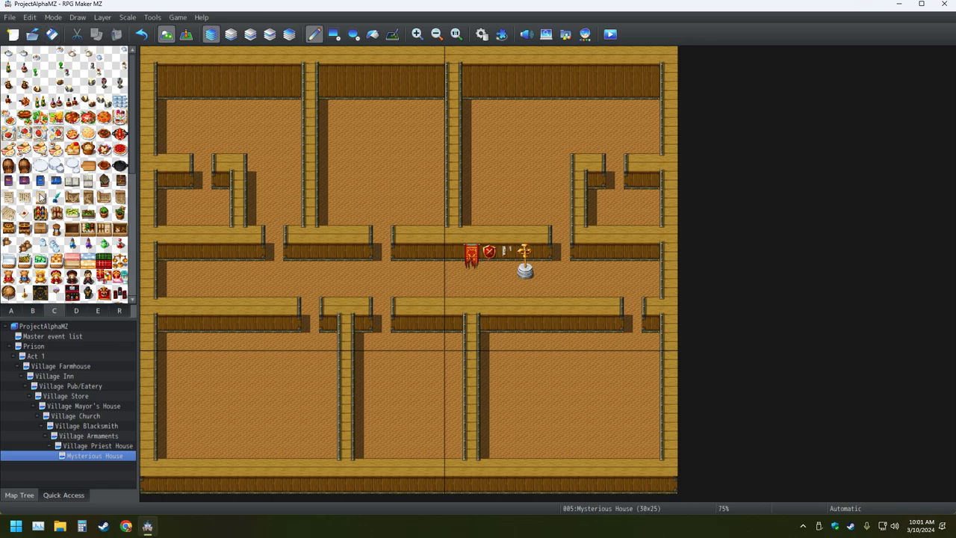
{"action": "left_click", "coordinate": [33, 309]}
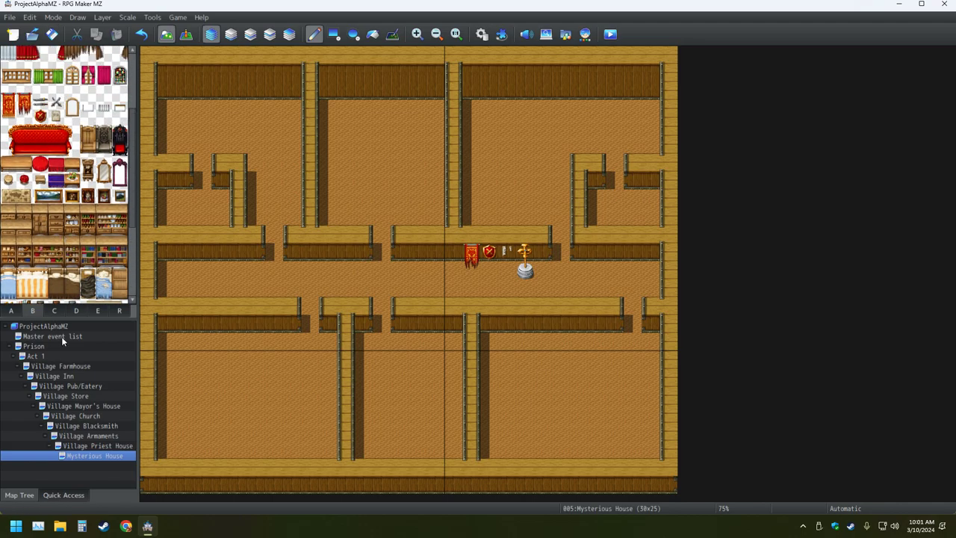
{"action": "left_click", "coordinate": [54, 309]}
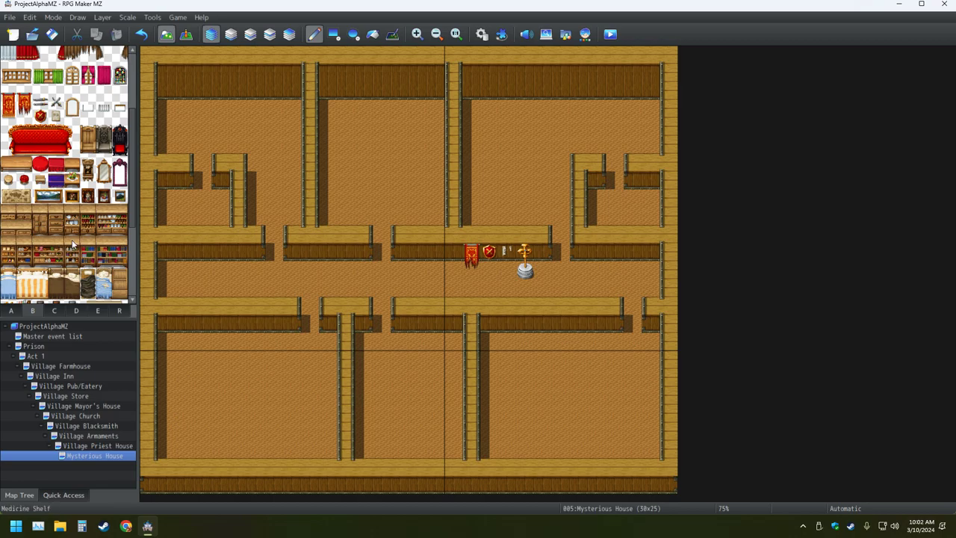
{"action": "mouse_move", "coordinate": [74, 257]}
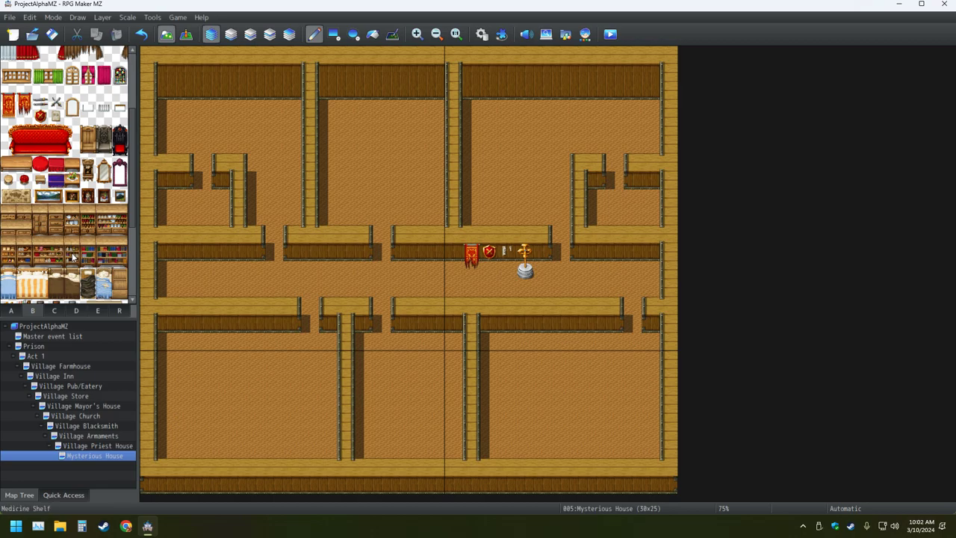
{"action": "mouse_move", "coordinate": [60, 246]}
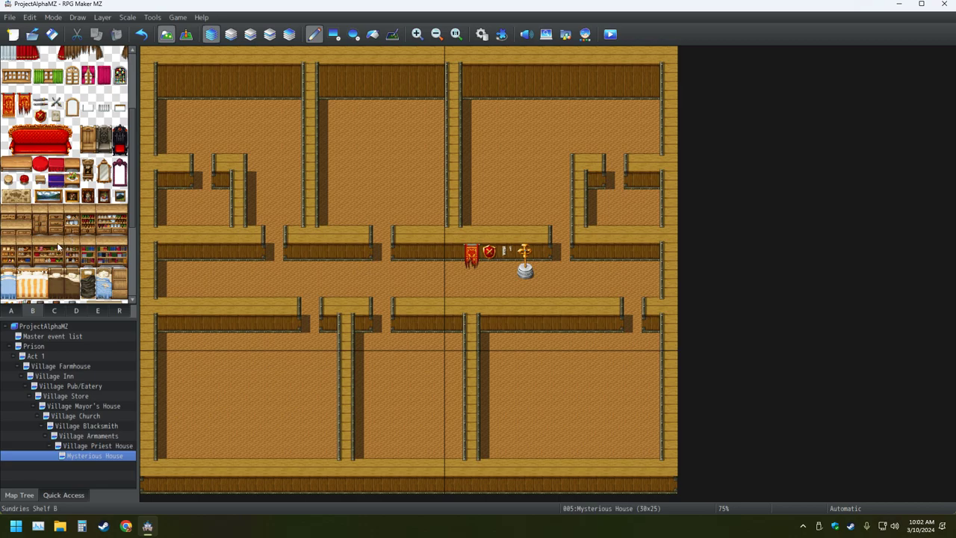
{"action": "mouse_move", "coordinate": [59, 248]}
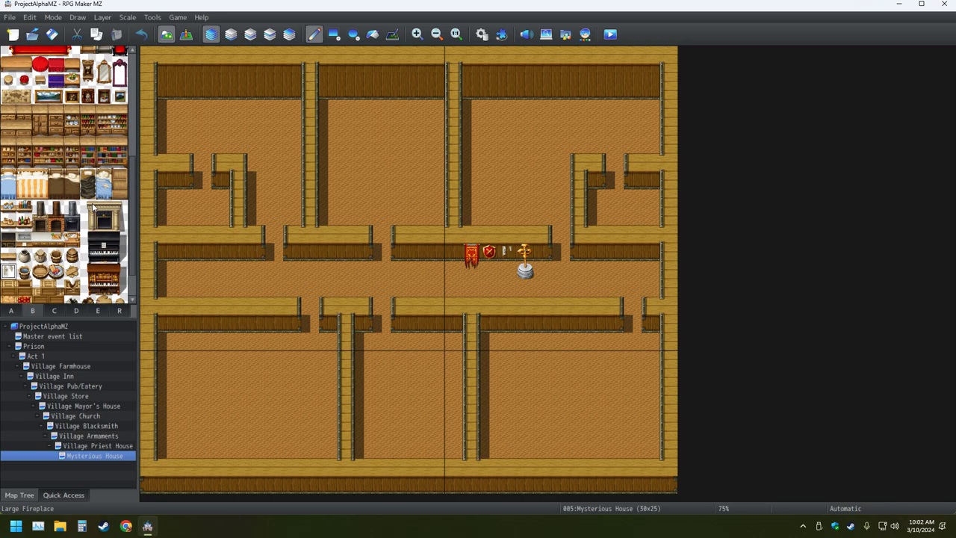
- Place a Large Fireplace on the middle corridor wall
{"action": "scroll", "scroll_direction": "down", "scroll_amount": 3}
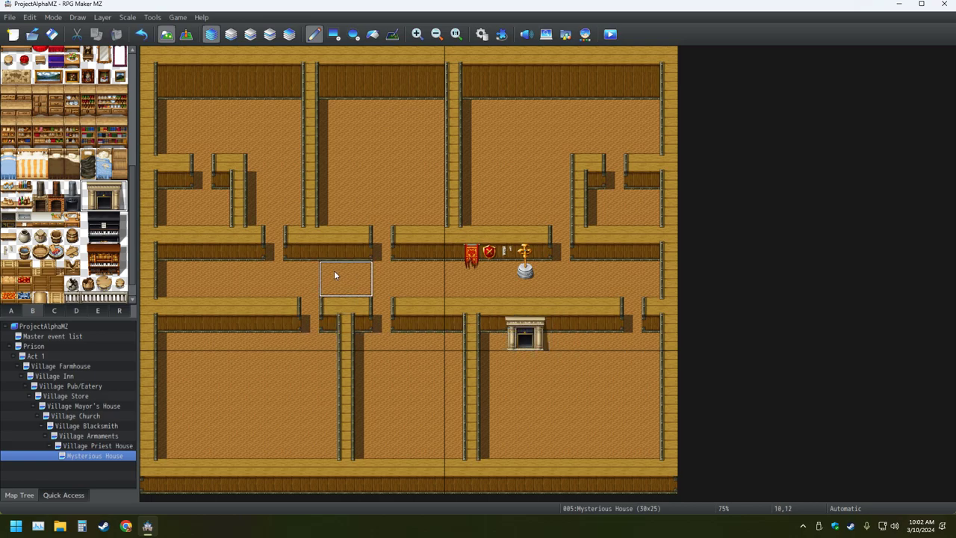
{"action": "left_click", "coordinate": [346, 276]}
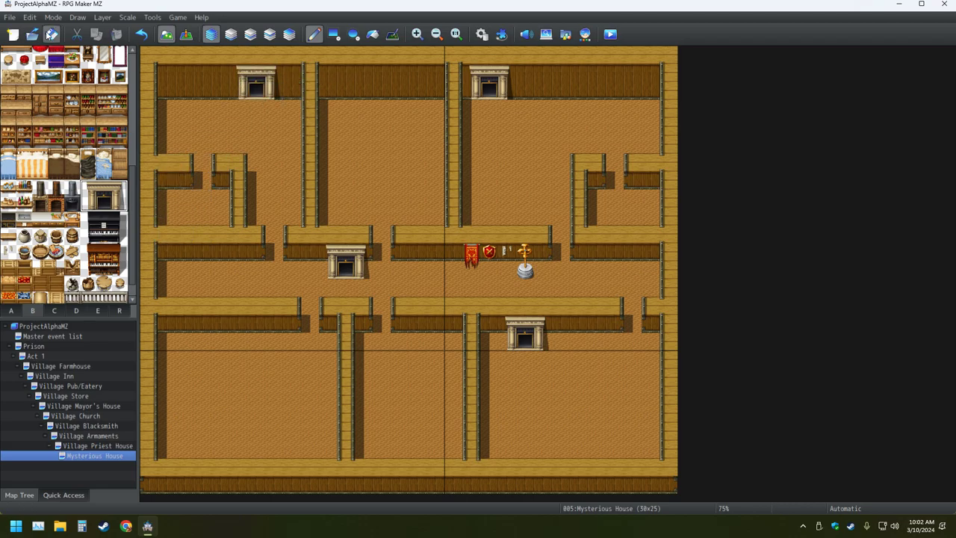
{"action": "mouse_move", "coordinate": [198, 135]}
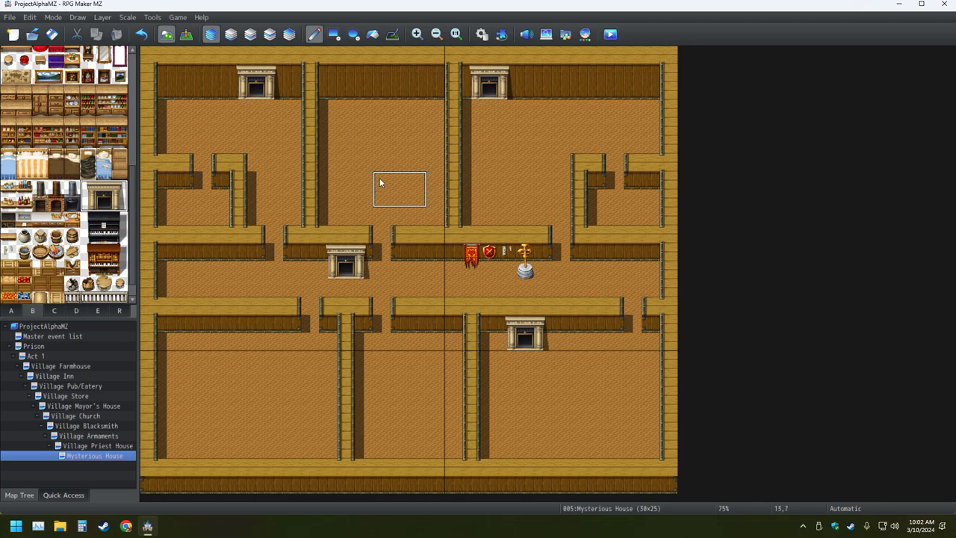
- Place a small Wall (Stone) tile in the upper middle room
{"action": "left_click", "coordinate": [39, 170]}
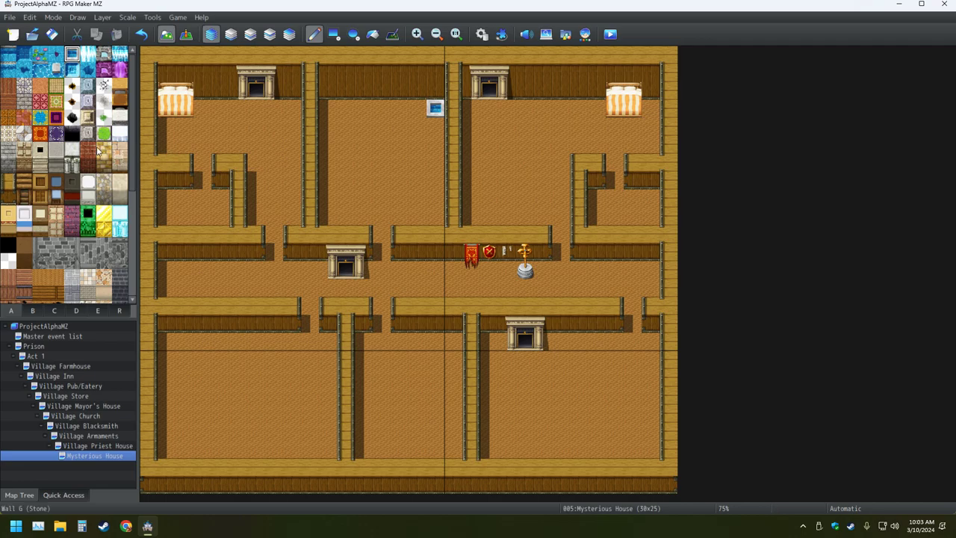
{"action": "mouse_move", "coordinate": [99, 171]}
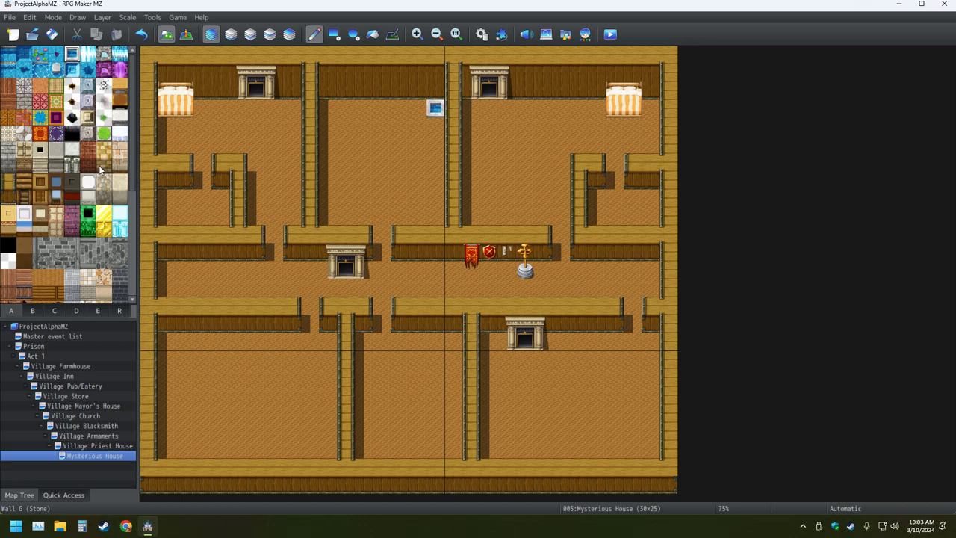
{"action": "mouse_move", "coordinate": [102, 161]}
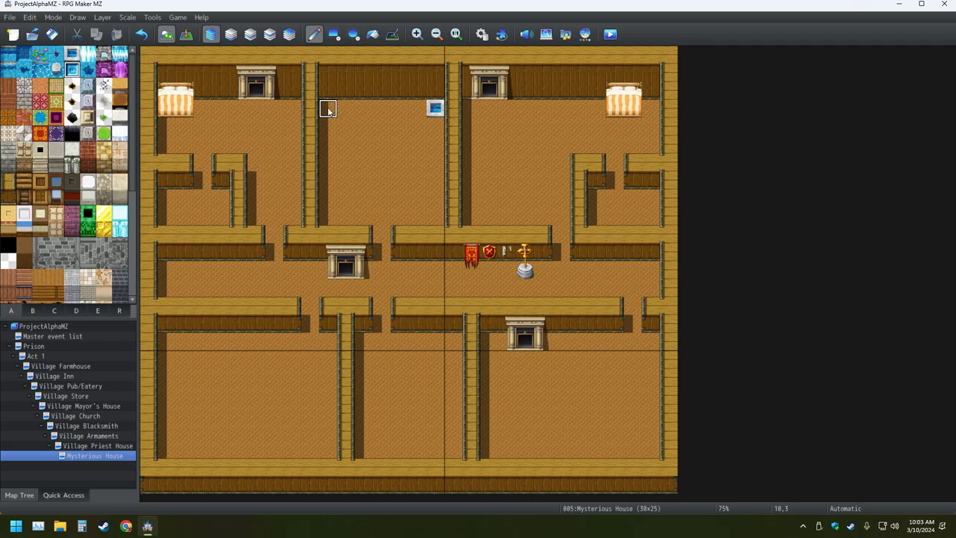
- Fill a rectangular water pool in the upper middle room using a tab A water tile
{"action": "left_click", "coordinate": [345, 108]}
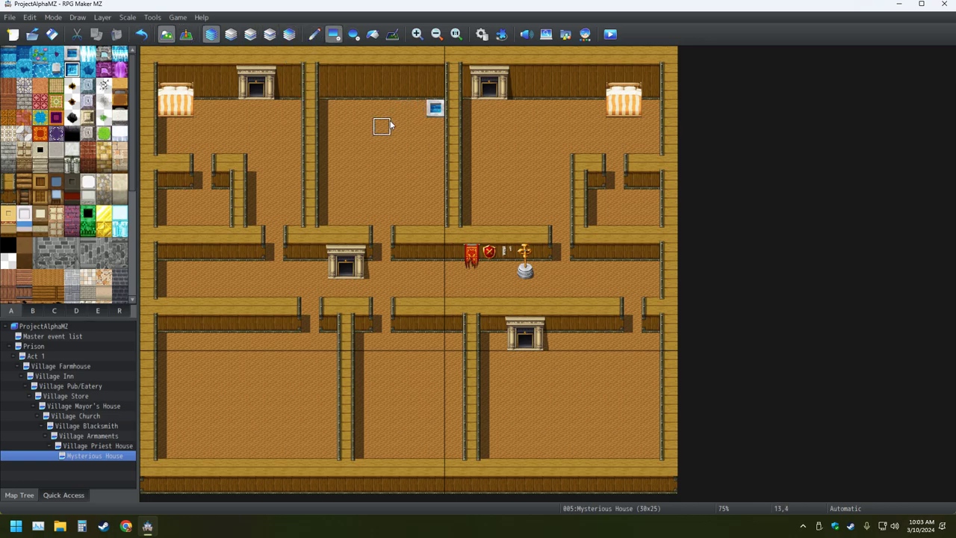
{"action": "left_click", "coordinate": [383, 111]}
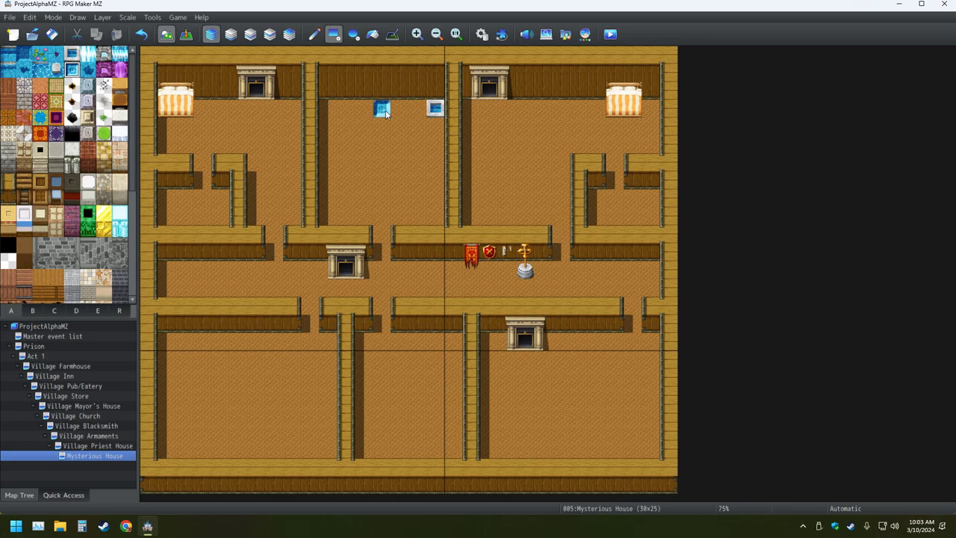
{"action": "left_click_drag", "start_coordinate": [381, 112], "coordinate": [332, 132]}
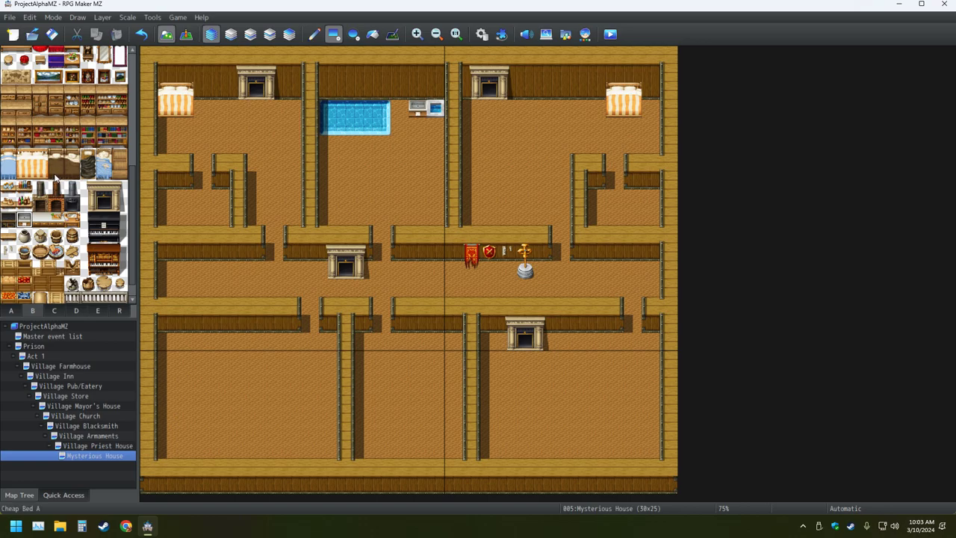
{"action": "mouse_move", "coordinate": [80, 264]}
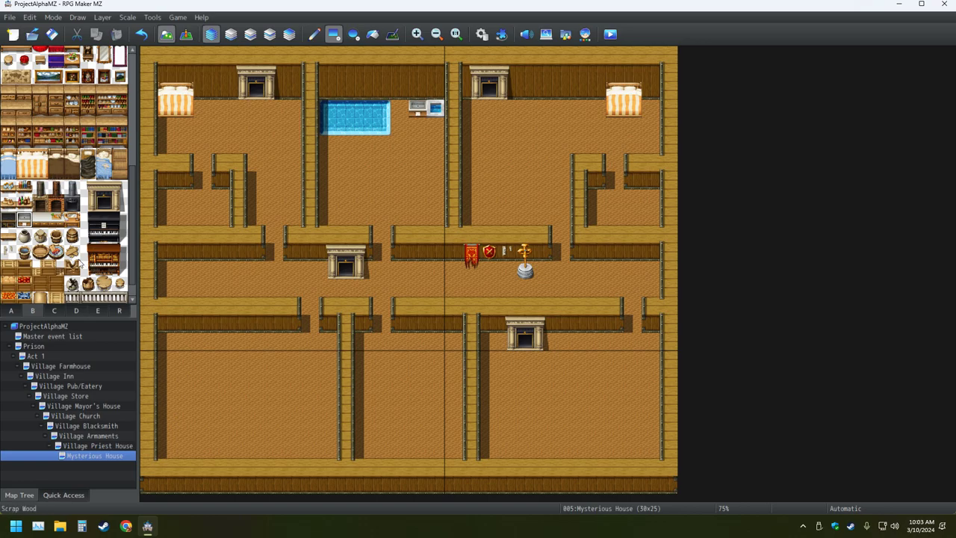
- Place a counter piece beside the pool
{"action": "left_click", "coordinate": [11, 309]}
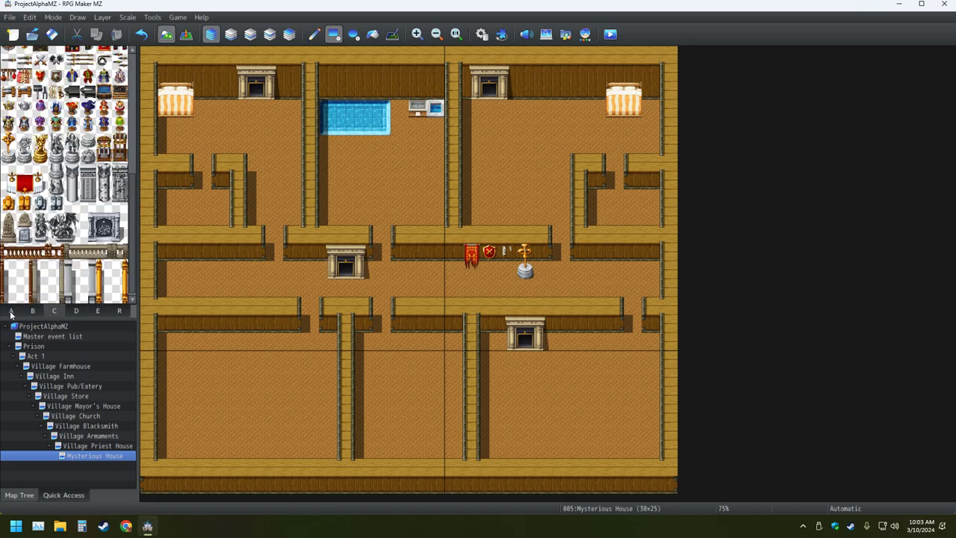
{"action": "left_click", "coordinate": [12, 309]}
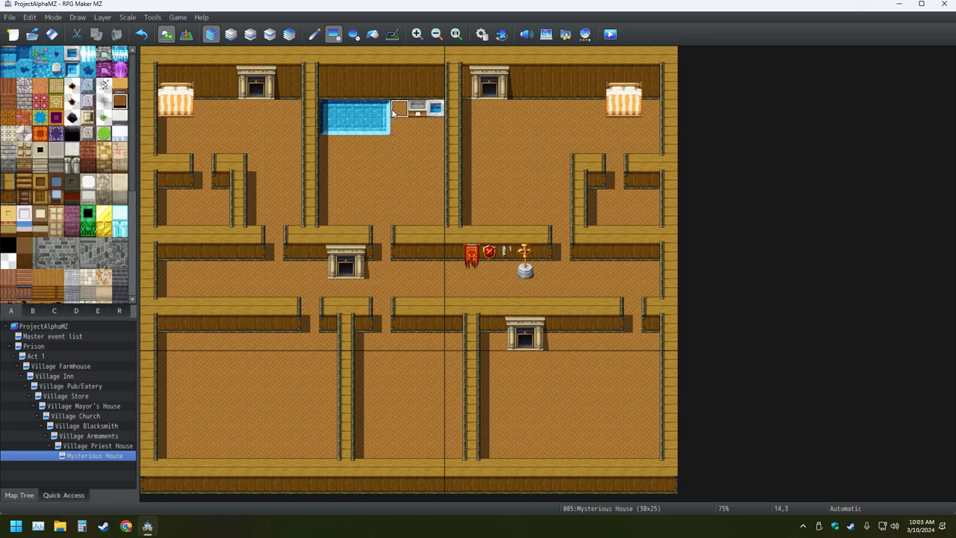
{"action": "left_click", "coordinate": [53, 309]}
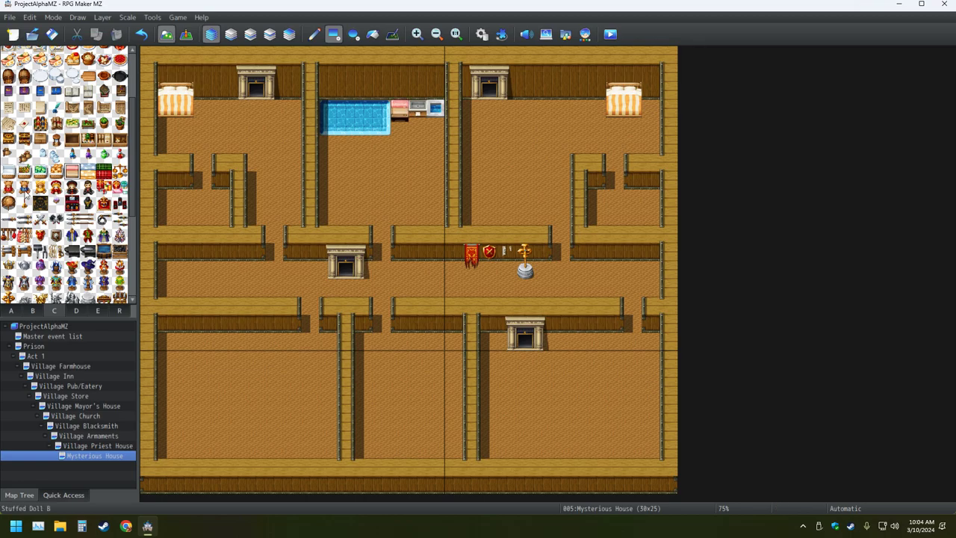
- Place a Pipe Organ in the lower-right room from the furniture tiles
{"action": "left_click", "coordinate": [10, 309]}
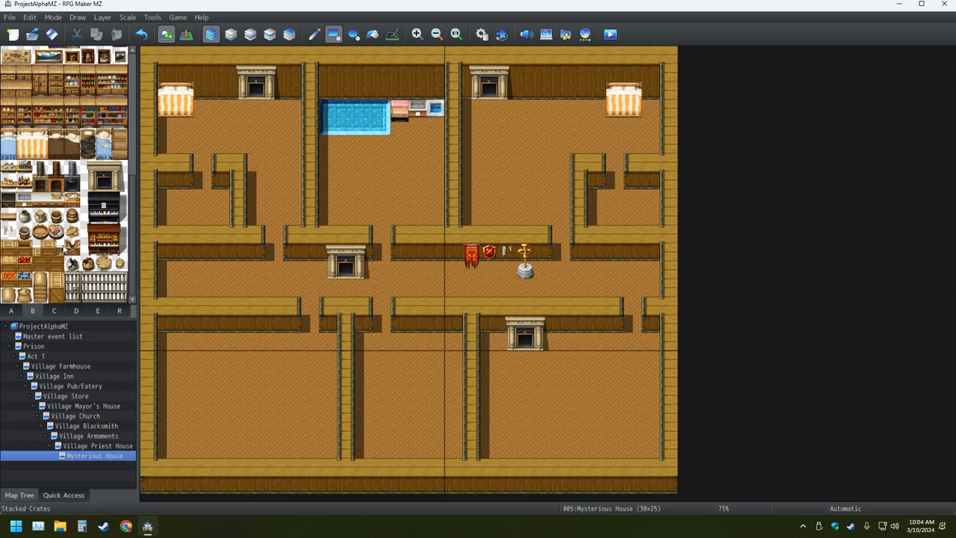
{"action": "mouse_move", "coordinate": [110, 254]}
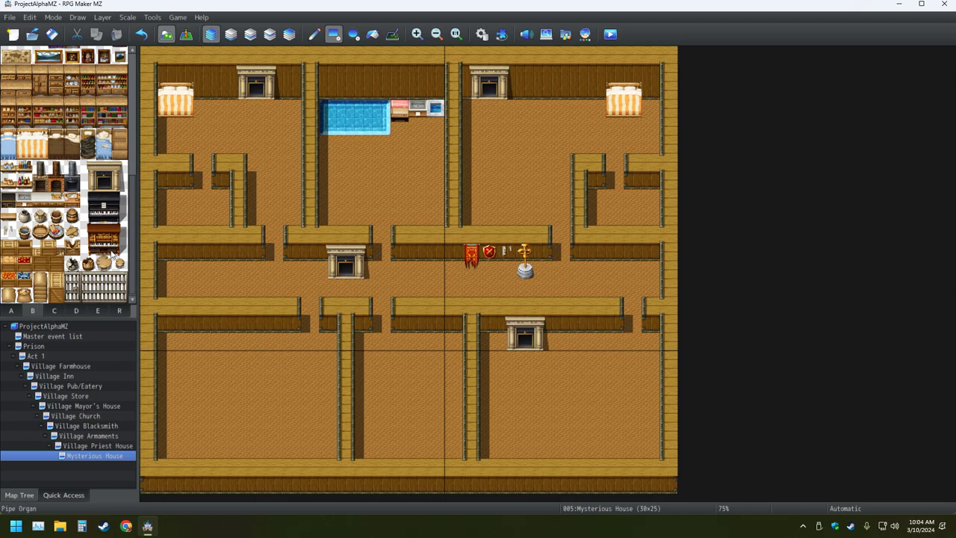
{"action": "left_click", "coordinate": [105, 239]}
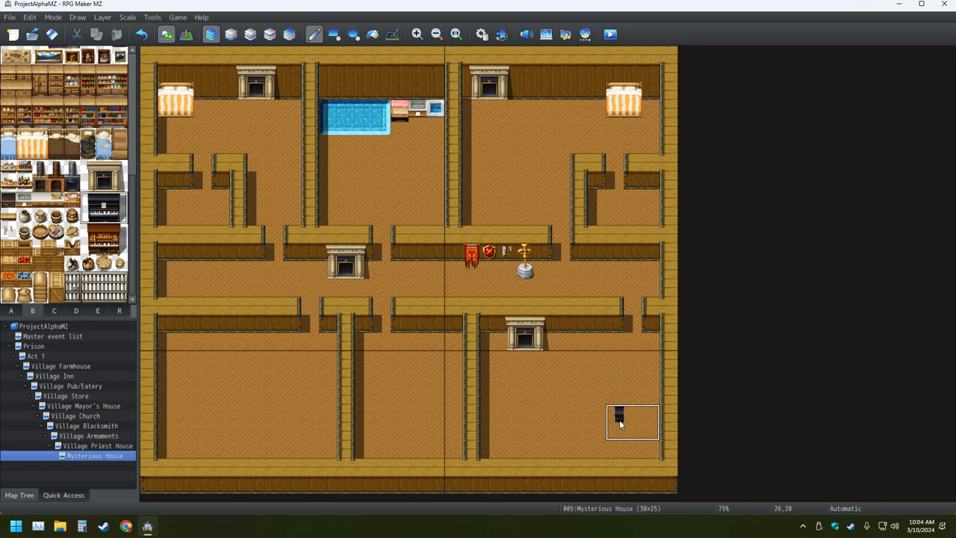
{"action": "left_click", "coordinate": [634, 422]}
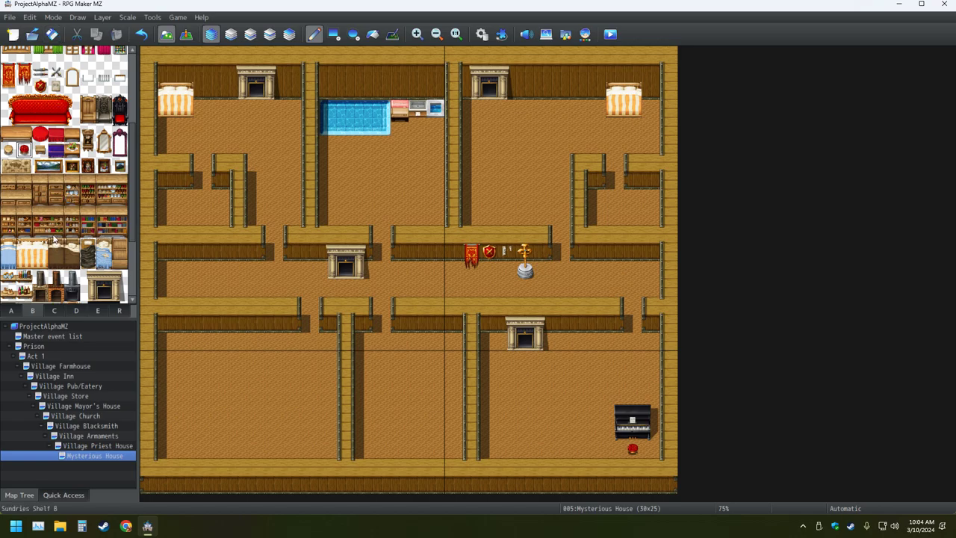
{"action": "mouse_move", "coordinate": [90, 147]}
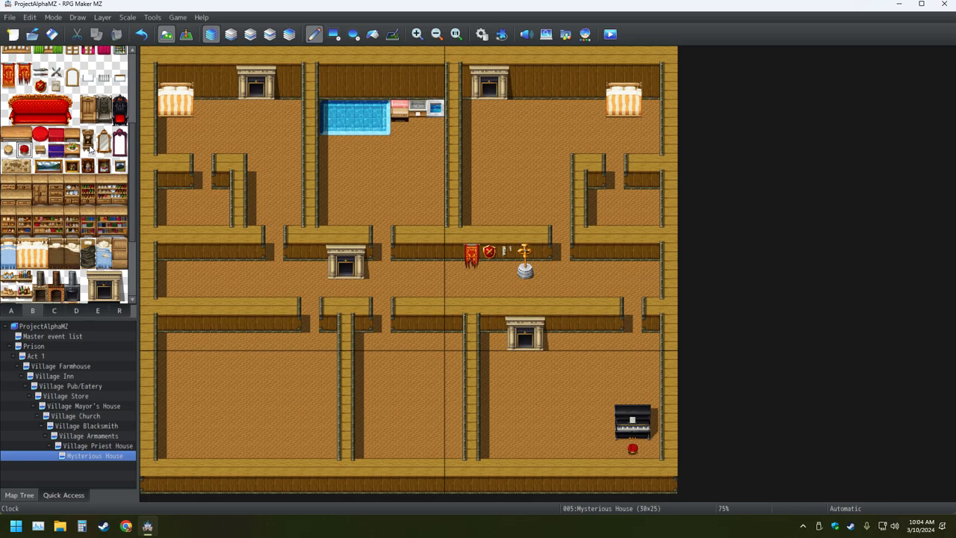
{"action": "scroll", "scroll_direction": "down", "scroll_amount": 3}
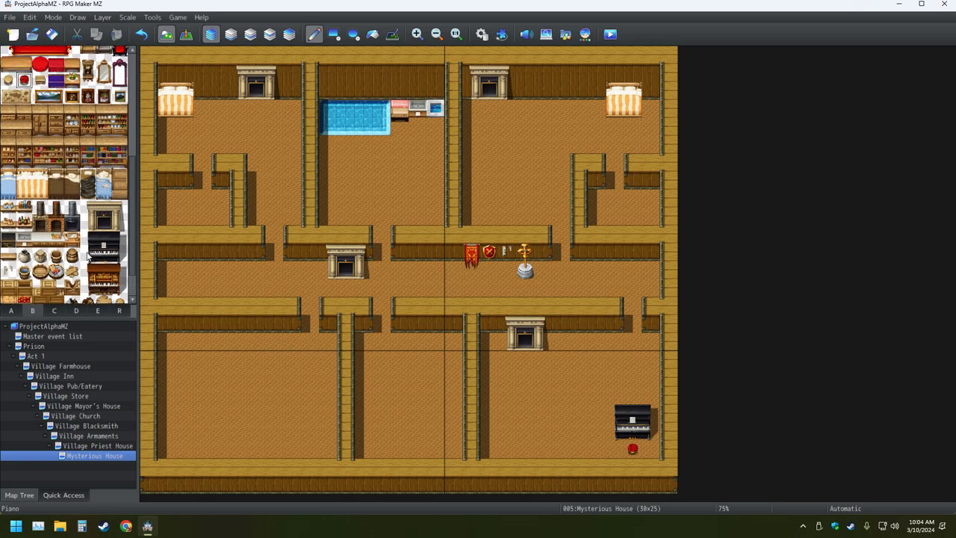
{"action": "left_click", "coordinate": [53, 310]}
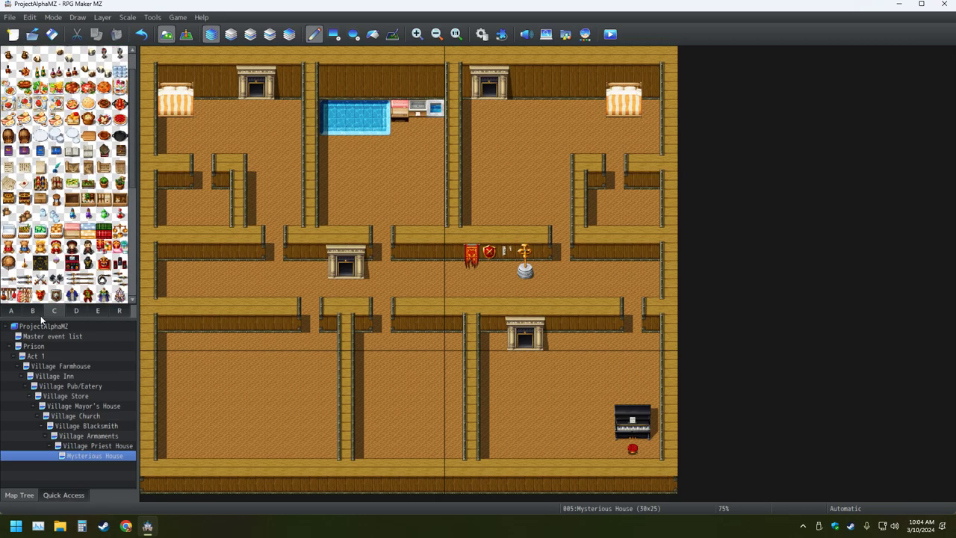
- Hang a wall lamp in the upper-right room from the B tab wall fixtures
{"action": "left_click", "coordinate": [33, 309]}
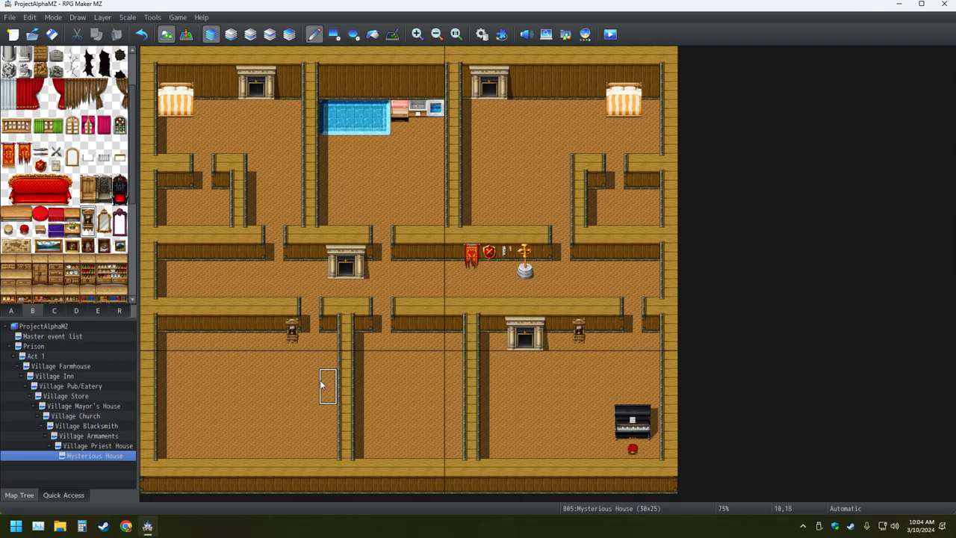
{"action": "mouse_move", "coordinate": [560, 82]}
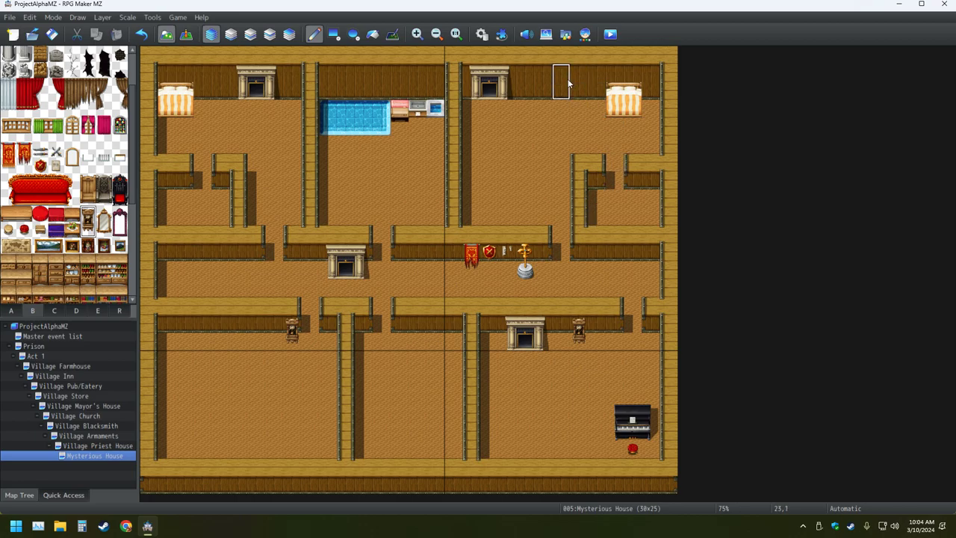
{"action": "left_click", "coordinate": [561, 82]}
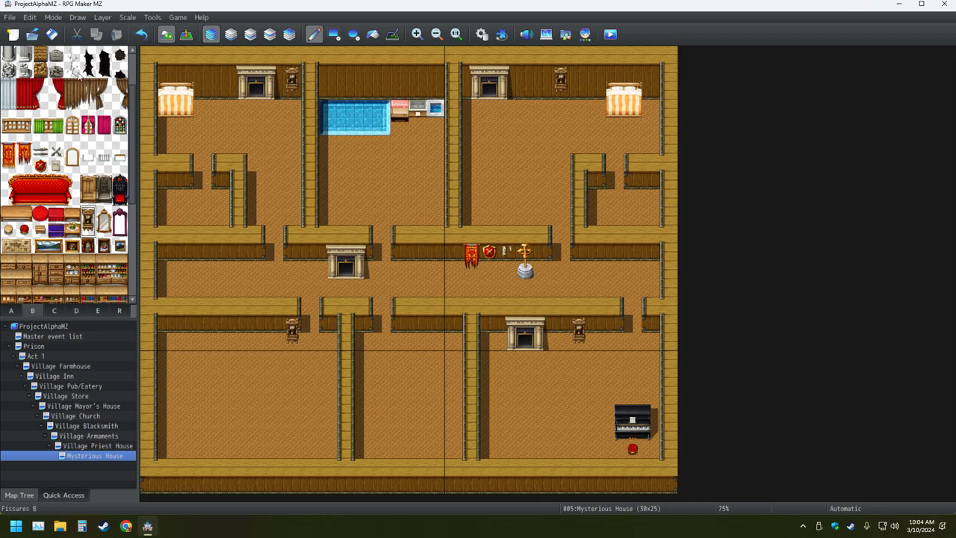
{"action": "mouse_move", "coordinate": [103, 206]}
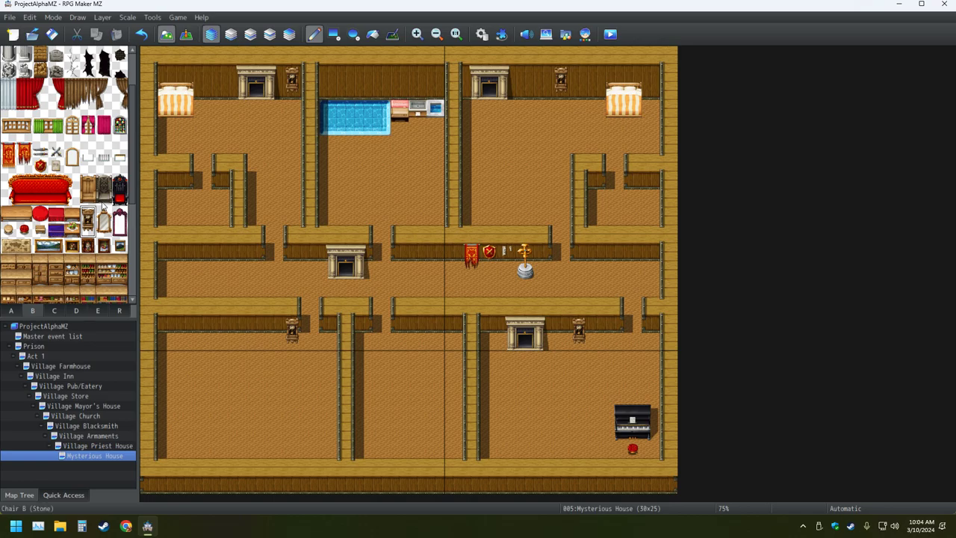
{"action": "mouse_move", "coordinate": [90, 147]}
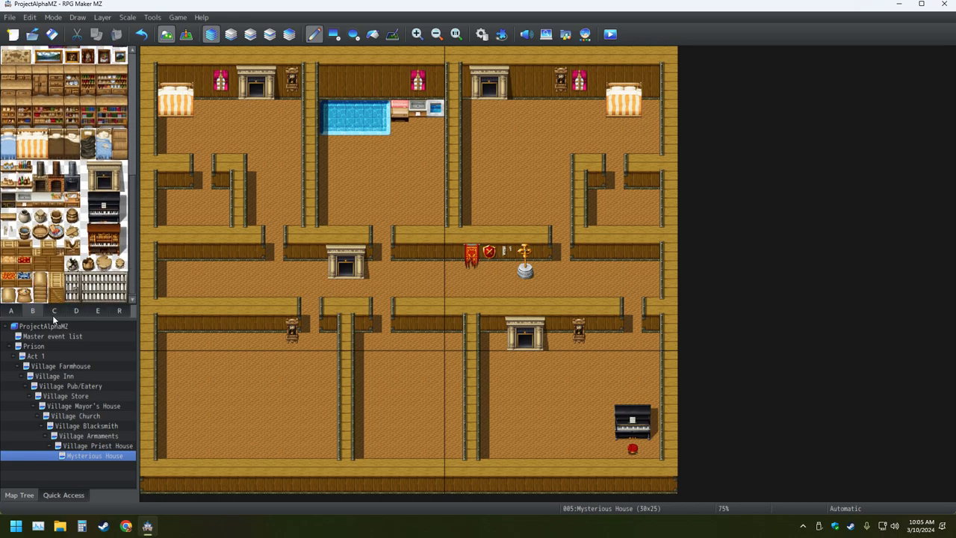
- Pick the women's clothing, hat and men's clothing stand pieces for the small side rooms
{"action": "left_click", "coordinate": [33, 310]}
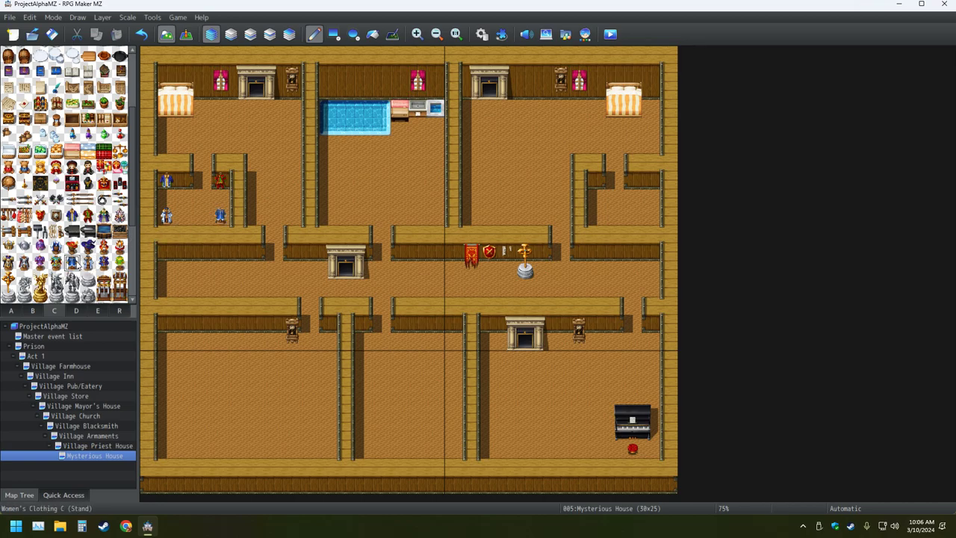
{"action": "left_click", "coordinate": [72, 247]}
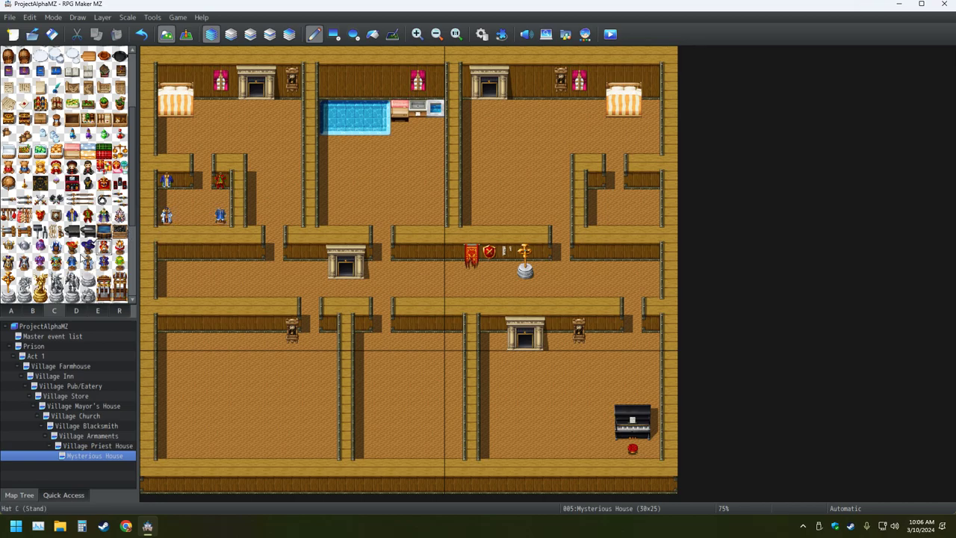
{"action": "left_click", "coordinate": [185, 215]}
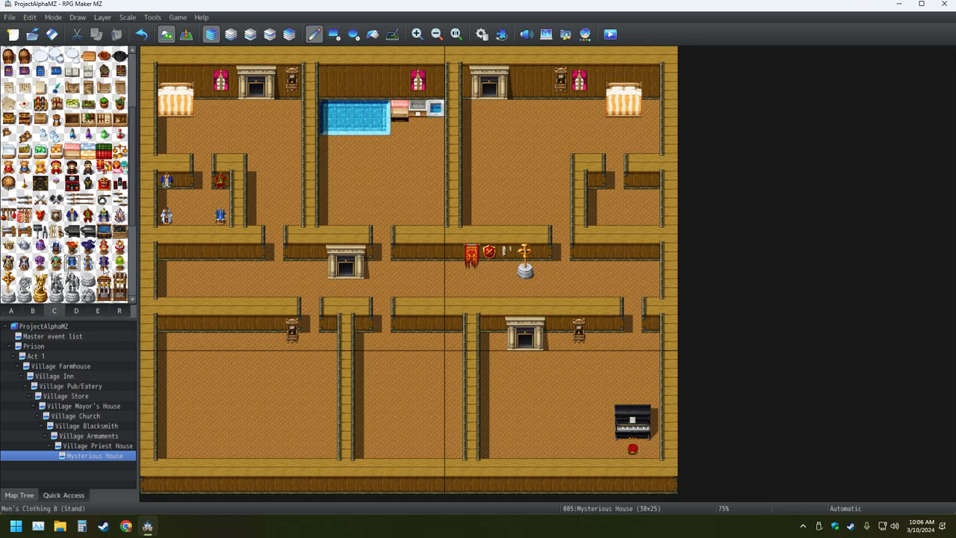
{"action": "left_click", "coordinate": [201, 217]}
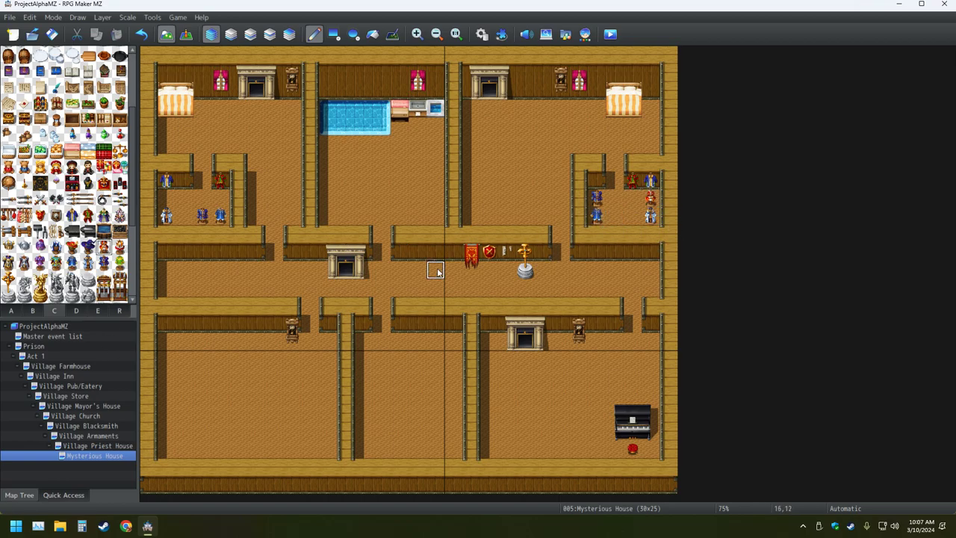
{"action": "mouse_move", "coordinate": [634, 215]}
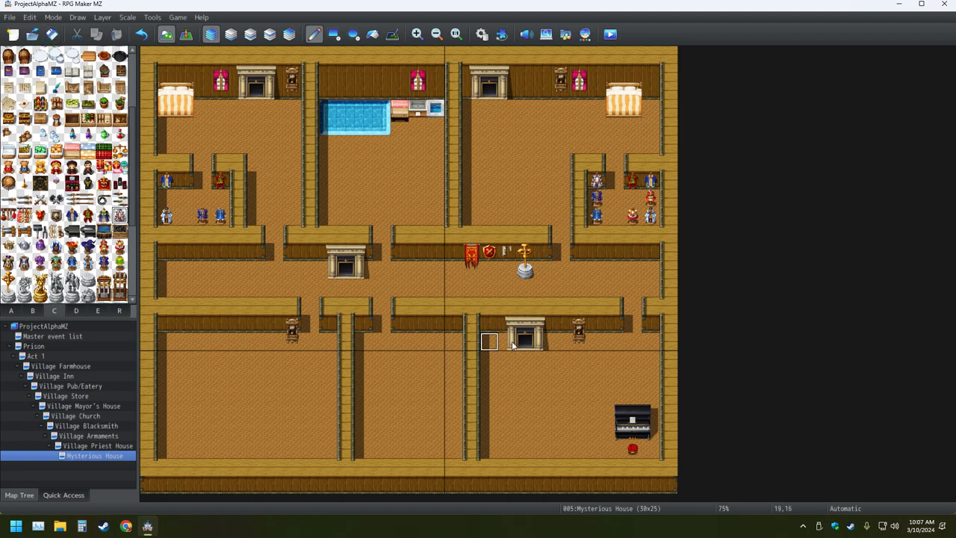
{"action": "mouse_move", "coordinate": [562, 340]}
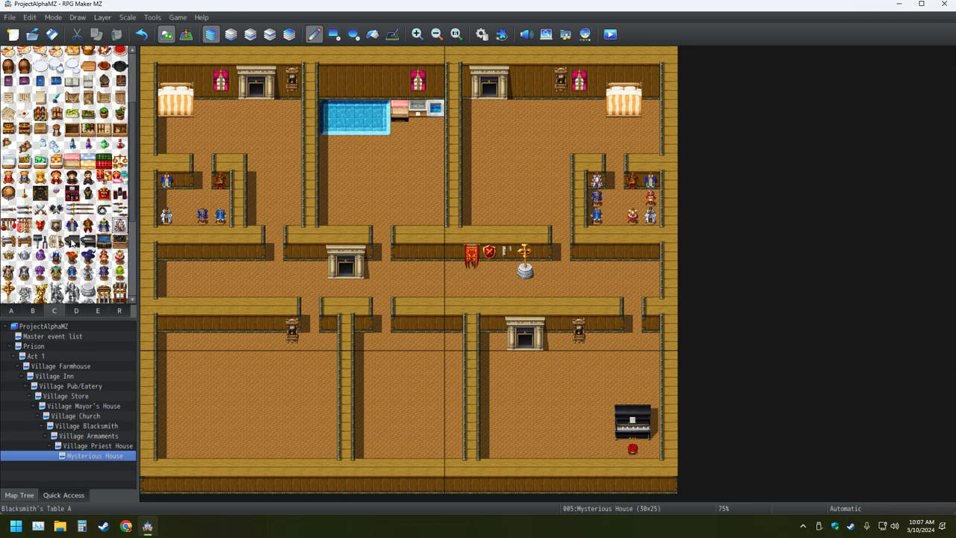
- Pick a wall decoration from another furniture tileset tab for the bedroom back walls
{"action": "left_click", "coordinate": [32, 309]}
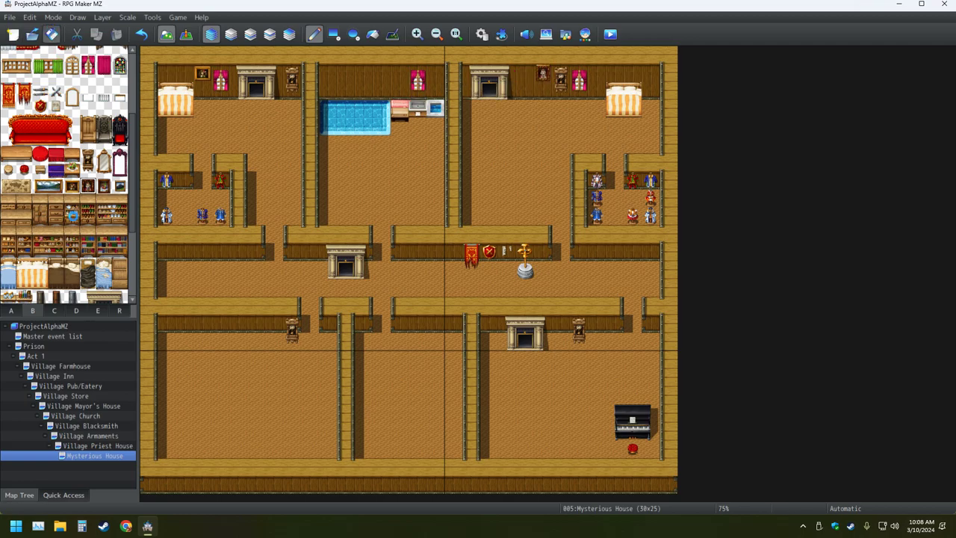
{"action": "left_click", "coordinate": [105, 167]}
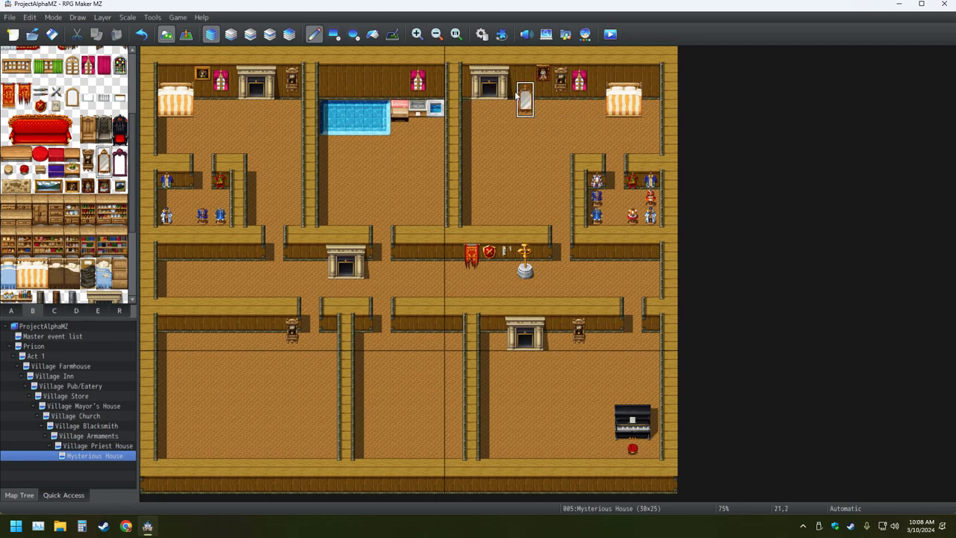
{"action": "mouse_move", "coordinate": [308, 152]}
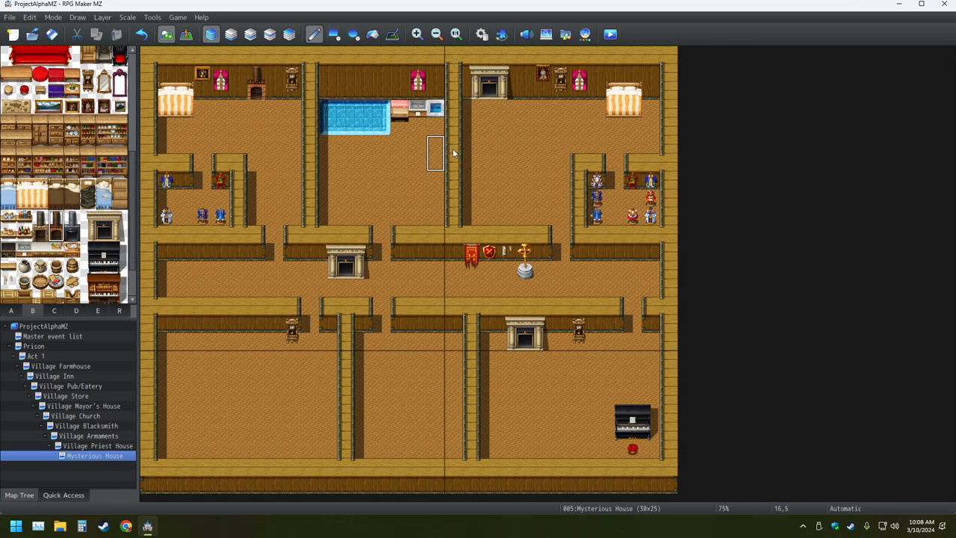
{"action": "mouse_move", "coordinate": [506, 102]}
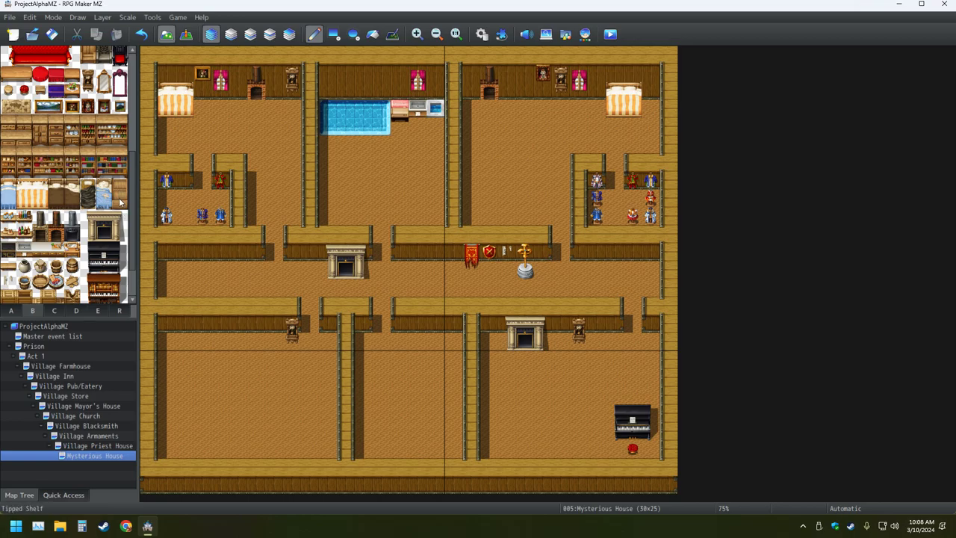
{"action": "mouse_move", "coordinate": [121, 206]}
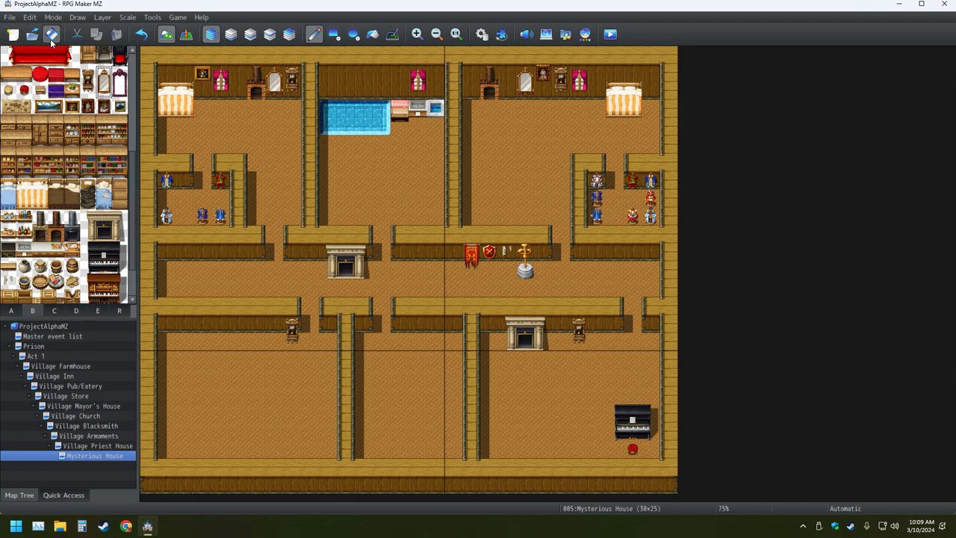
{"action": "mouse_move", "coordinate": [51, 45]}
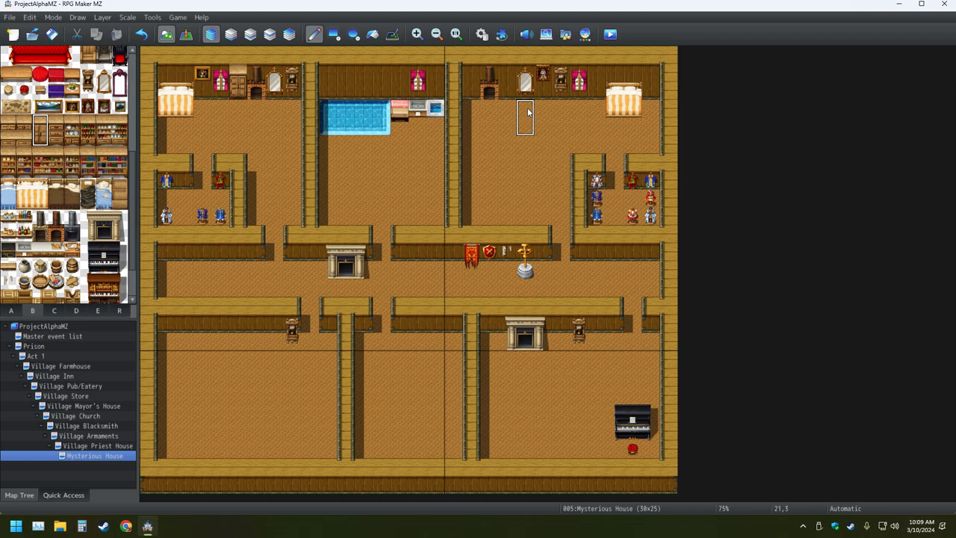
{"action": "mouse_move", "coordinate": [508, 81]}
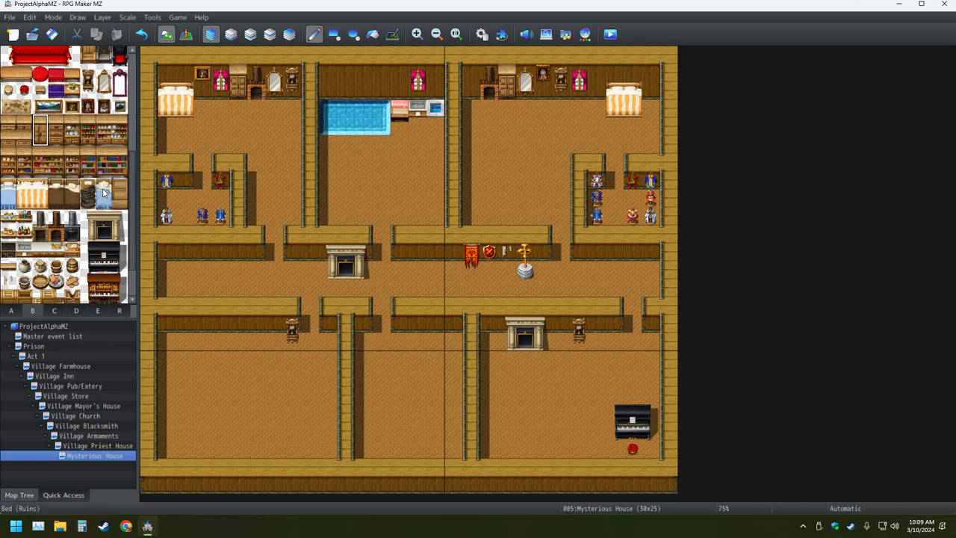
{"action": "mouse_move", "coordinate": [105, 179]}
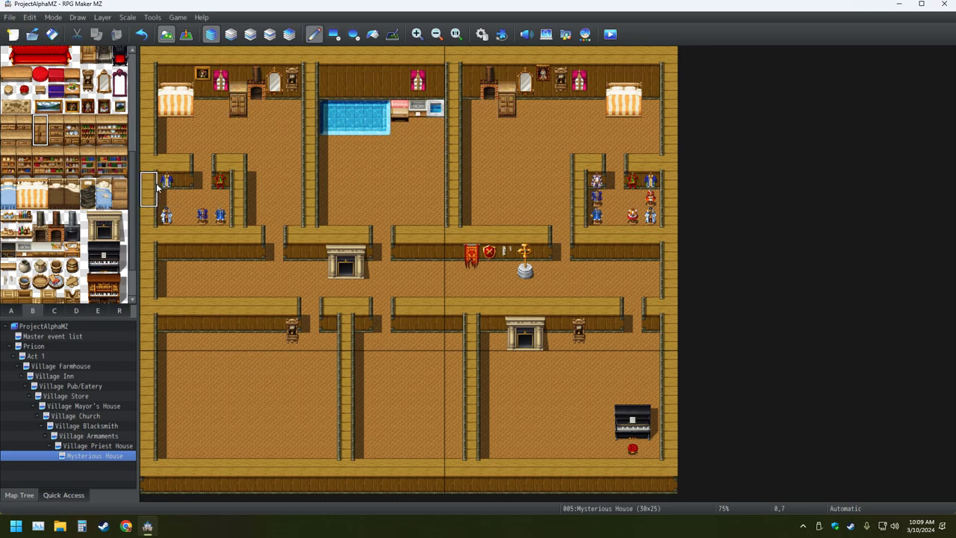
- Place a shelf in the left side room and browse tab C for another furniture piece
{"action": "left_click", "coordinate": [166, 207]}
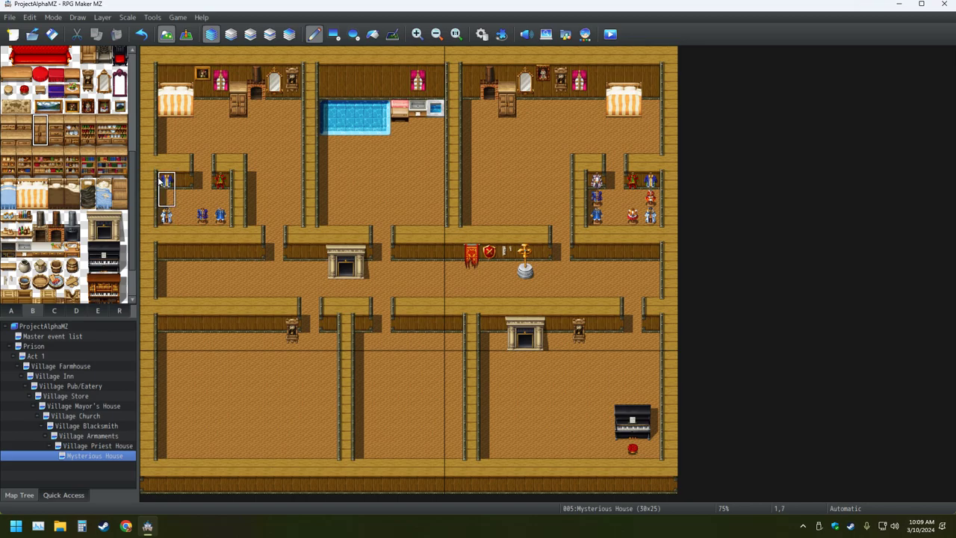
{"action": "mouse_move", "coordinate": [162, 182]}
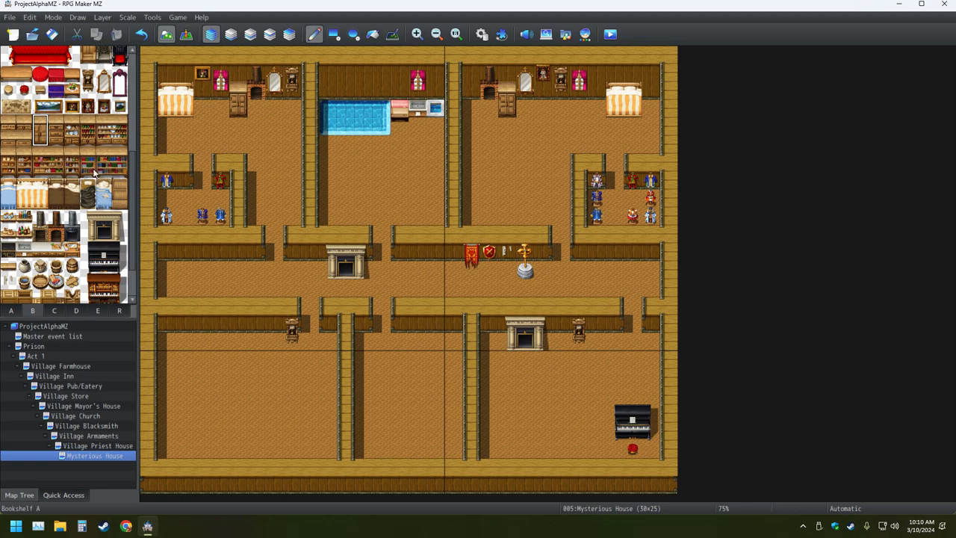
{"action": "mouse_move", "coordinate": [88, 189]}
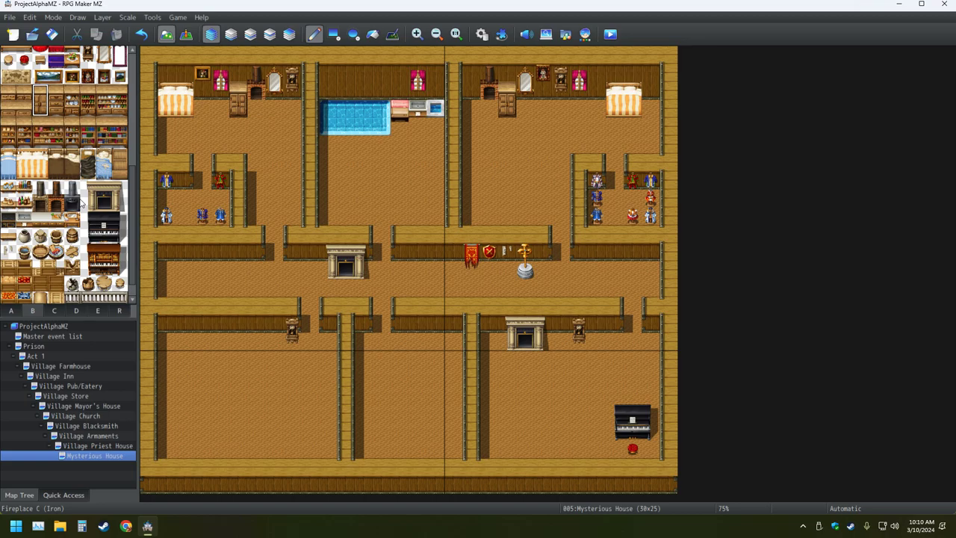
{"action": "left_click", "coordinate": [54, 309]}
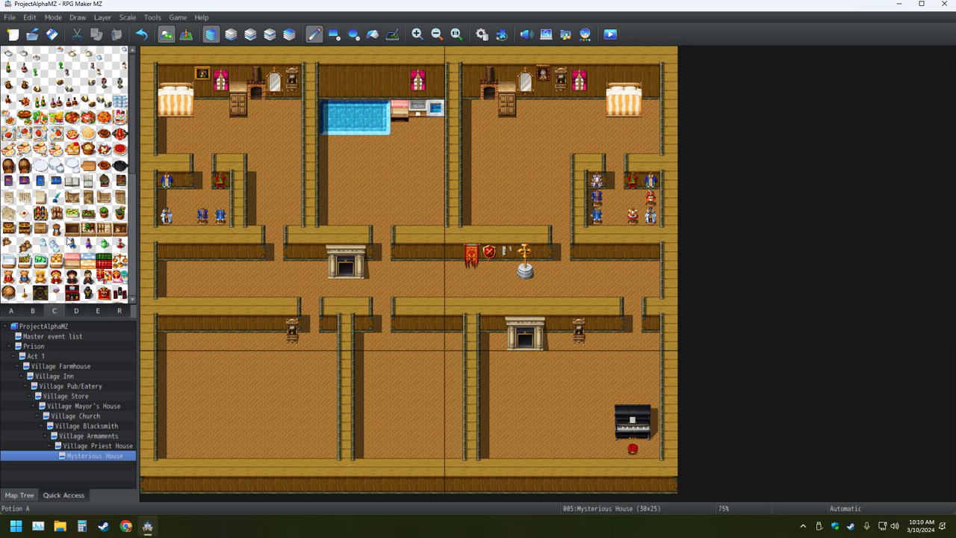
{"action": "scroll", "scroll_direction": "down", "scroll_amount": 3}
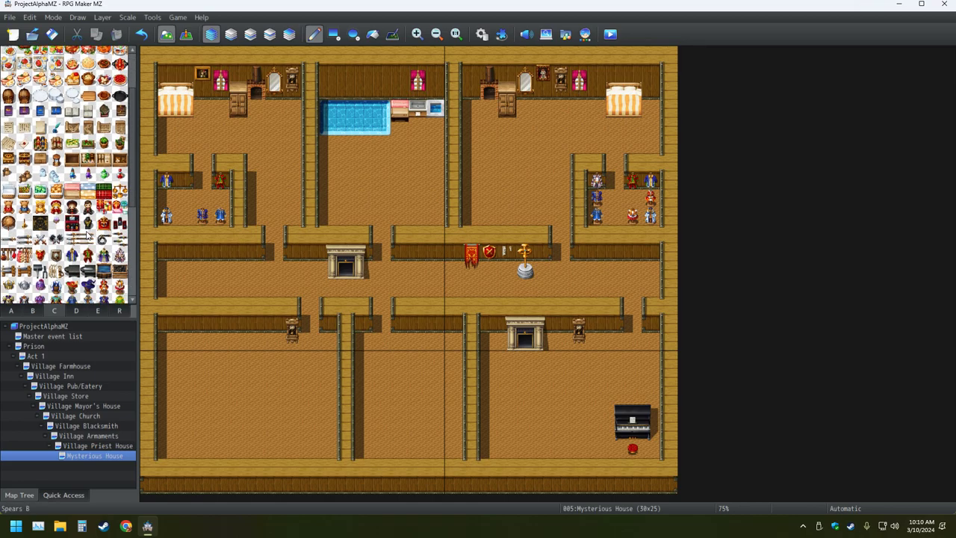
{"action": "scroll", "scroll_direction": "down", "scroll_amount": 3}
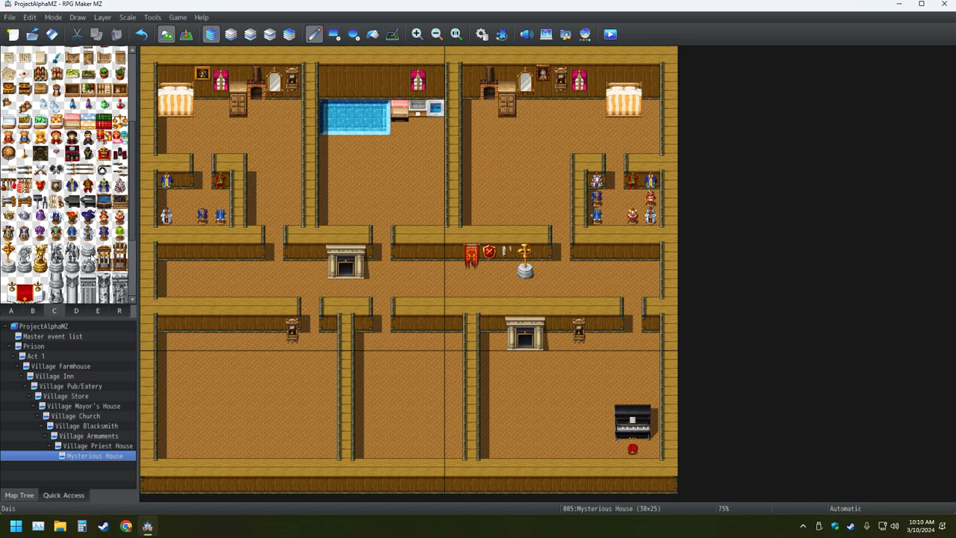
{"action": "mouse_move", "coordinate": [90, 257]}
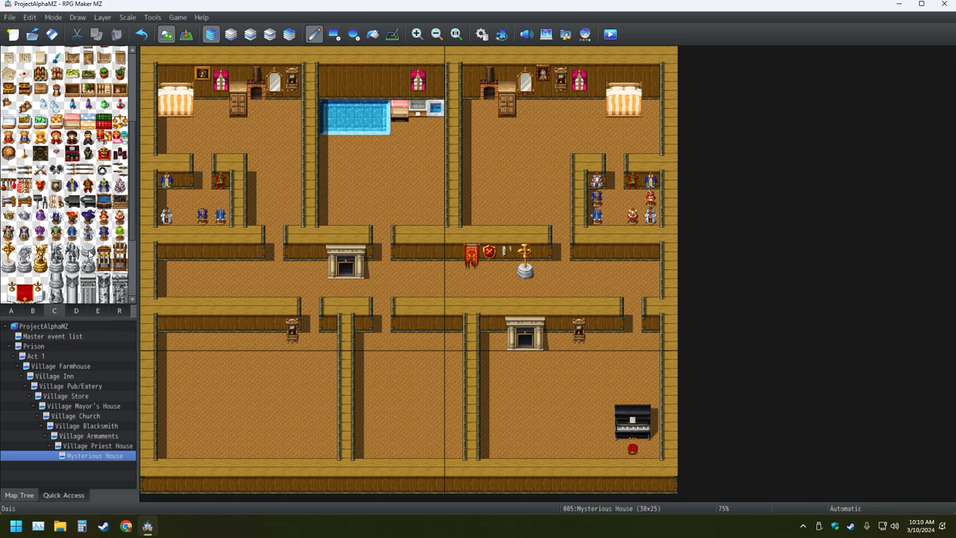
{"action": "mouse_move", "coordinate": [87, 260]}
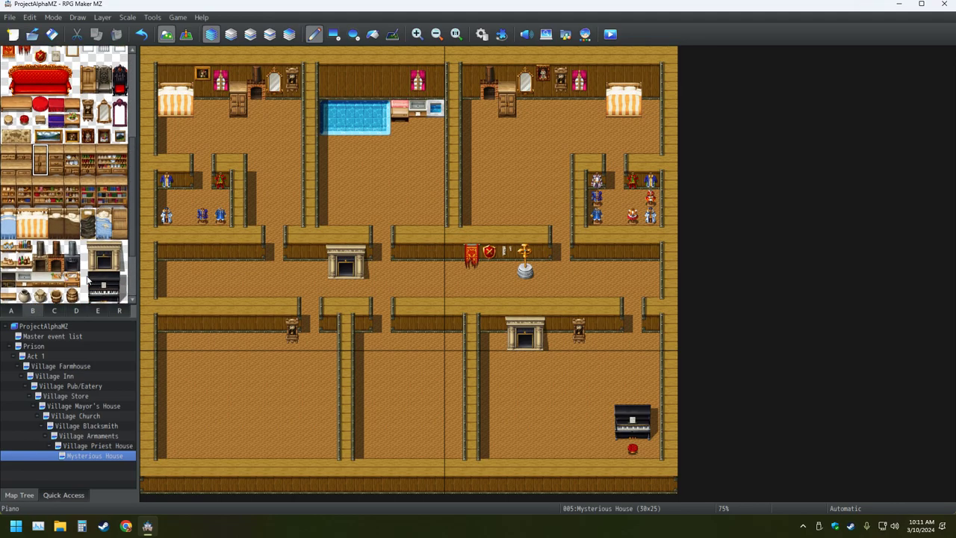
- Hang crossed swords and a weapon decoration on the central hall walls
{"action": "scroll", "scroll_direction": "down", "scroll_amount": 3}
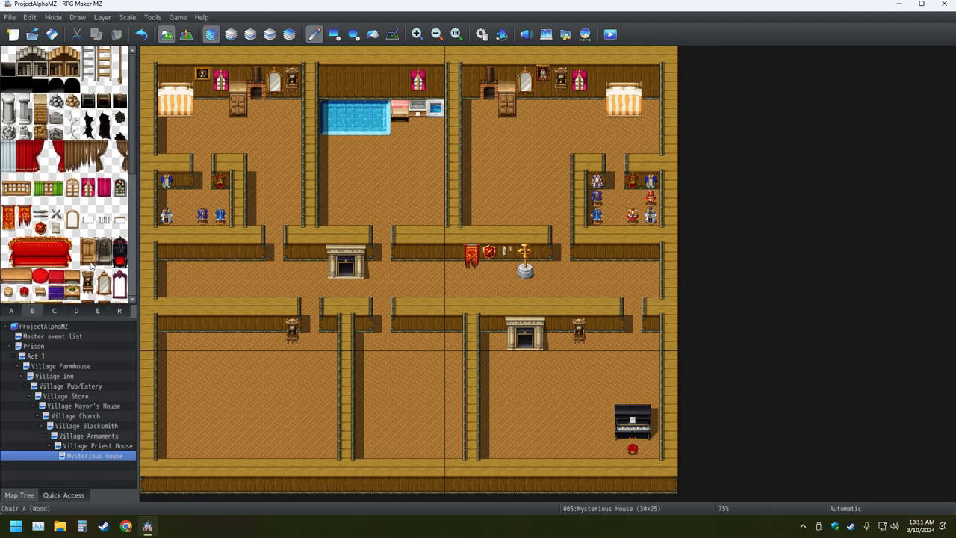
{"action": "left_click", "coordinate": [57, 212]}
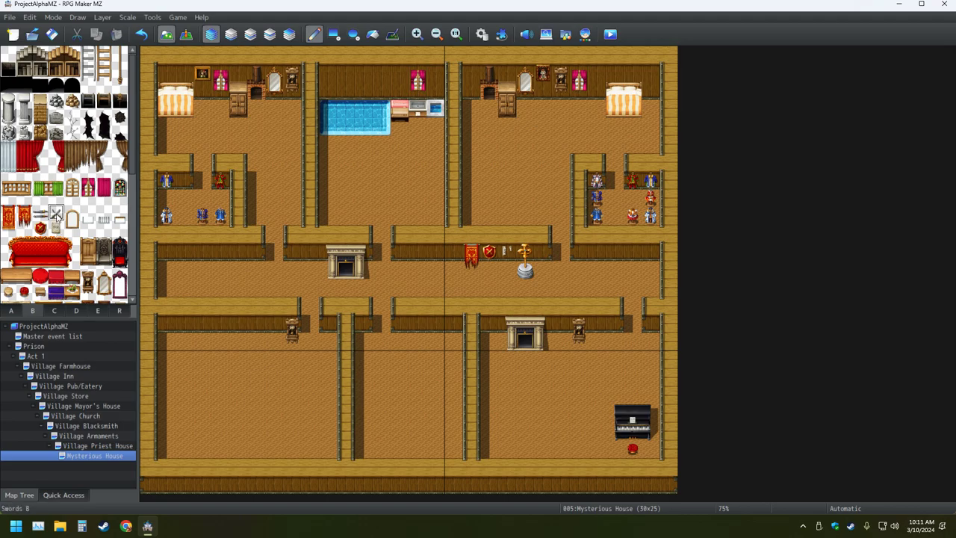
{"action": "left_click", "coordinate": [53, 309]}
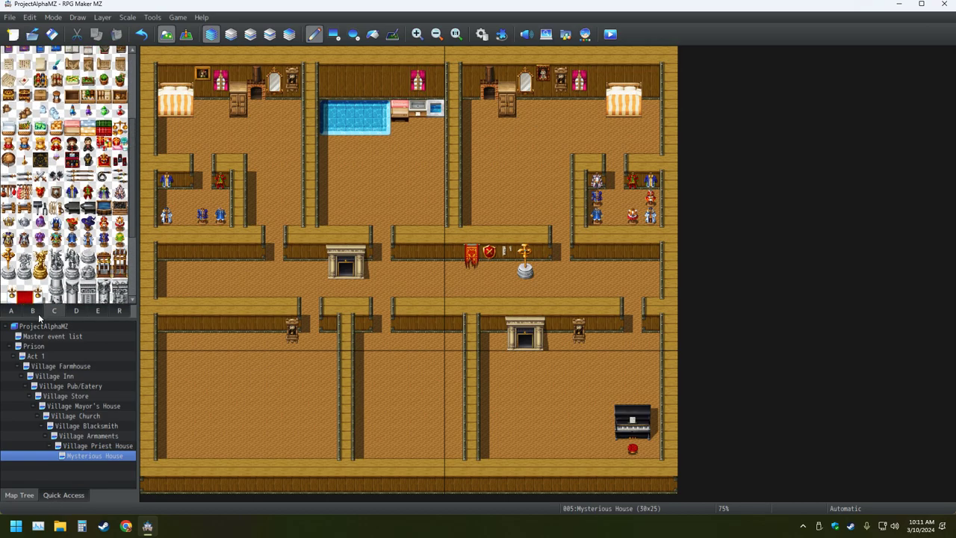
{"action": "left_click", "coordinate": [54, 309]}
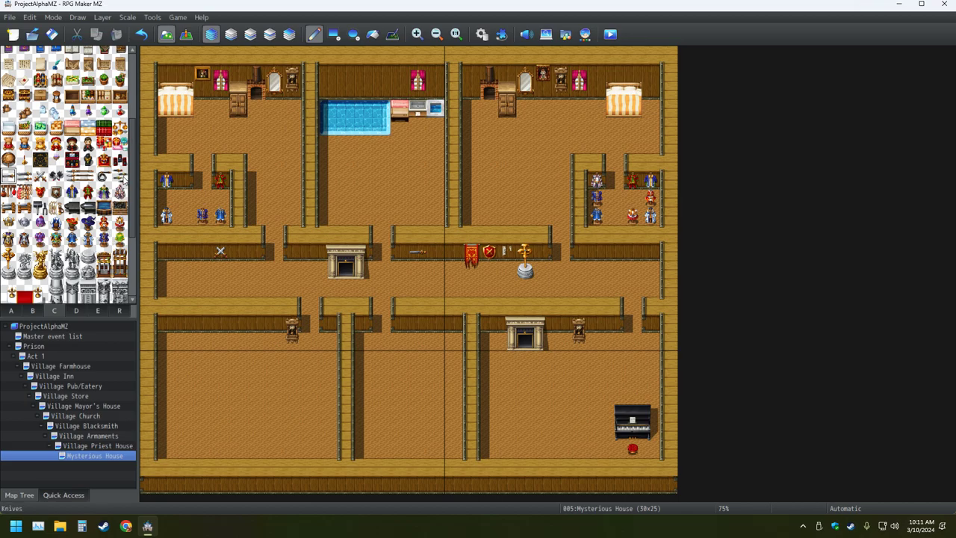
{"action": "left_click", "coordinate": [120, 177]}
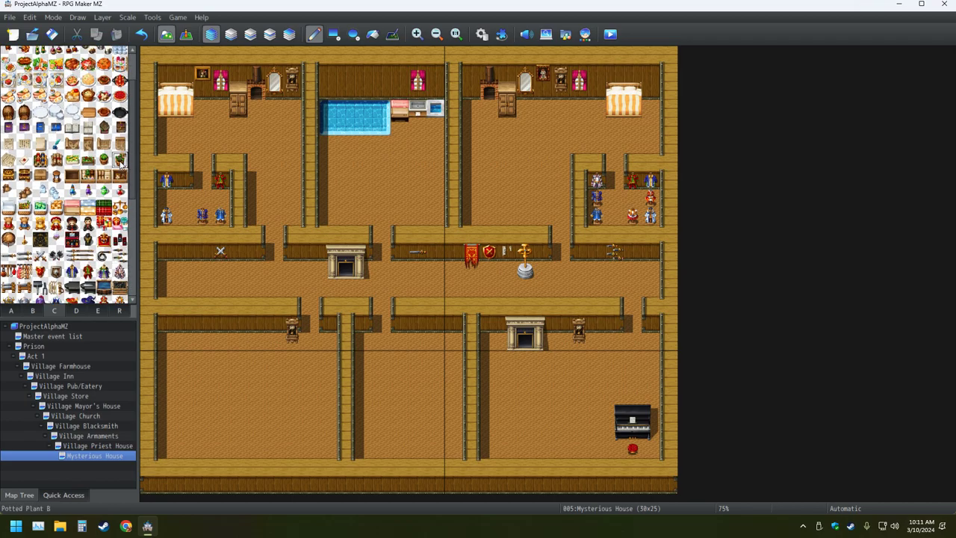
{"action": "left_click", "coordinate": [168, 289]}
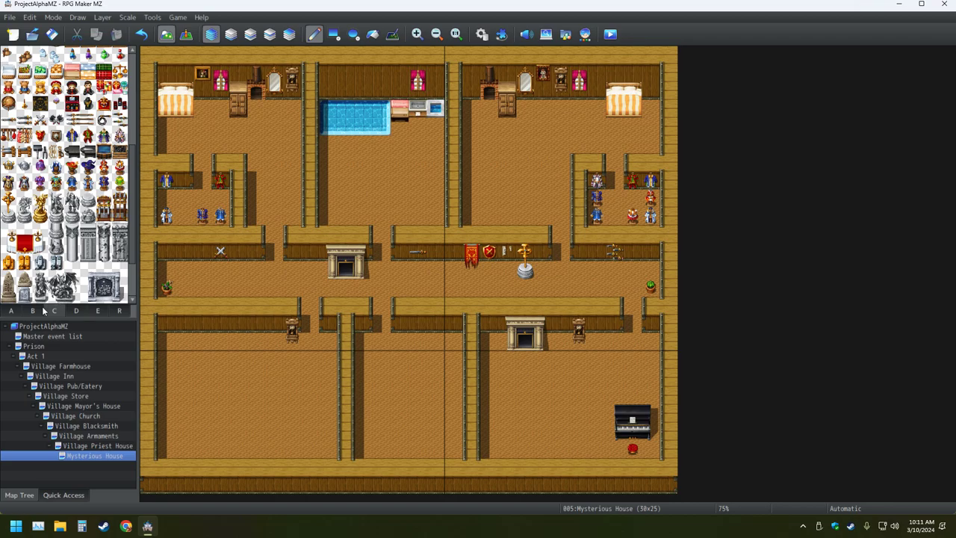
- Place a potted plant in the hall and hang a painting and ornament on the left wall
{"action": "left_click", "coordinate": [33, 309]}
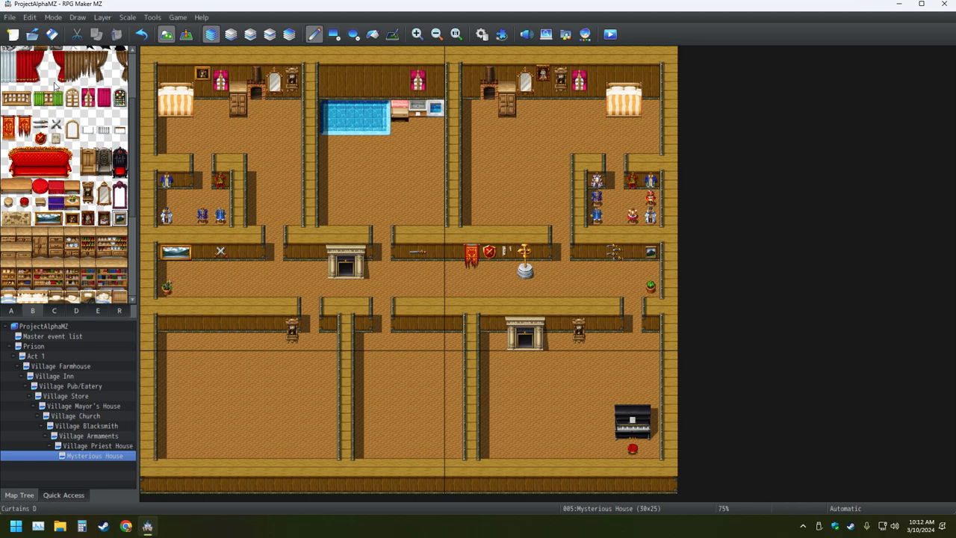
{"action": "left_click", "coordinate": [72, 201]}
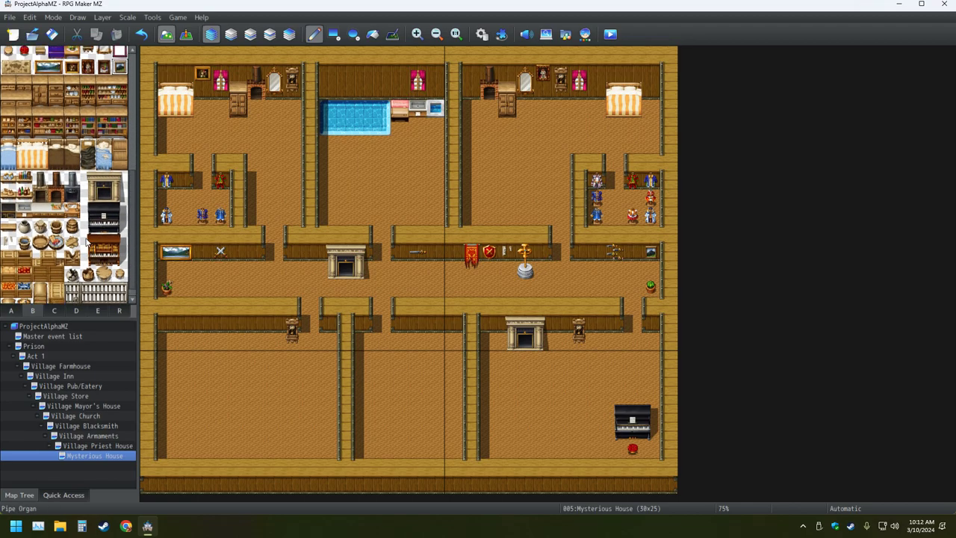
{"action": "left_click", "coordinate": [53, 309]}
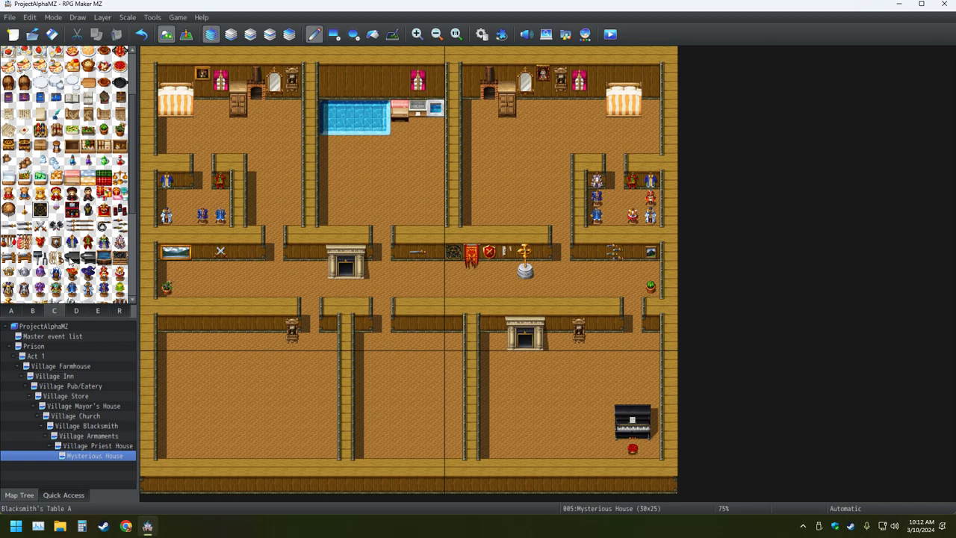
{"action": "mouse_move", "coordinate": [69, 260]}
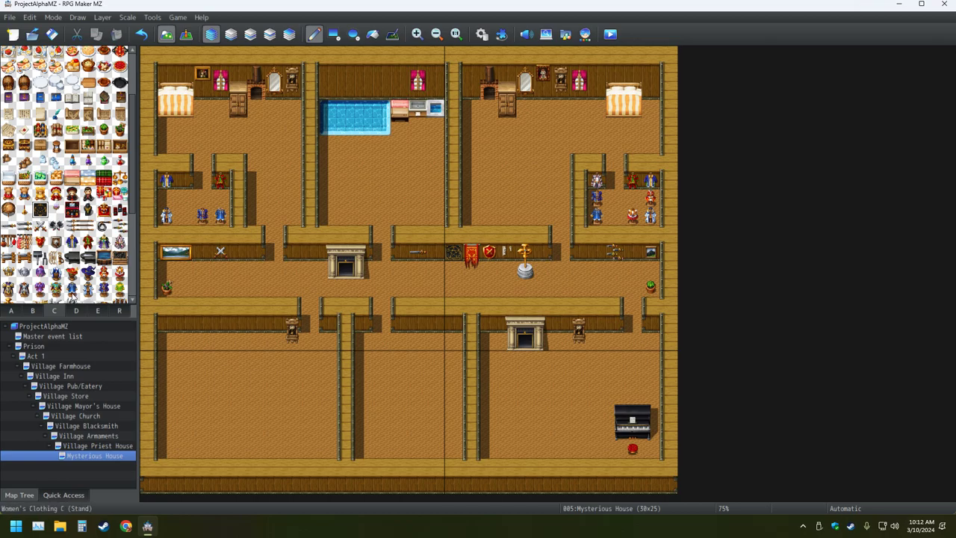
{"action": "left_click", "coordinate": [11, 309]}
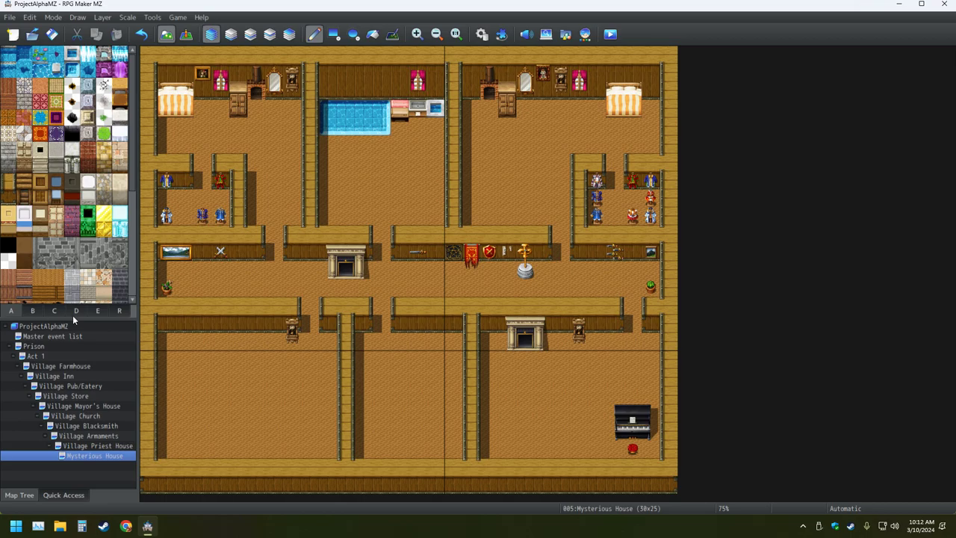
- Place a chair by the long table and a glass table in the fireplace room
{"action": "left_click", "coordinate": [54, 310]}
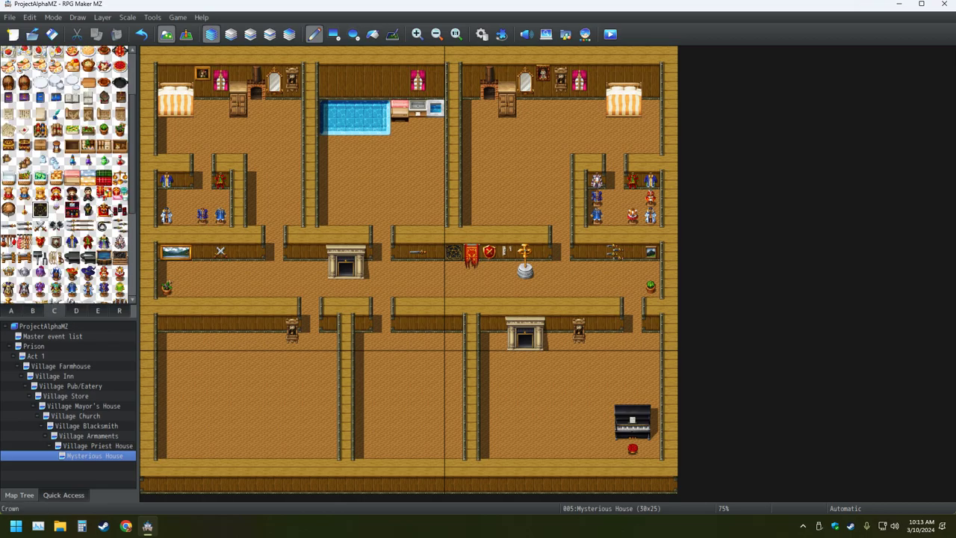
{"action": "mouse_move", "coordinate": [87, 216]}
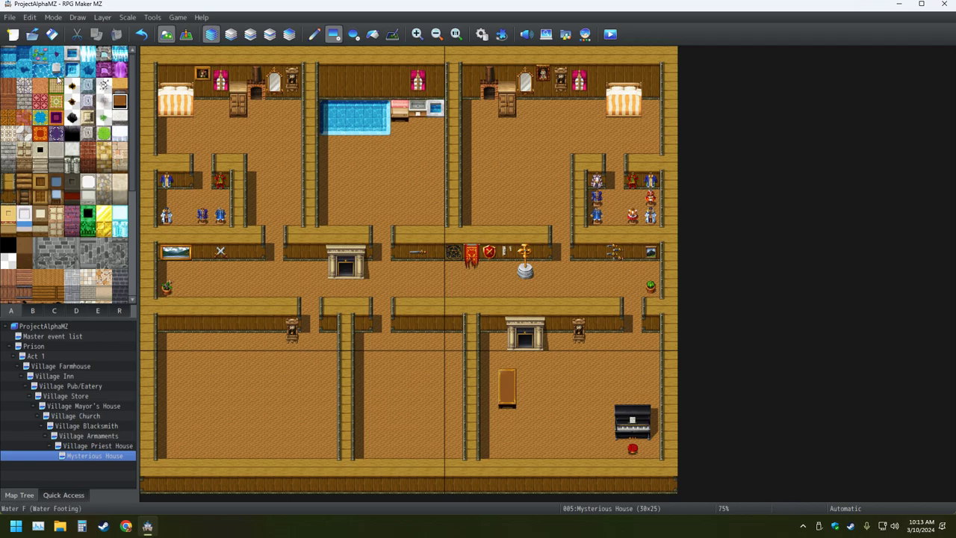
{"action": "mouse_move", "coordinate": [101, 320]}
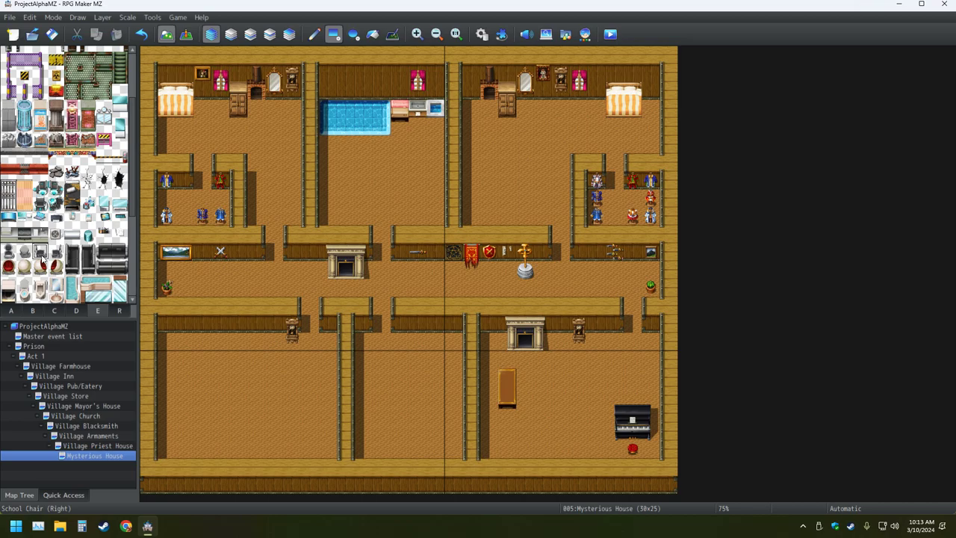
{"action": "left_click", "coordinate": [489, 395]}
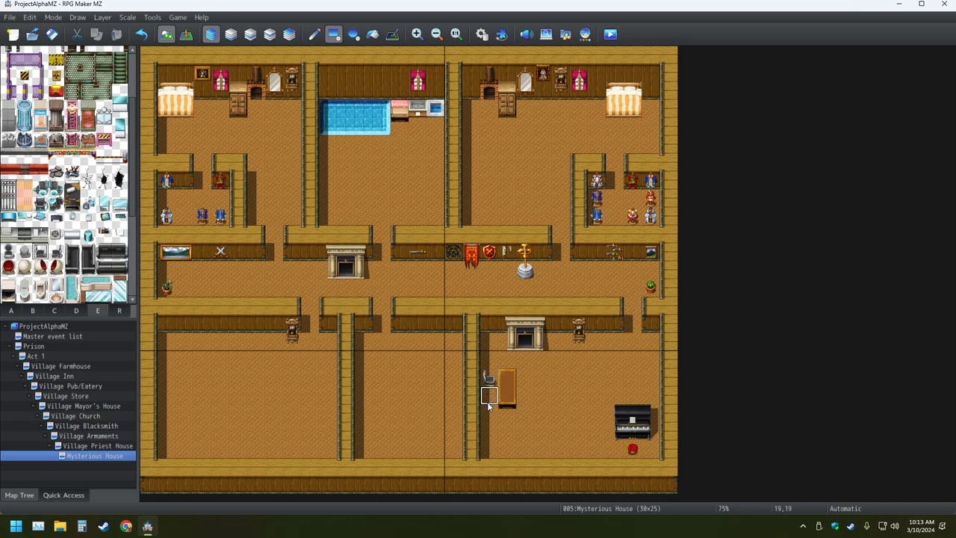
{"action": "mouse_move", "coordinate": [544, 412]}
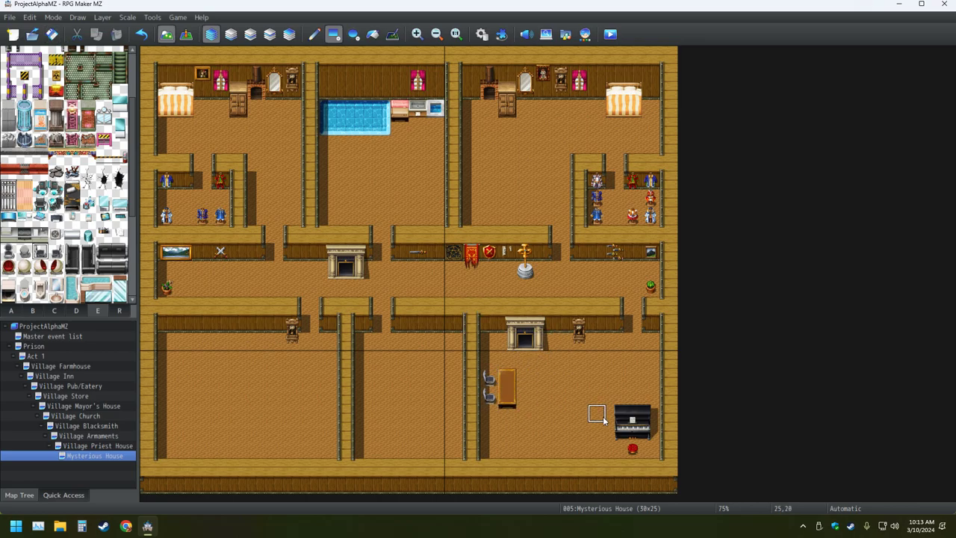
{"action": "mouse_move", "coordinate": [561, 415]}
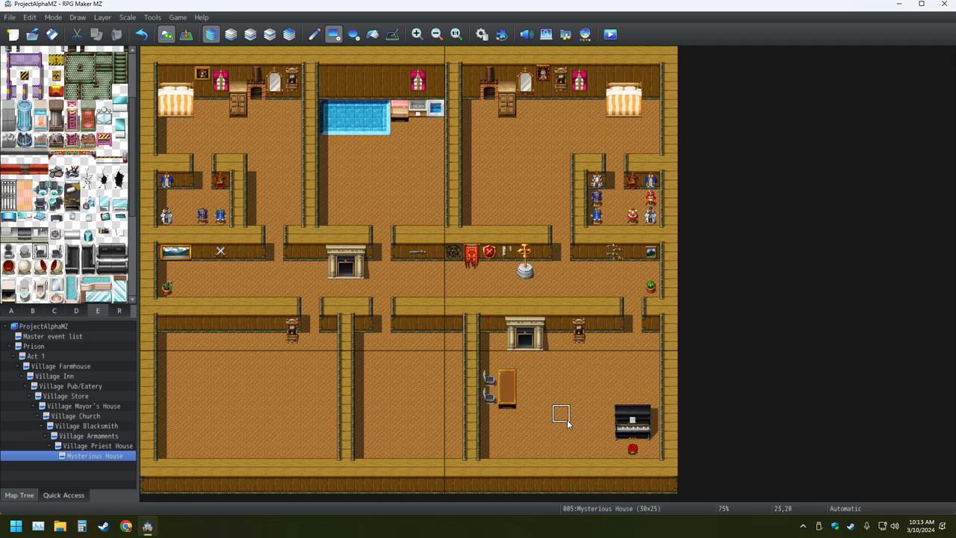
{"action": "mouse_move", "coordinate": [568, 424]}
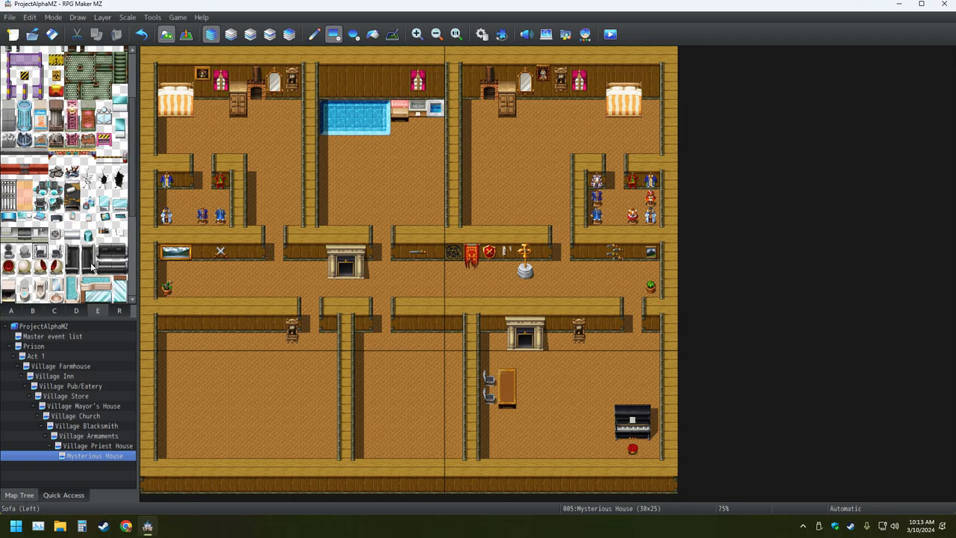
{"action": "left_click", "coordinate": [117, 268]}
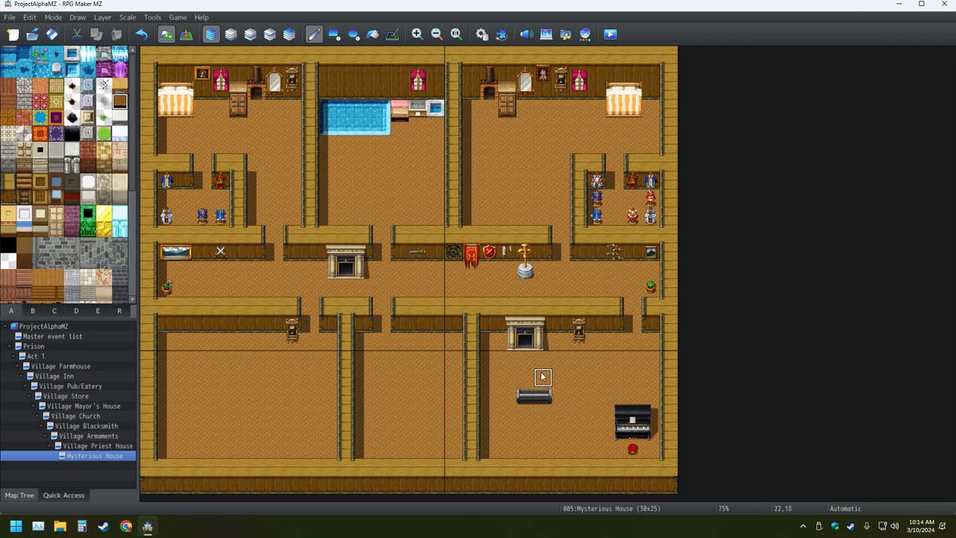
{"action": "mouse_move", "coordinate": [542, 360]}
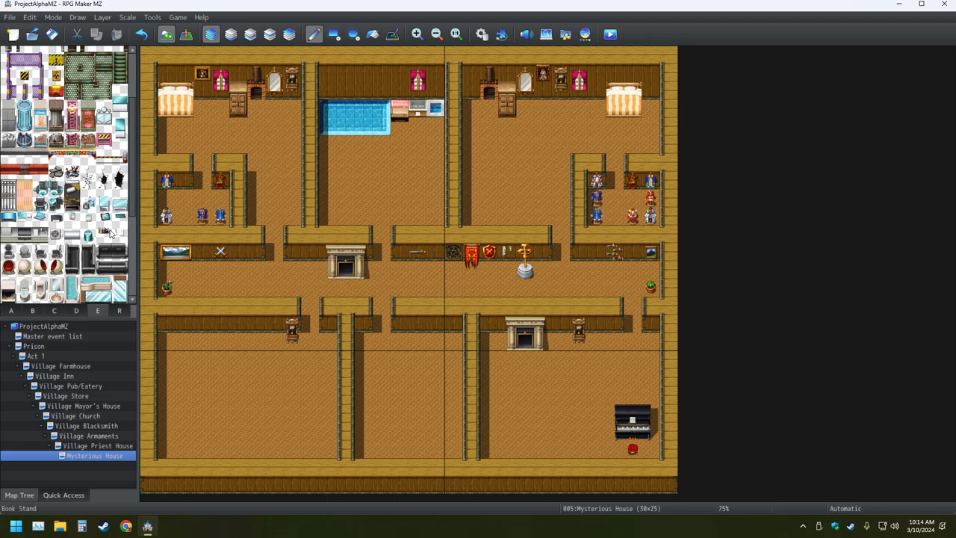
{"action": "mouse_move", "coordinate": [535, 412]}
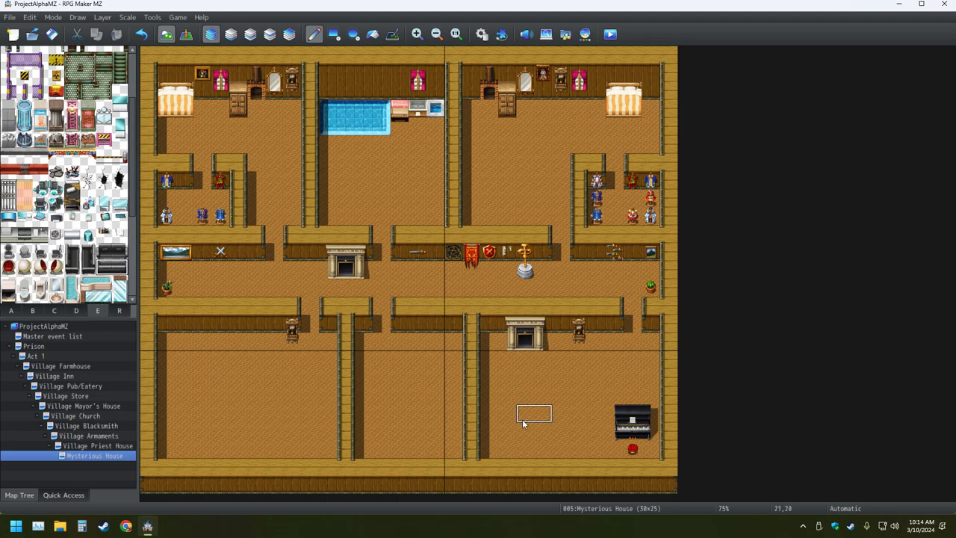
{"action": "left_click", "coordinate": [535, 415]}
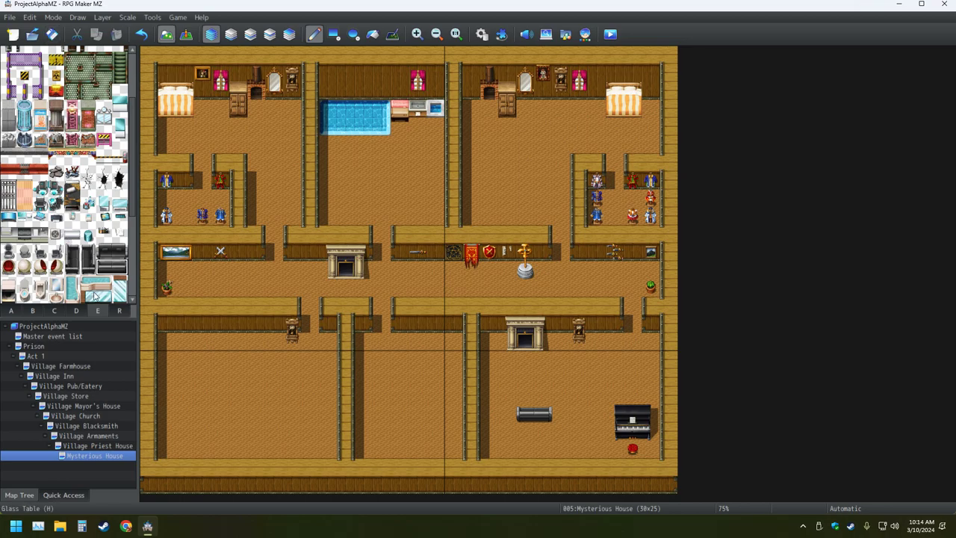
{"action": "mouse_move", "coordinate": [6, 314]}
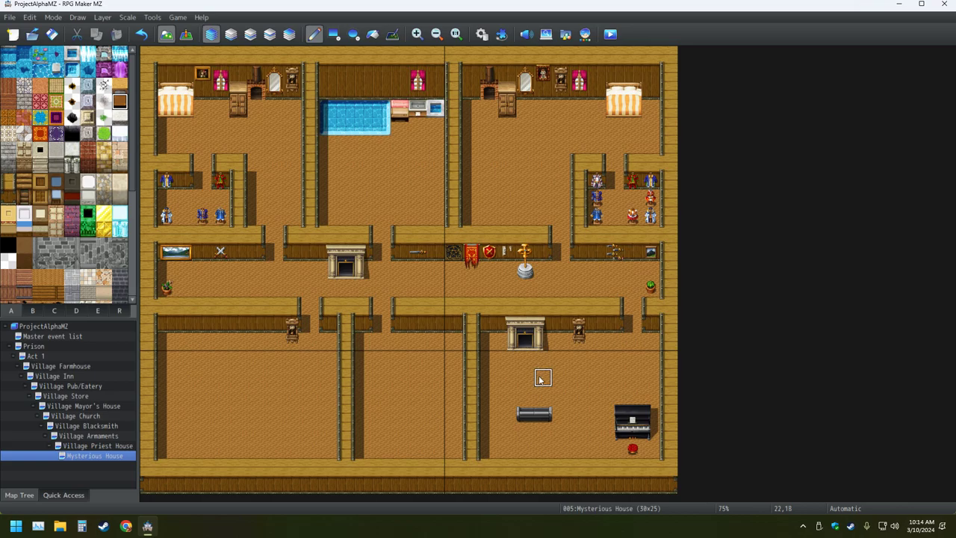
- Stand a bookshelf against the fireplace room's right wall
{"action": "left_click", "coordinate": [535, 379]}
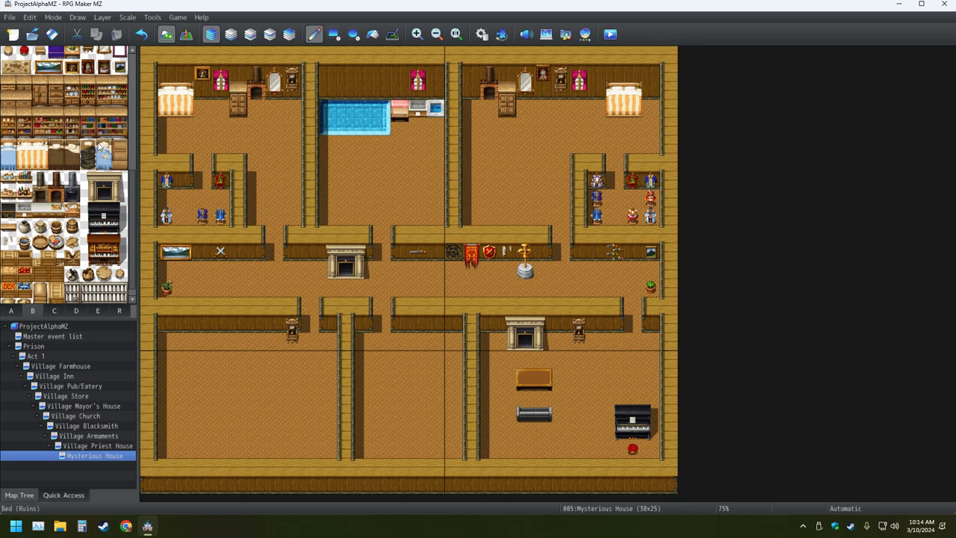
{"action": "left_click", "coordinate": [111, 121]}
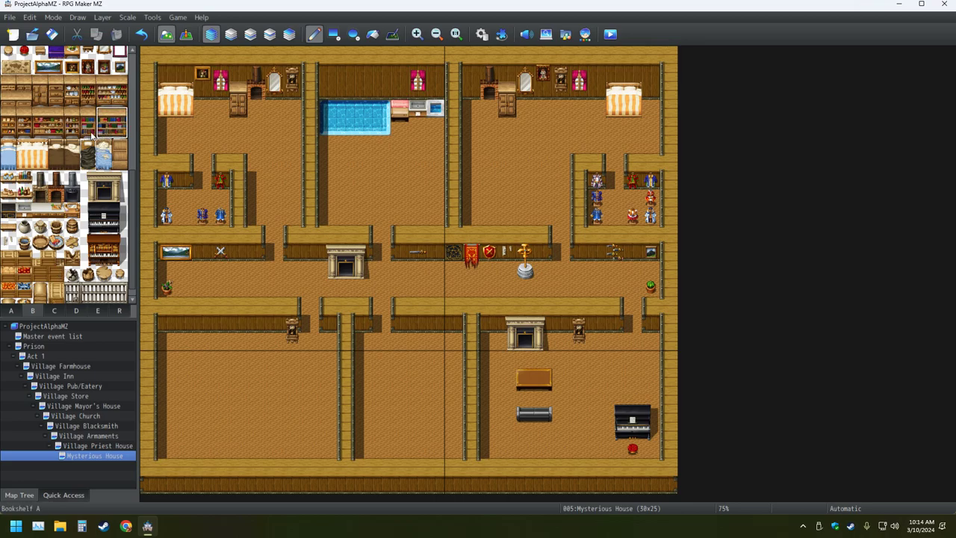
{"action": "left_click", "coordinate": [614, 332]}
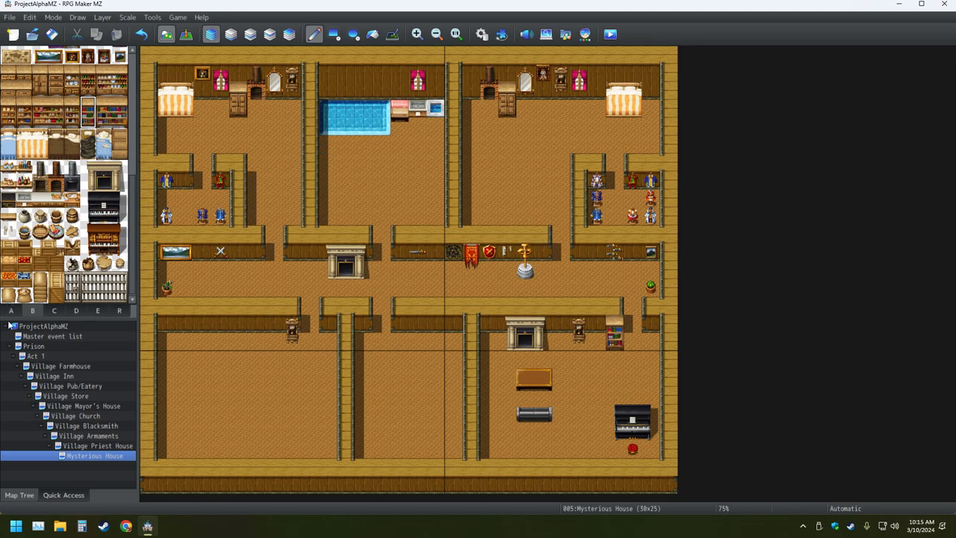
{"action": "left_click", "coordinate": [54, 310]}
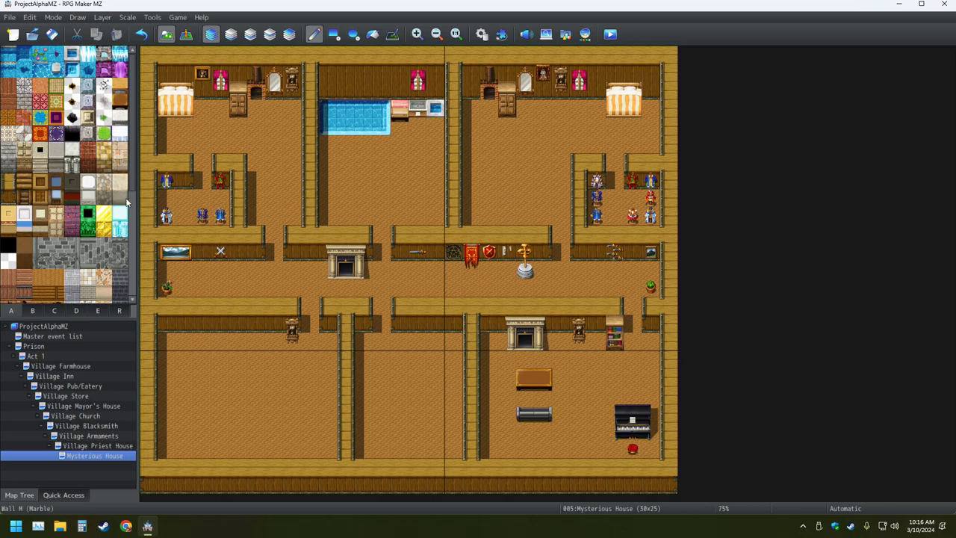
{"action": "scroll", "scroll_direction": "down", "scroll_amount": 3}
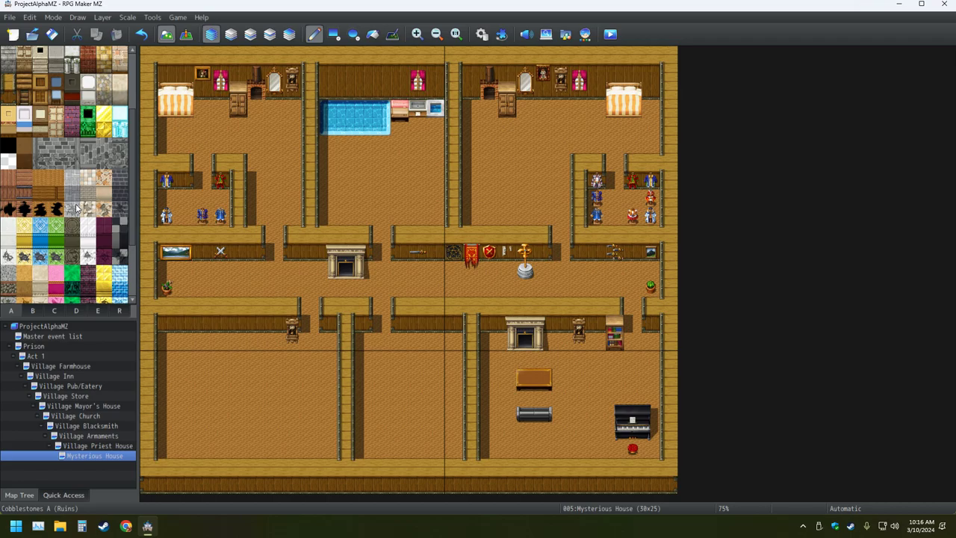
{"action": "mouse_move", "coordinate": [77, 194]}
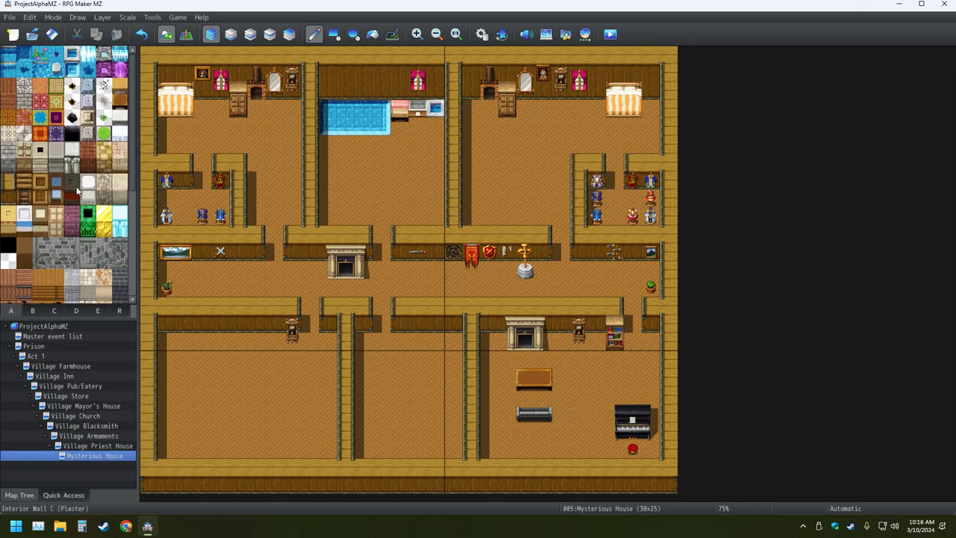
{"action": "left_click", "coordinate": [418, 90]}
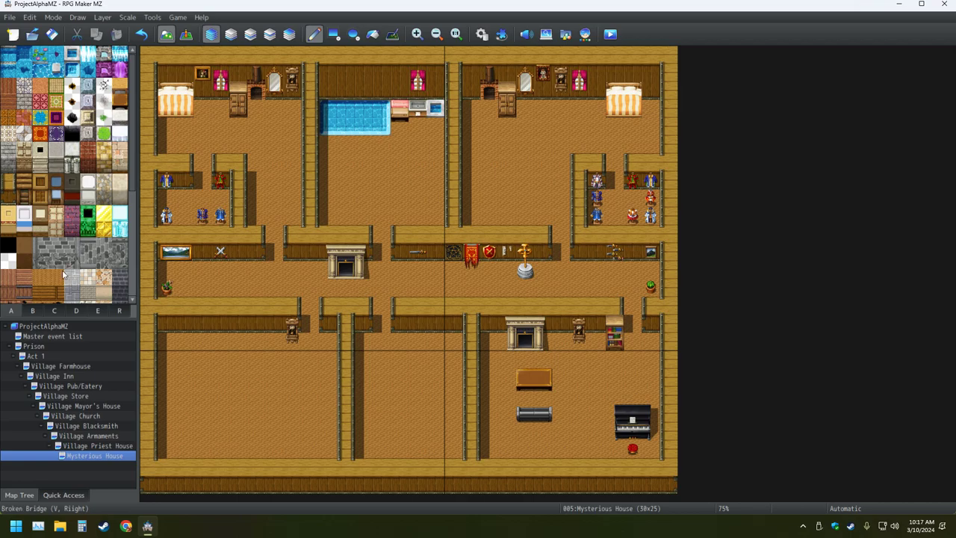
- Add another stack of large crates to the lower middle room
{"action": "left_click", "coordinate": [33, 310]}
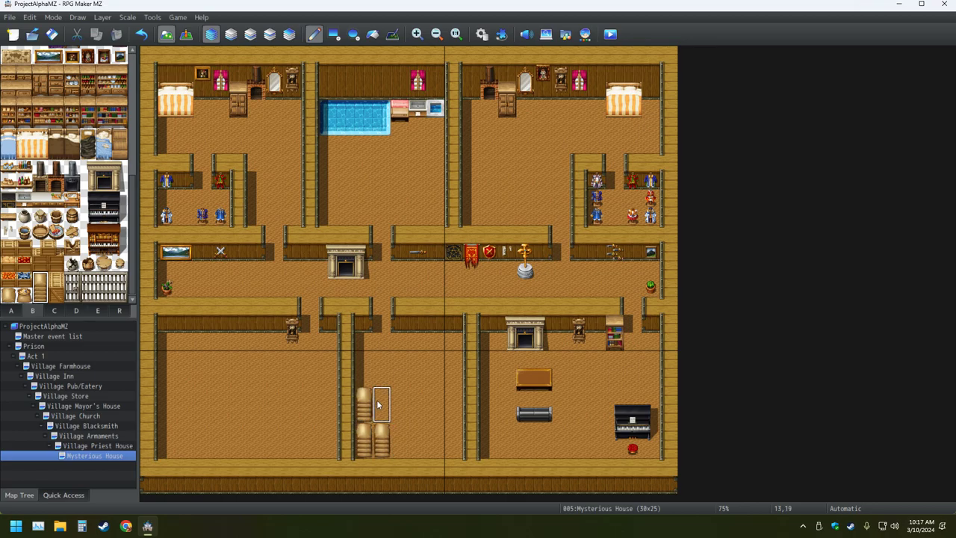
{"action": "left_click", "coordinate": [49, 287]}
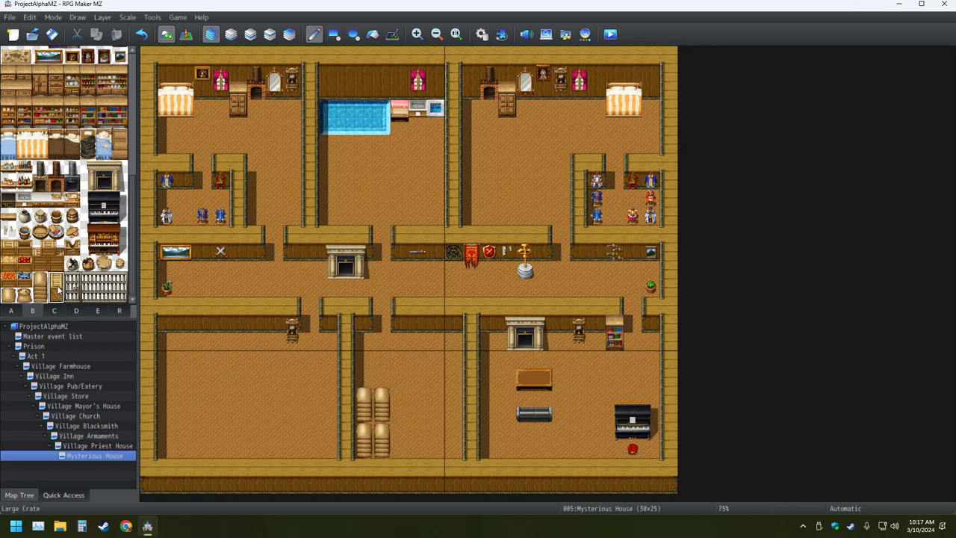
{"action": "mouse_move", "coordinate": [426, 457]}
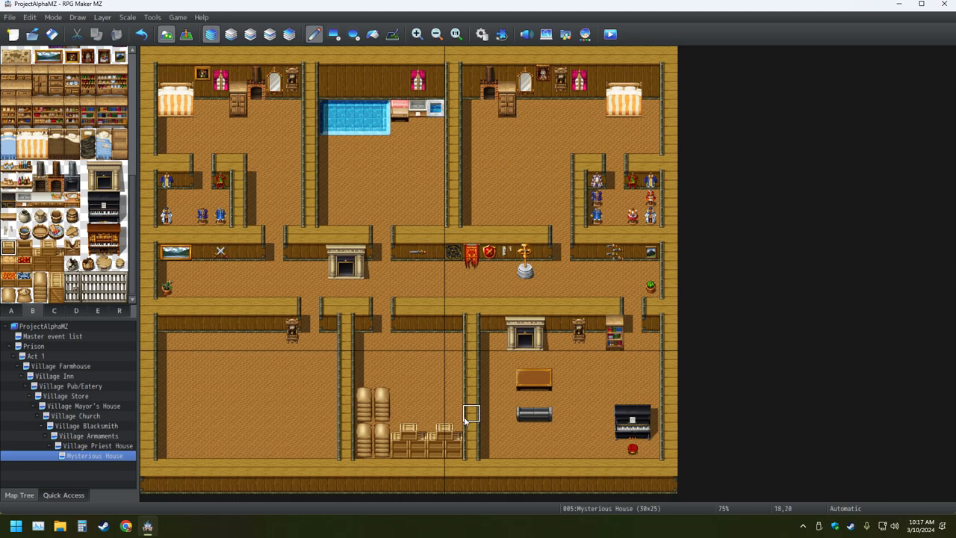
{"action": "mouse_move", "coordinate": [454, 344]}
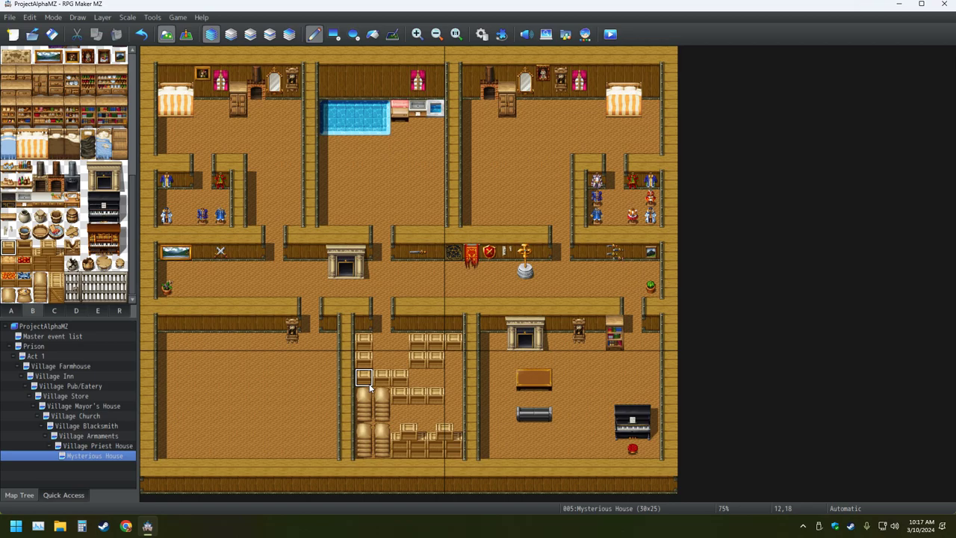
{"action": "mouse_move", "coordinate": [369, 389]}
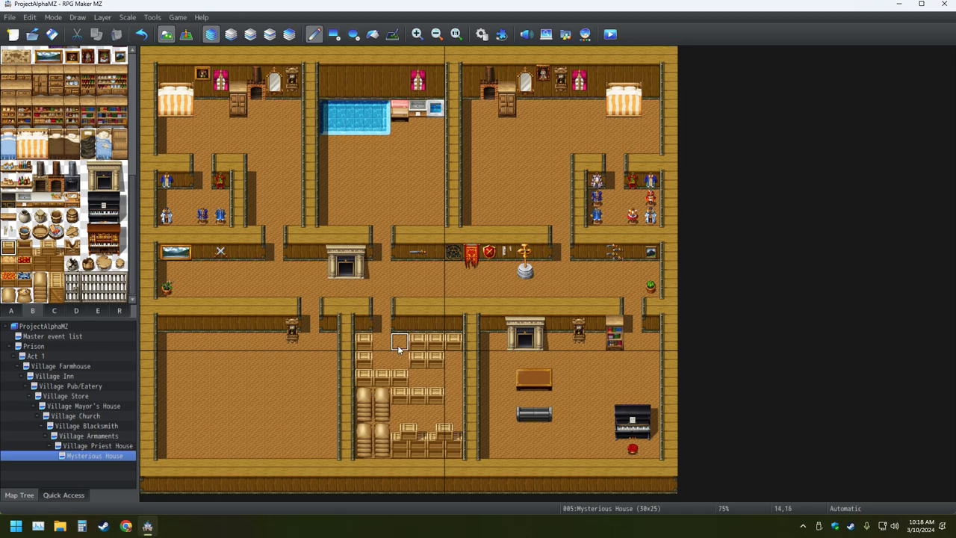
{"action": "mouse_move", "coordinate": [327, 377]}
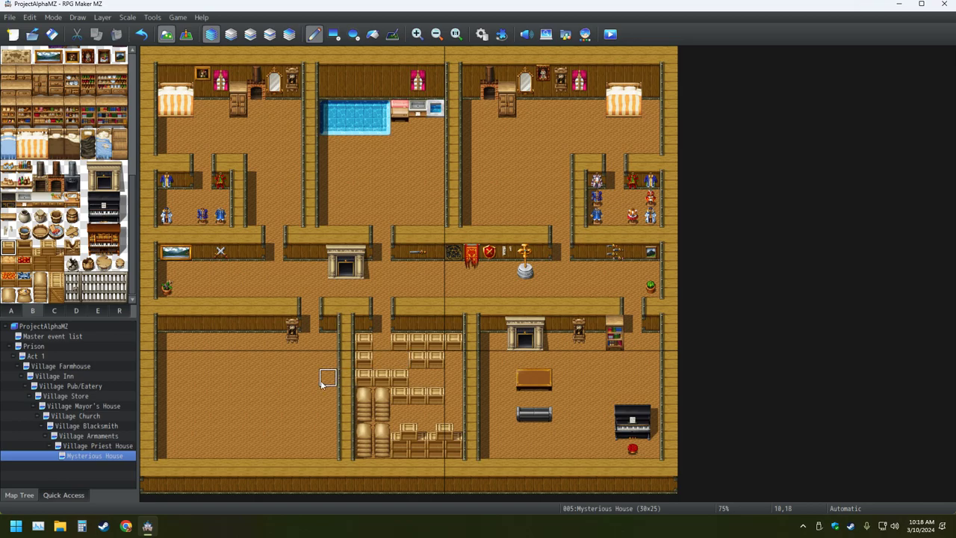
{"action": "mouse_move", "coordinate": [278, 162]}
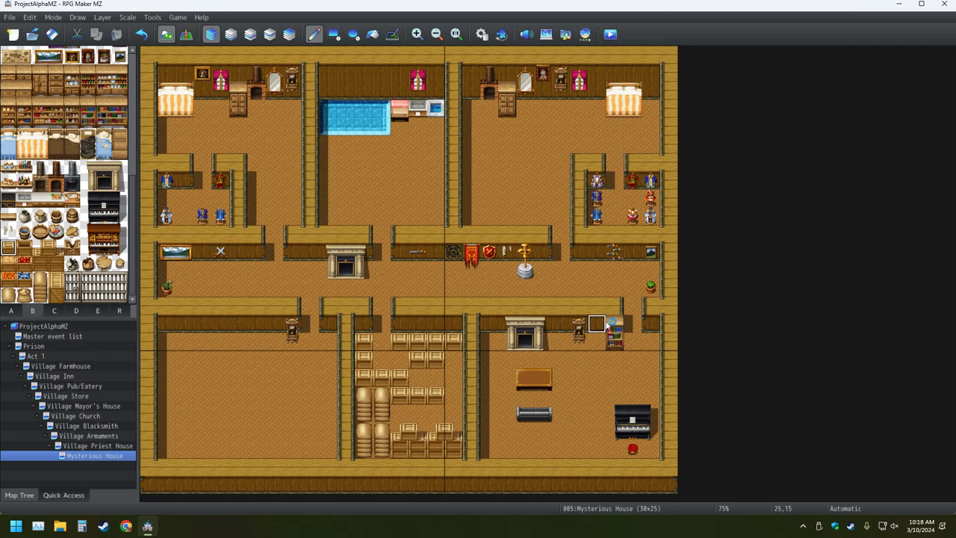
- Attempt a playtest, dismiss its error, and set the player start in the crate room
{"action": "left_click", "coordinate": [610, 34]}
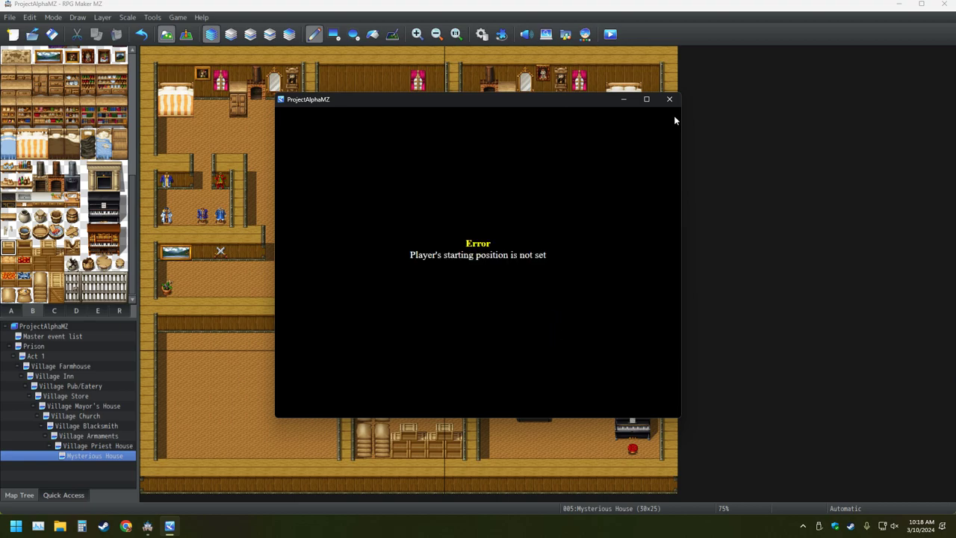
{"action": "left_click", "coordinate": [669, 98]}
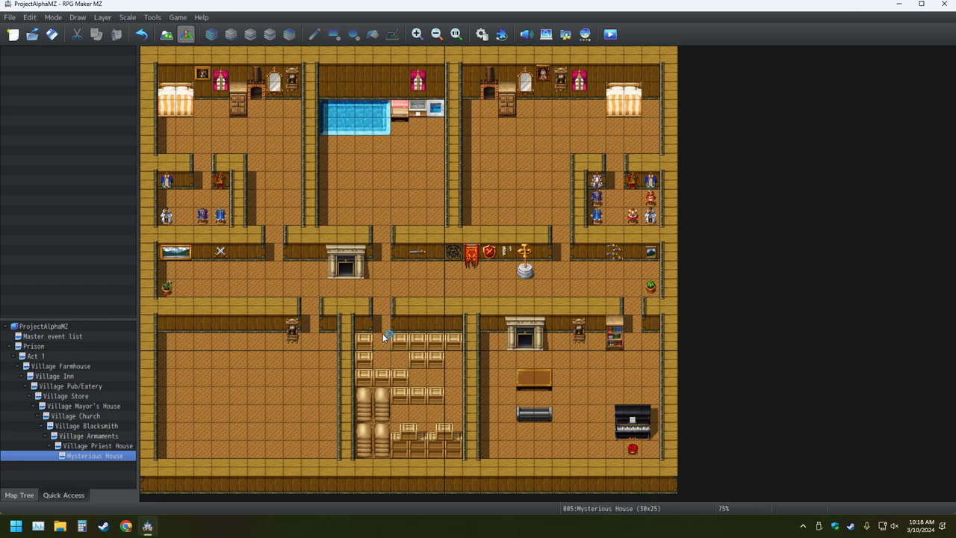
{"action": "right_click", "coordinate": [387, 336]}
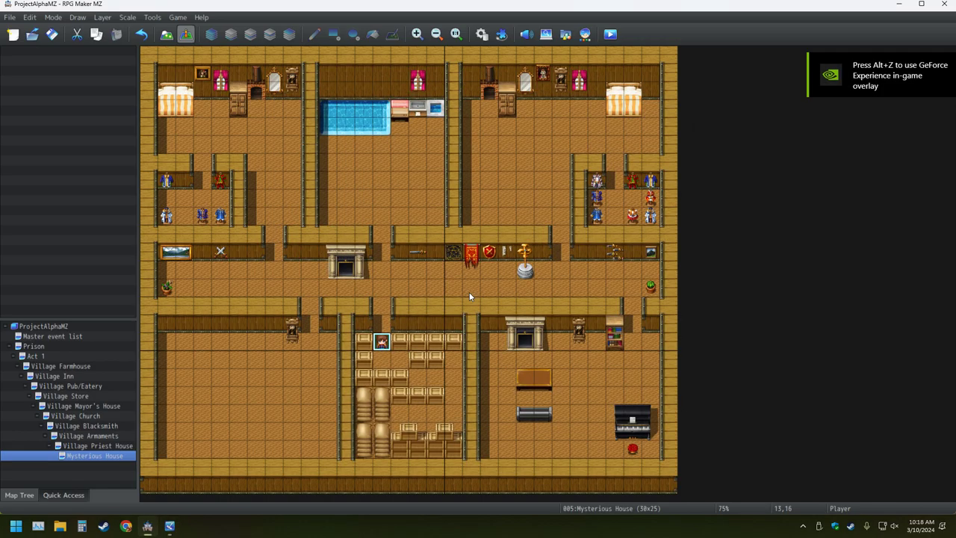
{"action": "mouse_move", "coordinate": [392, 323]}
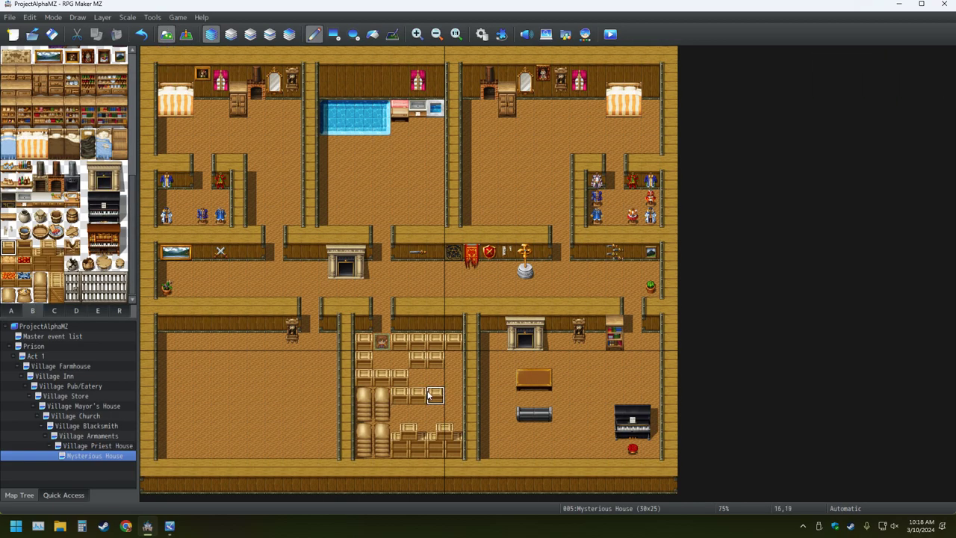
{"action": "mouse_move", "coordinate": [437, 360]}
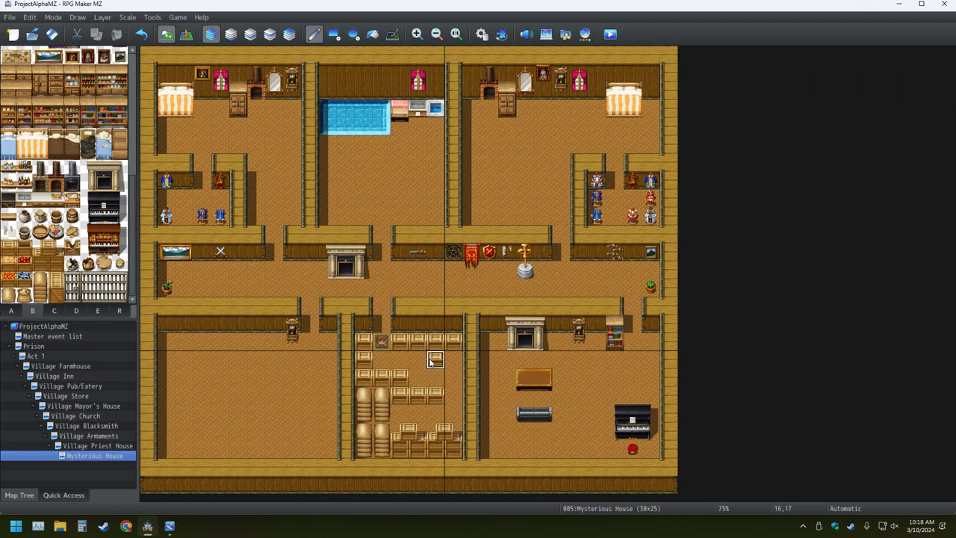
{"action": "mouse_move", "coordinate": [203, 376]}
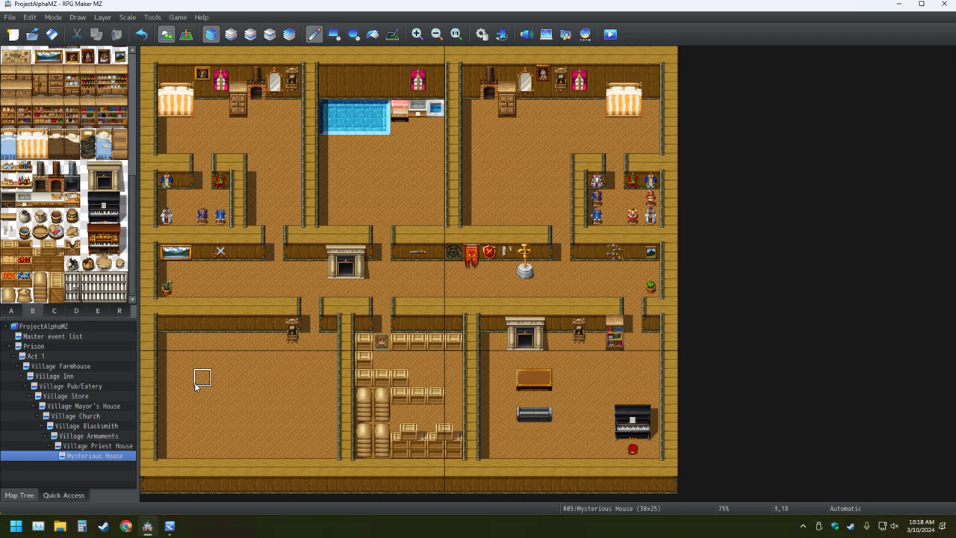
{"action": "mouse_move", "coordinate": [237, 376]}
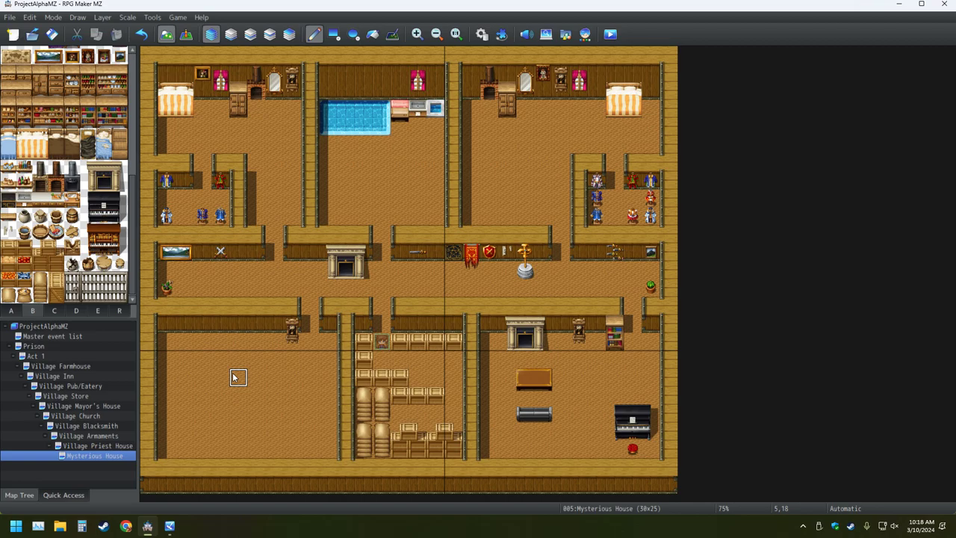
{"action": "mouse_move", "coordinate": [234, 379]}
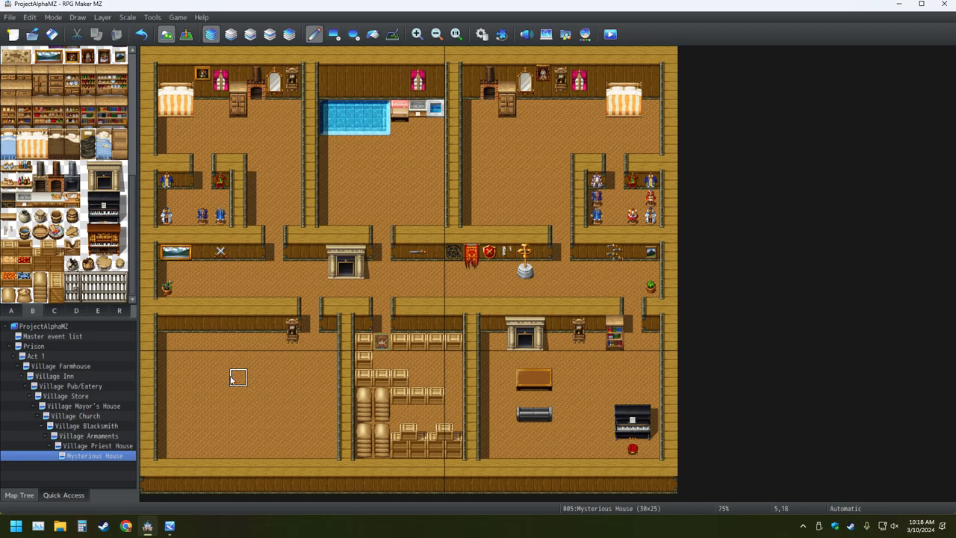
{"action": "mouse_move", "coordinate": [104, 250]}
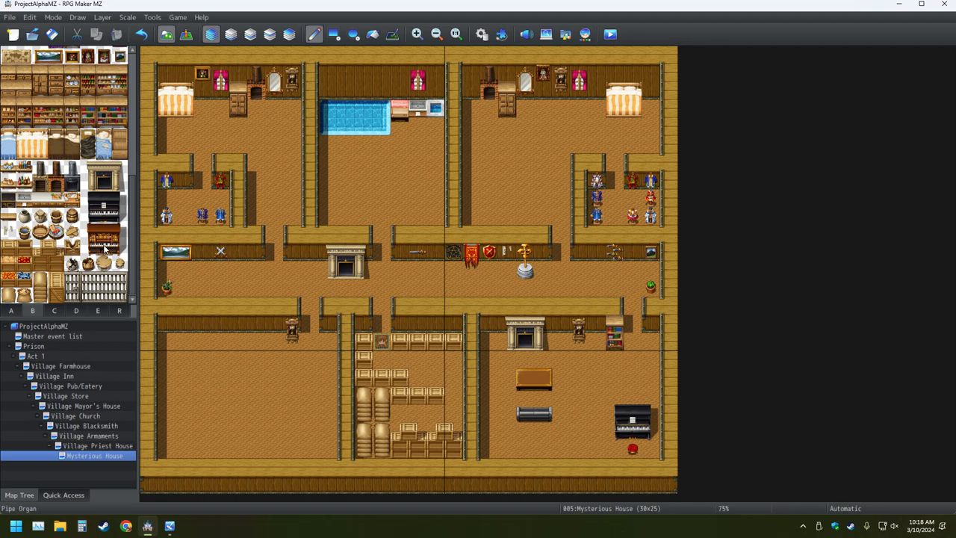
- Browse the decoration tileset tabs and return to the furniture tab B
{"action": "left_click", "coordinate": [54, 309]}
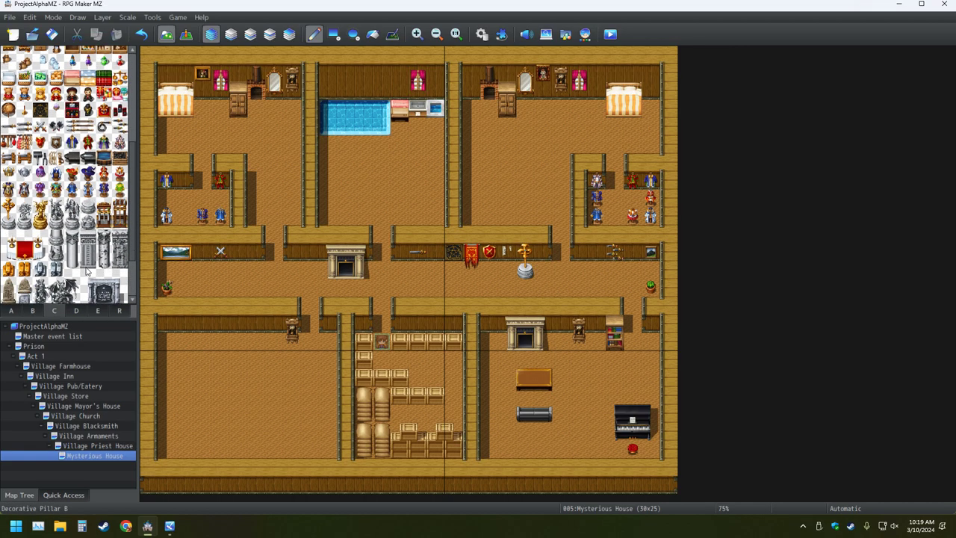
{"action": "scroll", "scroll_direction": "down", "scroll_amount": 3}
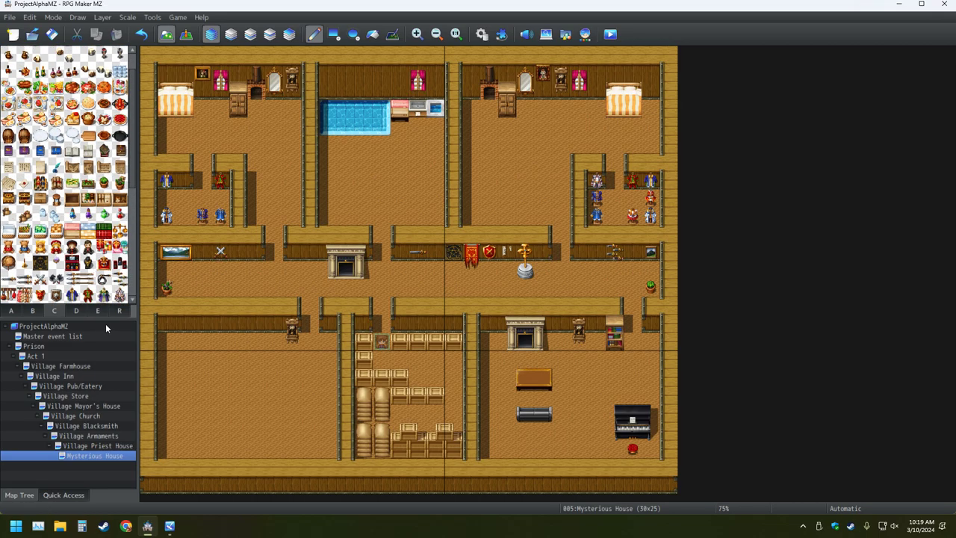
{"action": "mouse_move", "coordinate": [73, 312]}
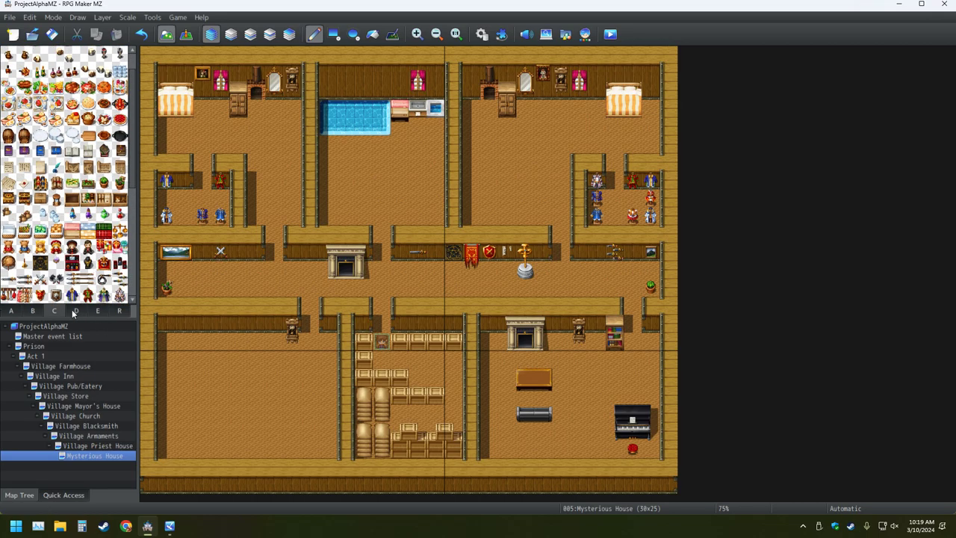
{"action": "left_click", "coordinate": [33, 310]}
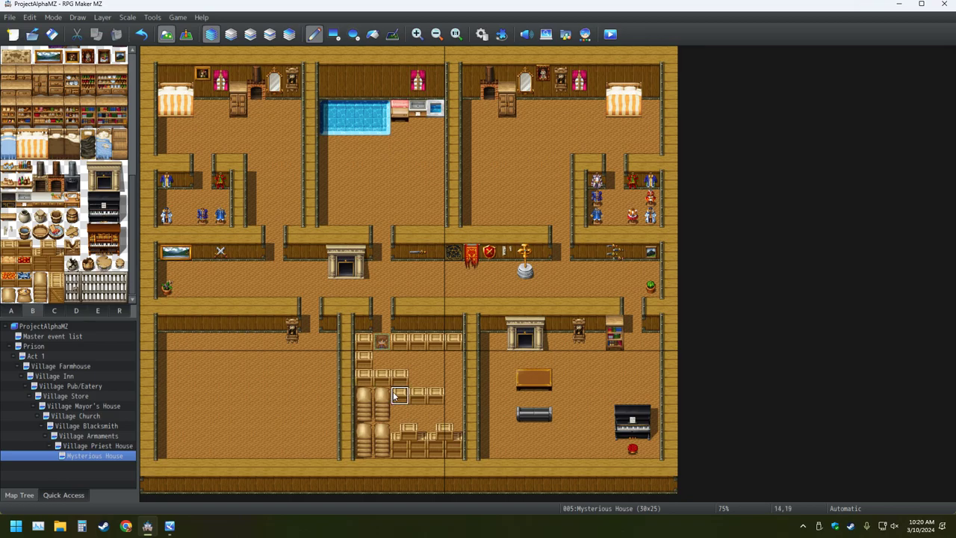
{"action": "mouse_move", "coordinate": [418, 377]}
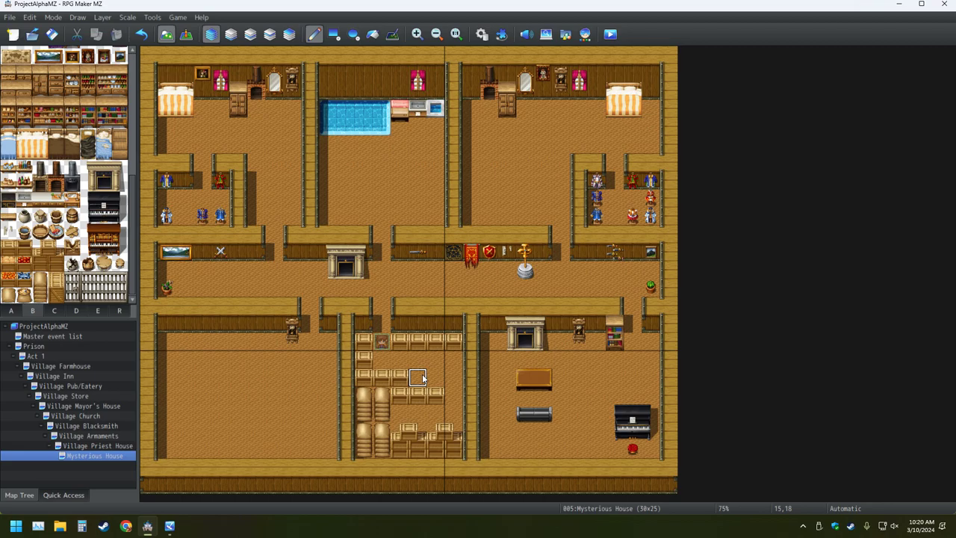
{"action": "mouse_move", "coordinate": [424, 381]}
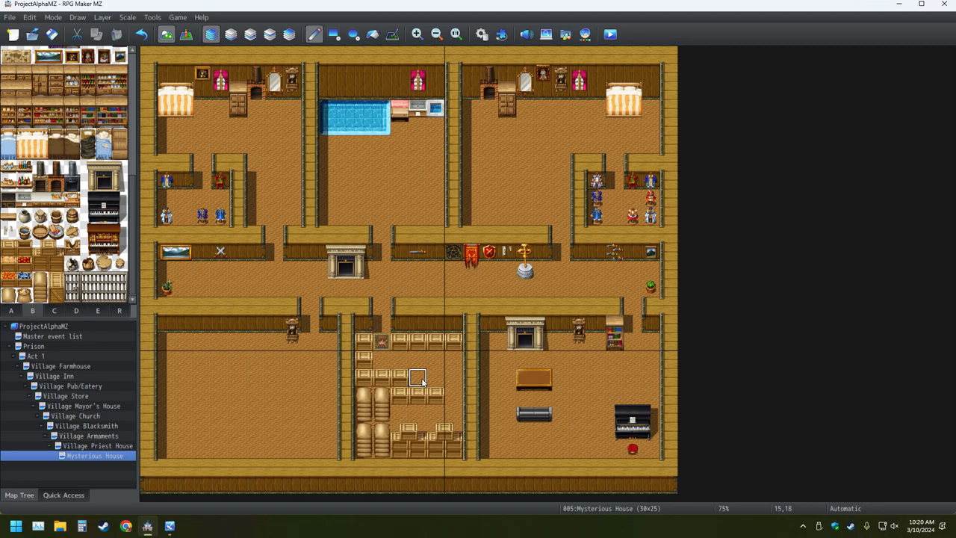
{"action": "mouse_move", "coordinate": [419, 394]}
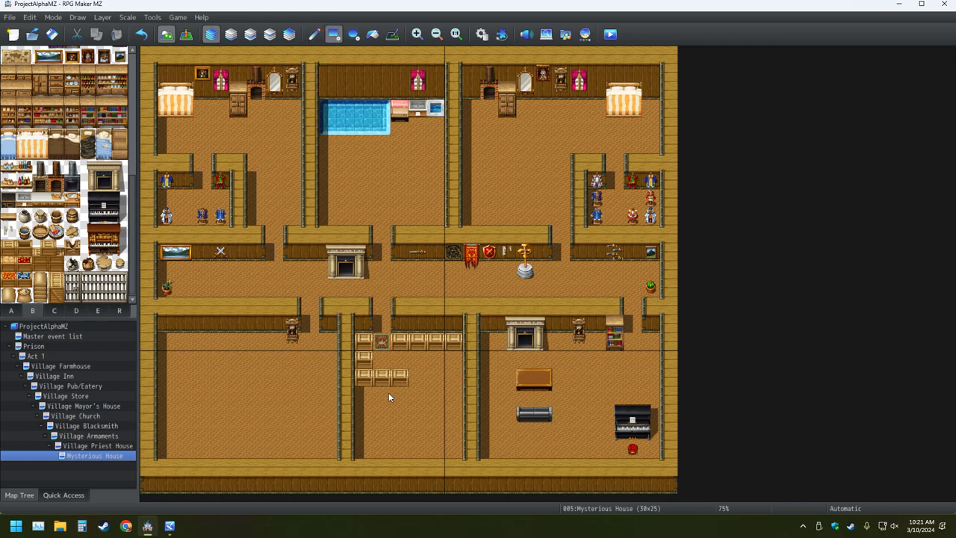
- Remove crates from the old maze in the lower-middle room
{"action": "left_click", "coordinate": [365, 358]}
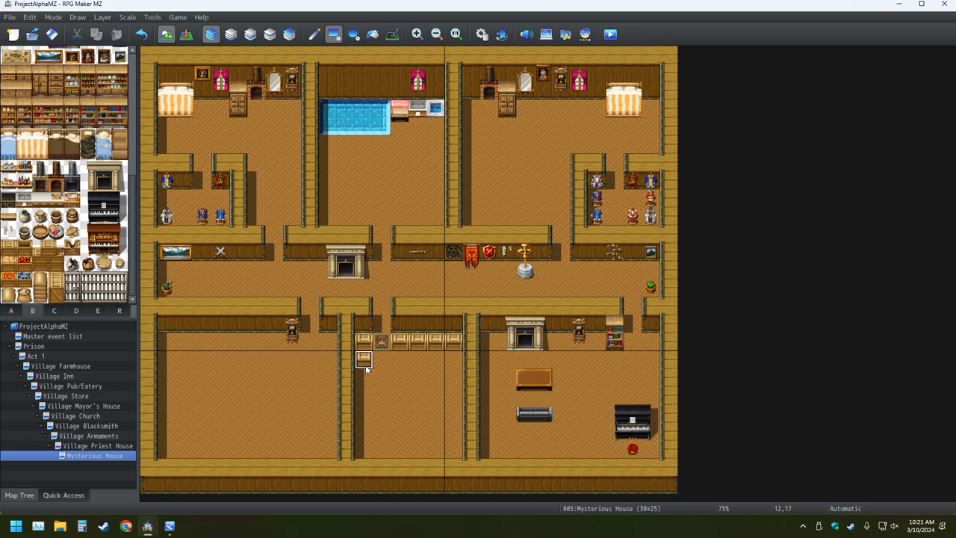
{"action": "left_click", "coordinate": [382, 394]}
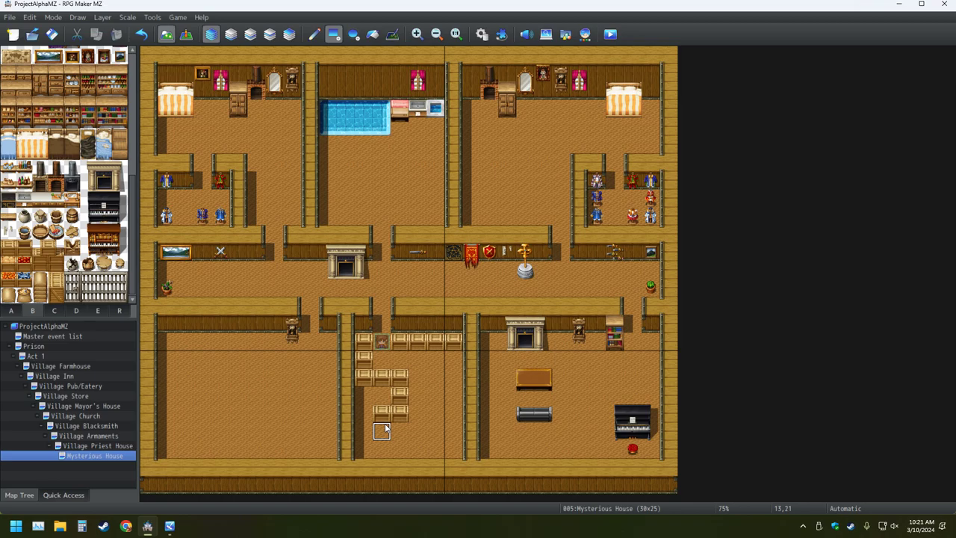
{"action": "mouse_move", "coordinate": [417, 414]}
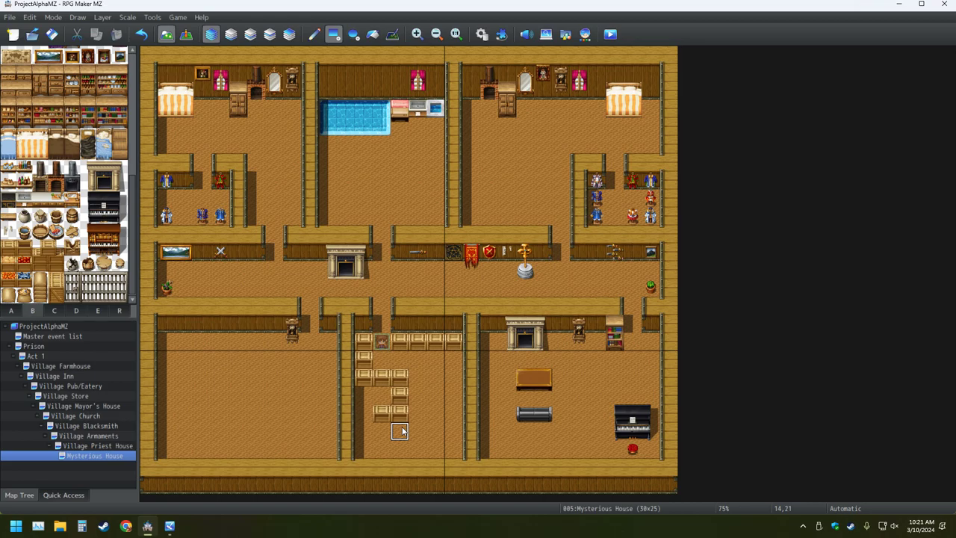
{"action": "mouse_move", "coordinate": [417, 414]}
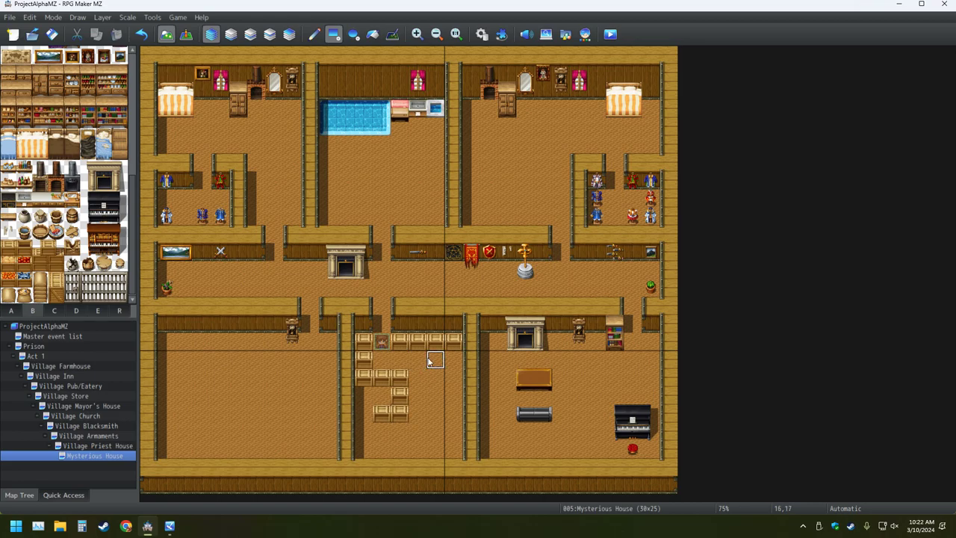
{"action": "mouse_move", "coordinate": [436, 377]}
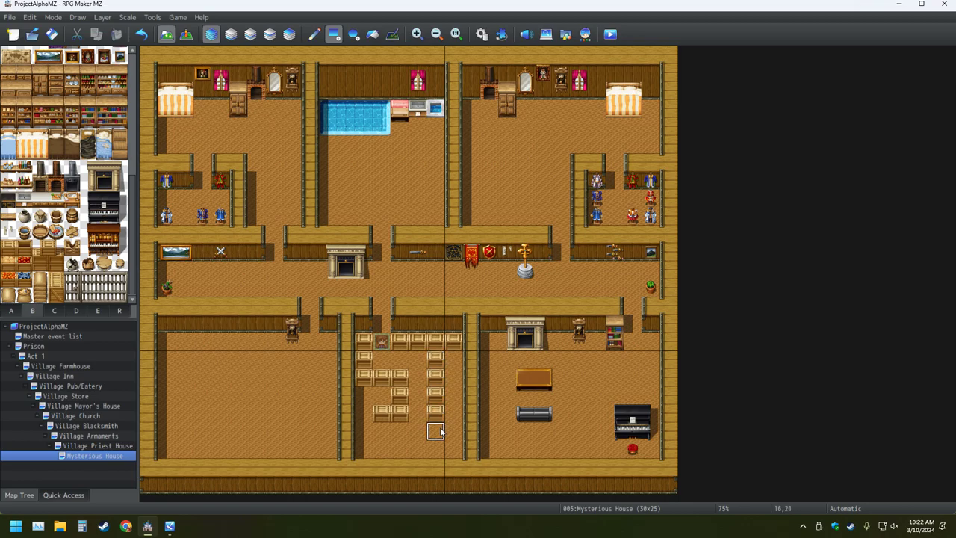
{"action": "mouse_move", "coordinate": [454, 412]}
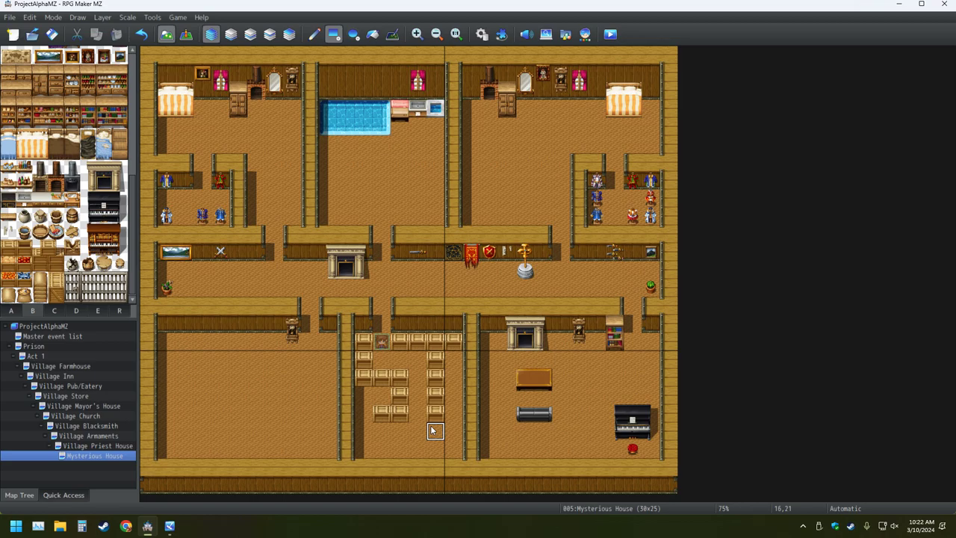
{"action": "mouse_move", "coordinate": [417, 415]}
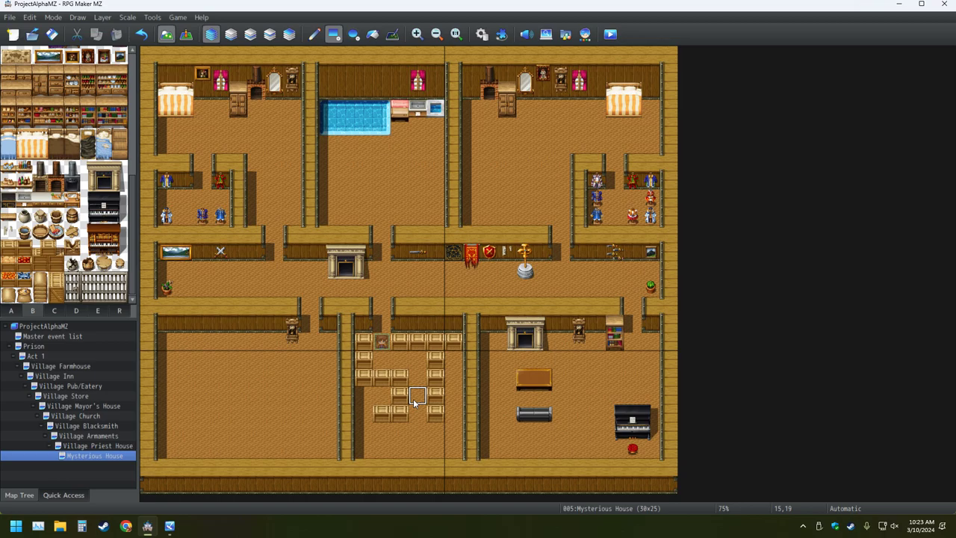
{"action": "mouse_move", "coordinate": [401, 412]}
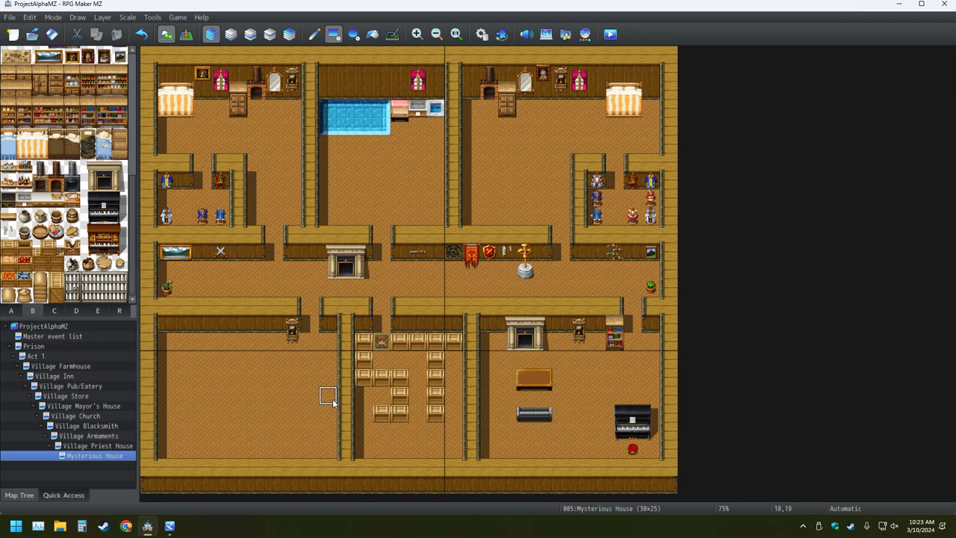
{"action": "mouse_move", "coordinate": [417, 432]}
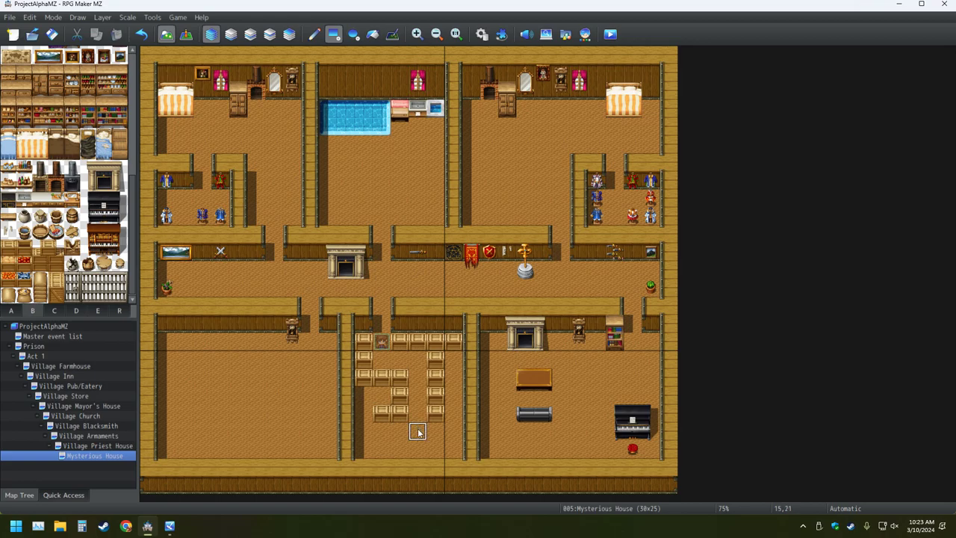
{"action": "mouse_move", "coordinate": [436, 432]}
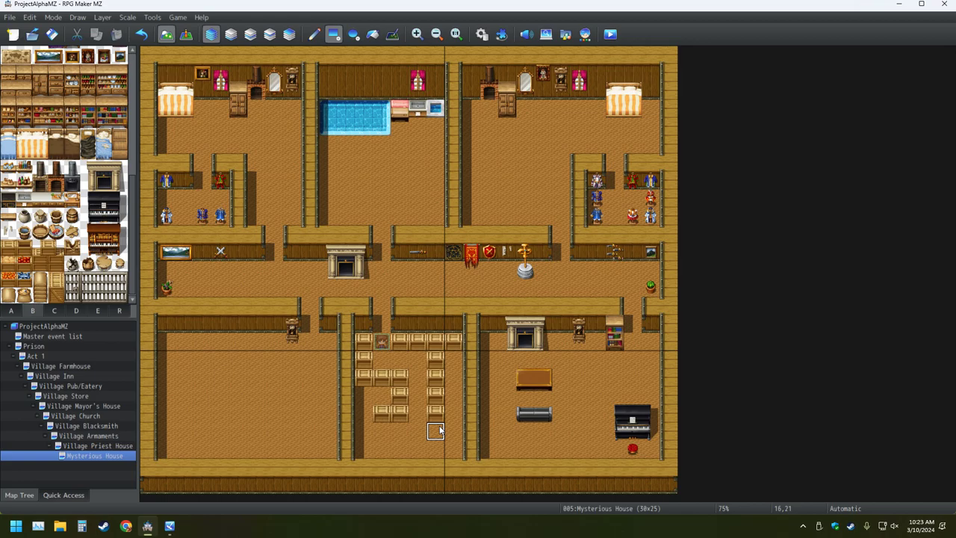
{"action": "mouse_move", "coordinate": [435, 430]}
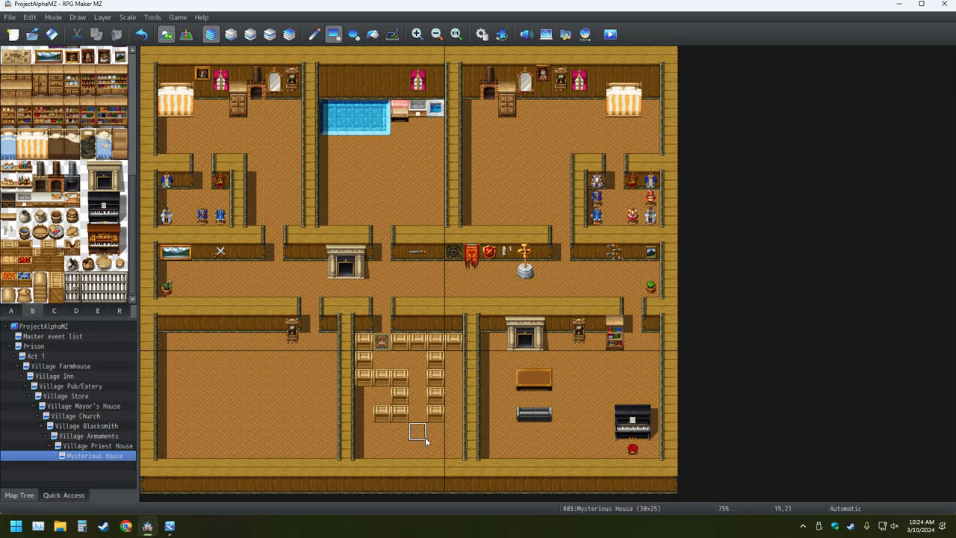
{"action": "mouse_move", "coordinate": [425, 439]}
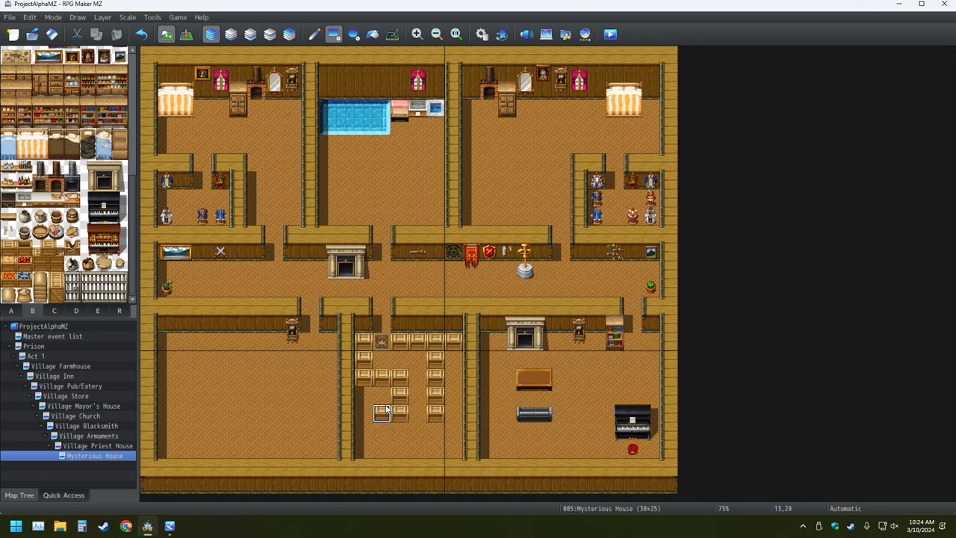
{"action": "mouse_move", "coordinate": [454, 377]}
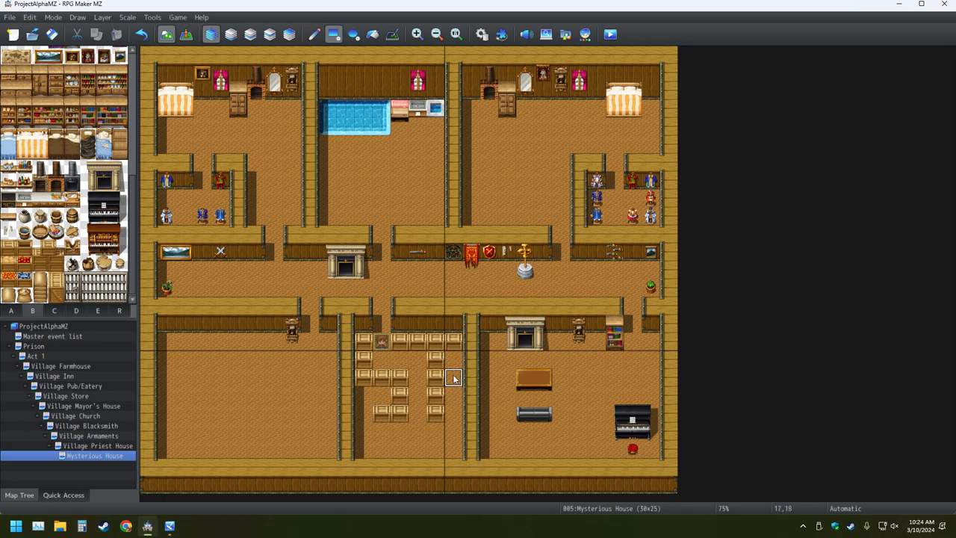
{"action": "mouse_move", "coordinate": [437, 433]}
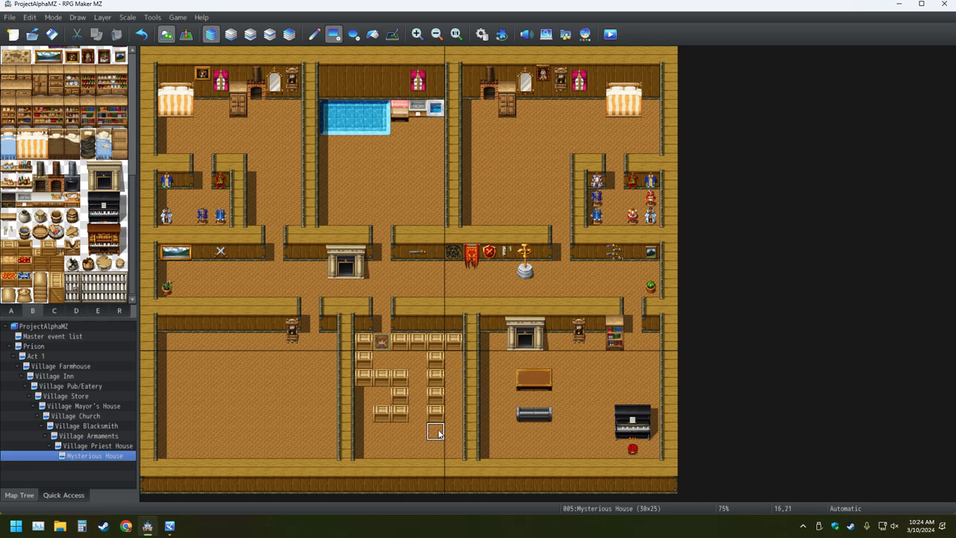
{"action": "mouse_move", "coordinate": [436, 447]}
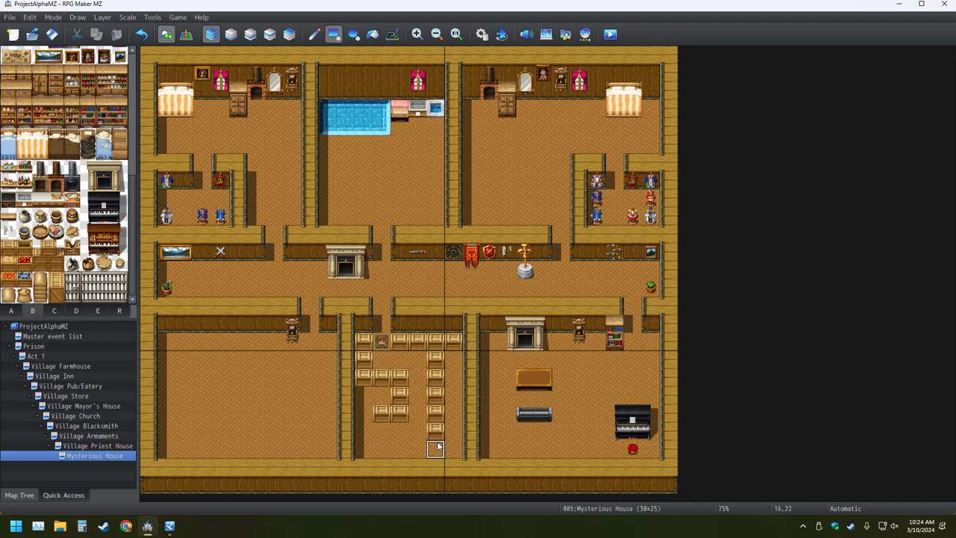
{"action": "mouse_move", "coordinate": [419, 447]}
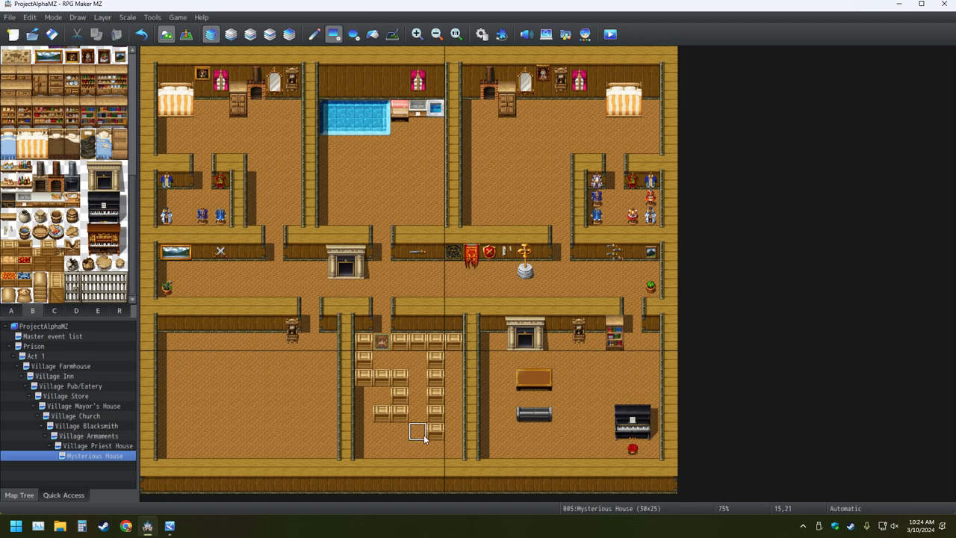
{"action": "mouse_move", "coordinate": [454, 452]}
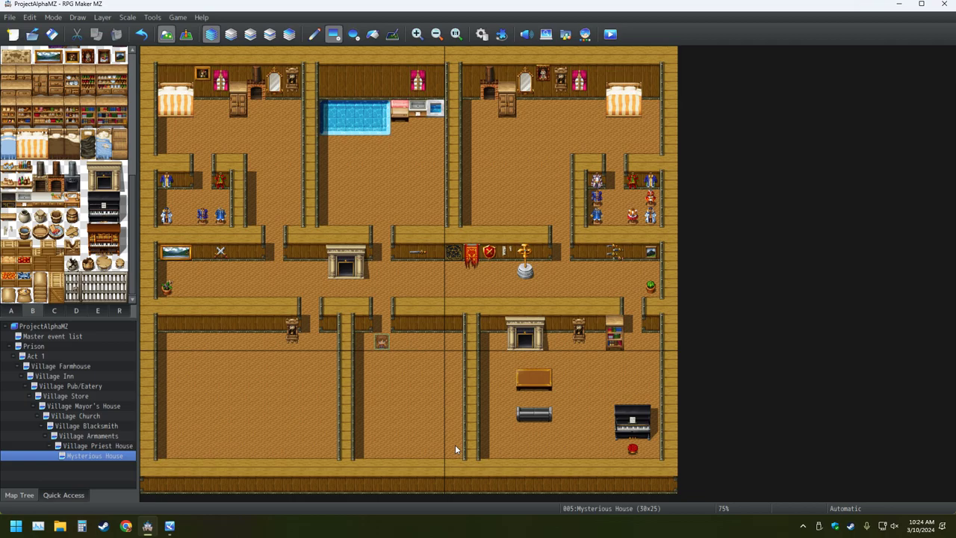
{"action": "mouse_move", "coordinate": [400, 340]}
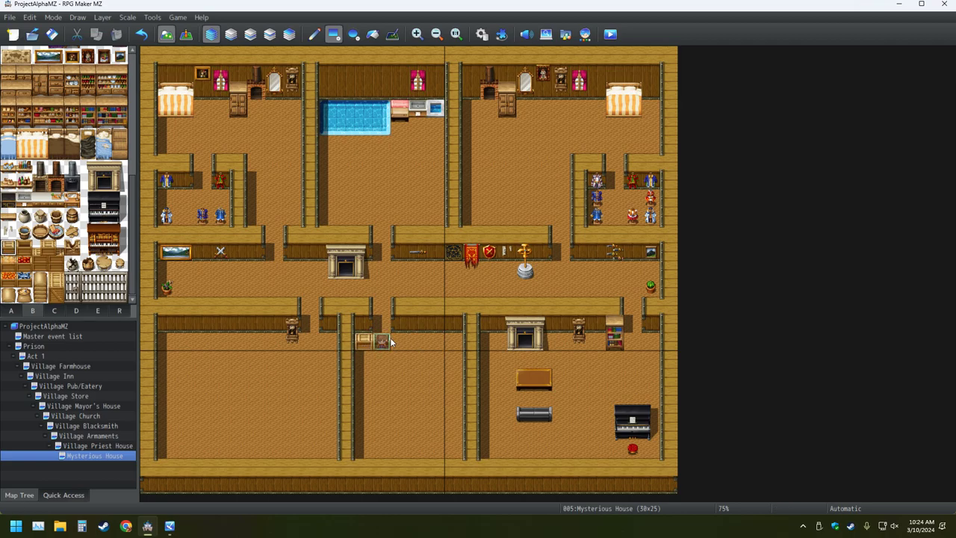
{"action": "mouse_move", "coordinate": [435, 287]}
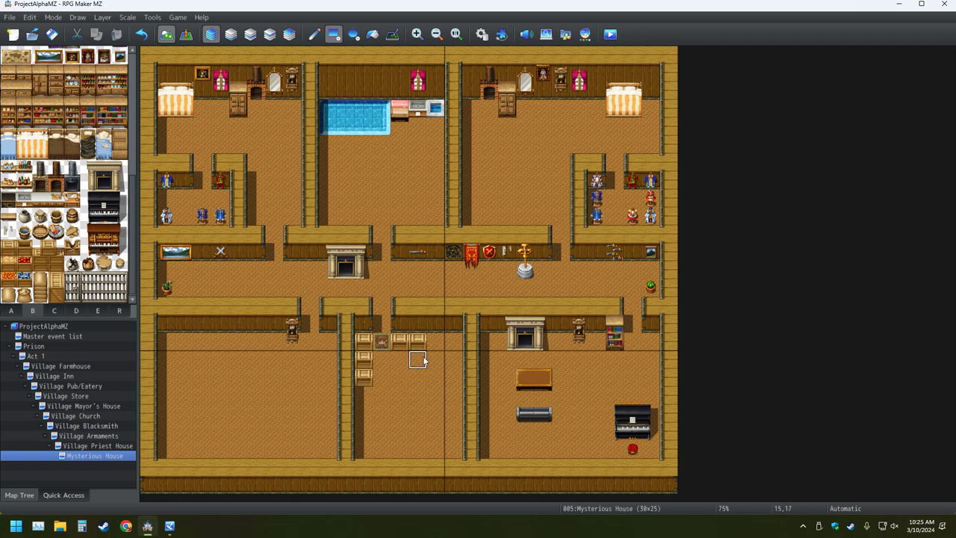
{"action": "mouse_move", "coordinate": [365, 394]}
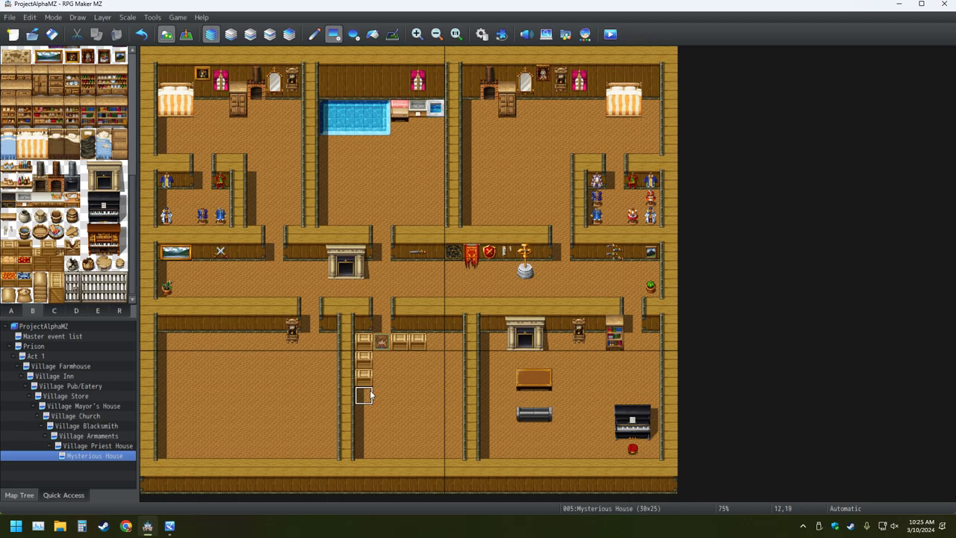
{"action": "mouse_move", "coordinate": [381, 377]}
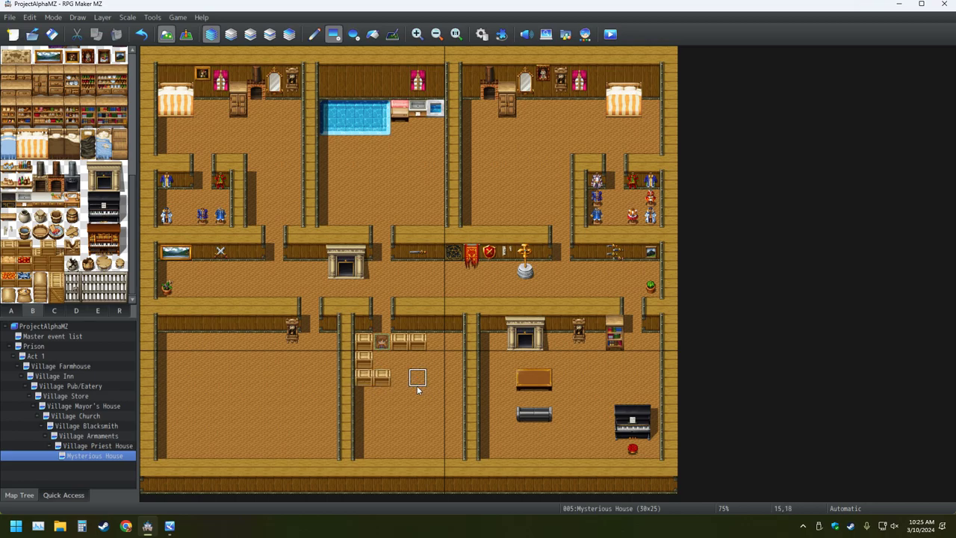
{"action": "mouse_move", "coordinate": [400, 394]}
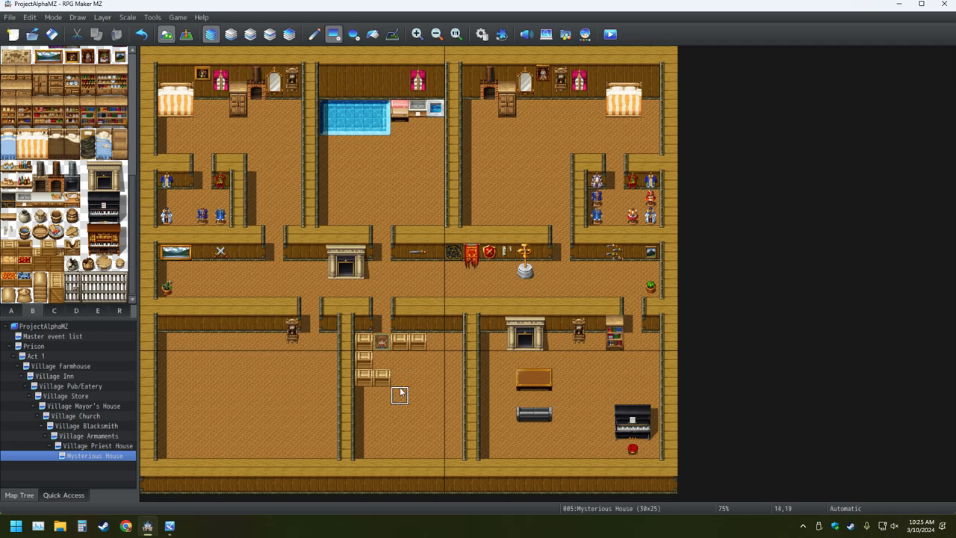
{"action": "mouse_move", "coordinate": [419, 377]}
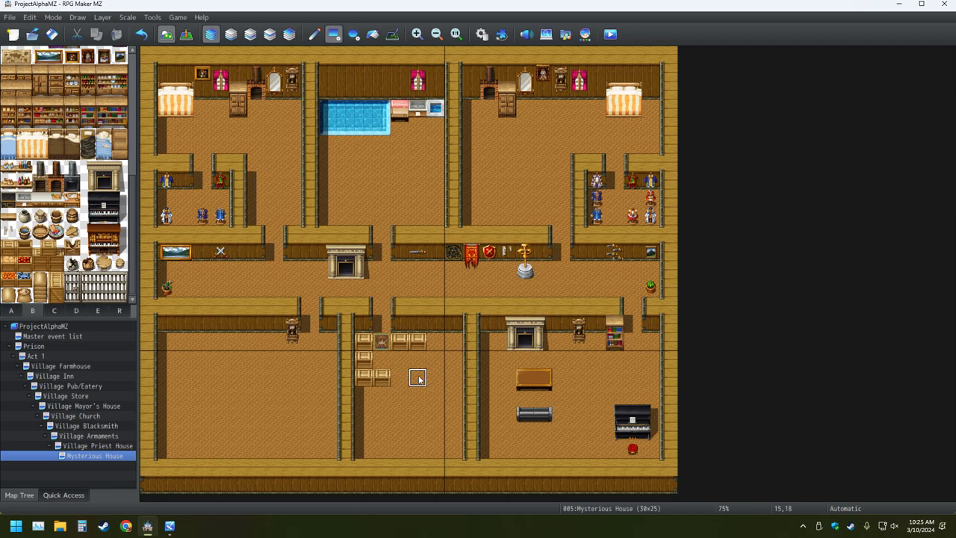
- Place another crate in the lower-middle room's maze block
{"action": "left_click", "coordinate": [406, 376]}
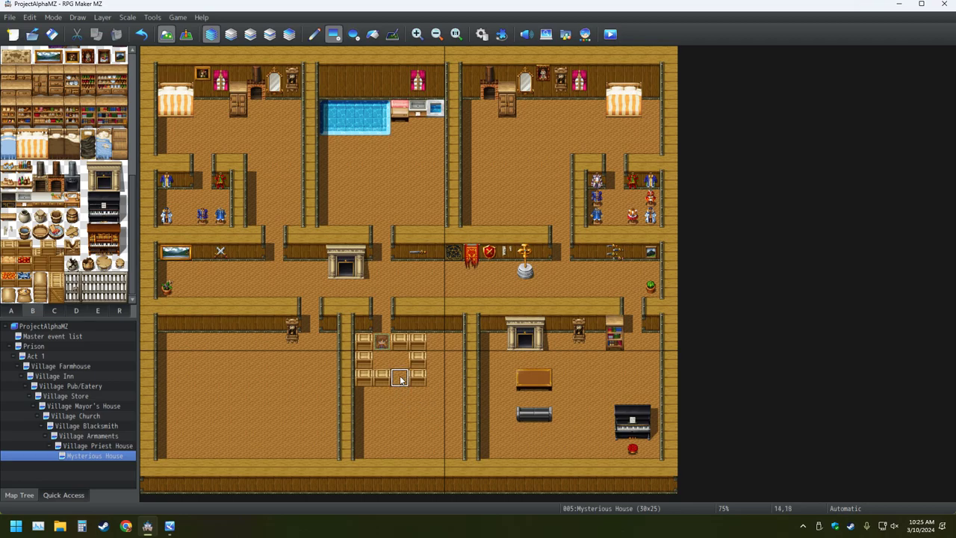
{"action": "mouse_move", "coordinate": [399, 396]}
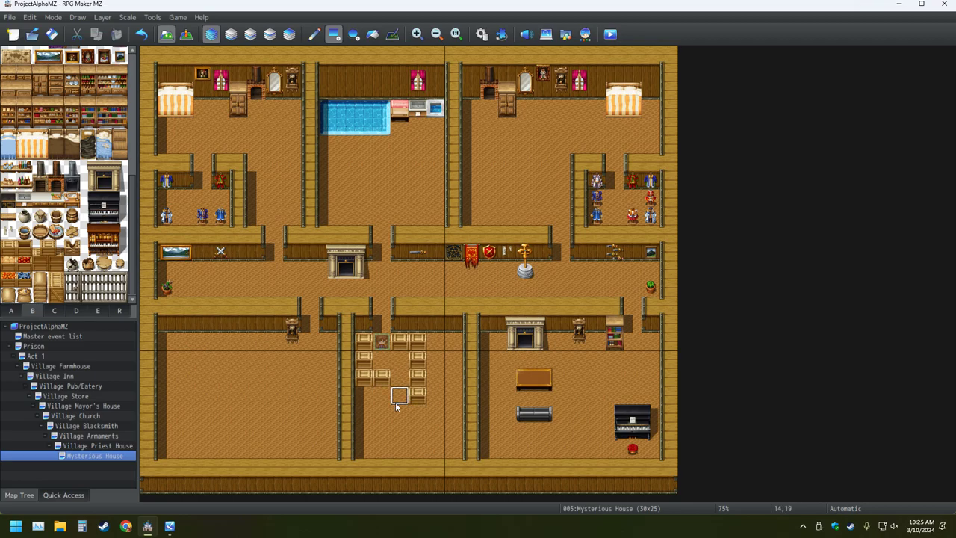
{"action": "mouse_move", "coordinate": [399, 412]}
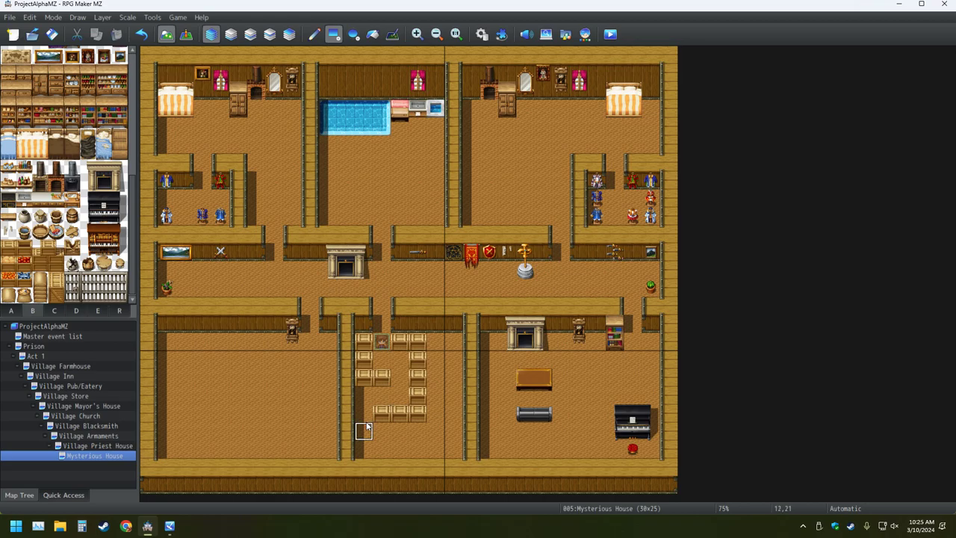
{"action": "mouse_move", "coordinate": [366, 438]}
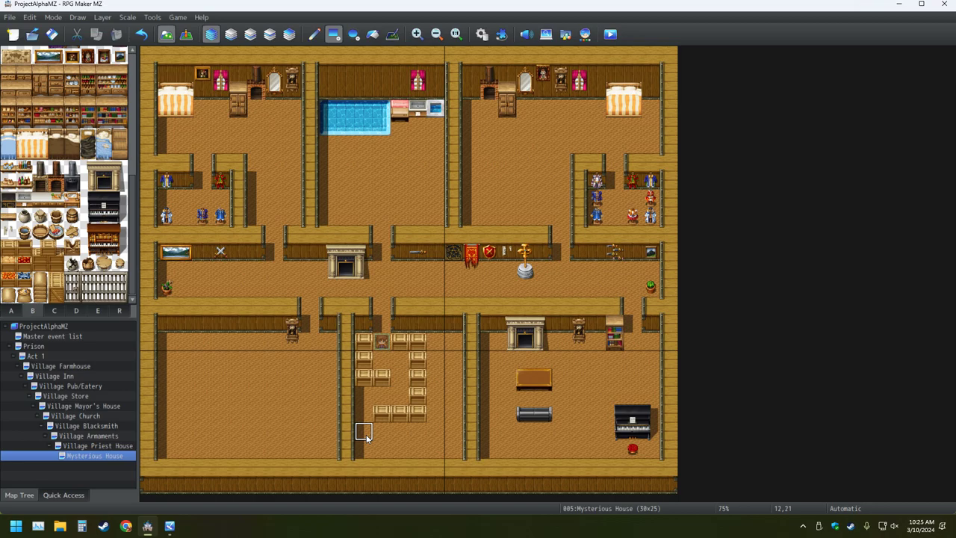
{"action": "mouse_move", "coordinate": [381, 448]}
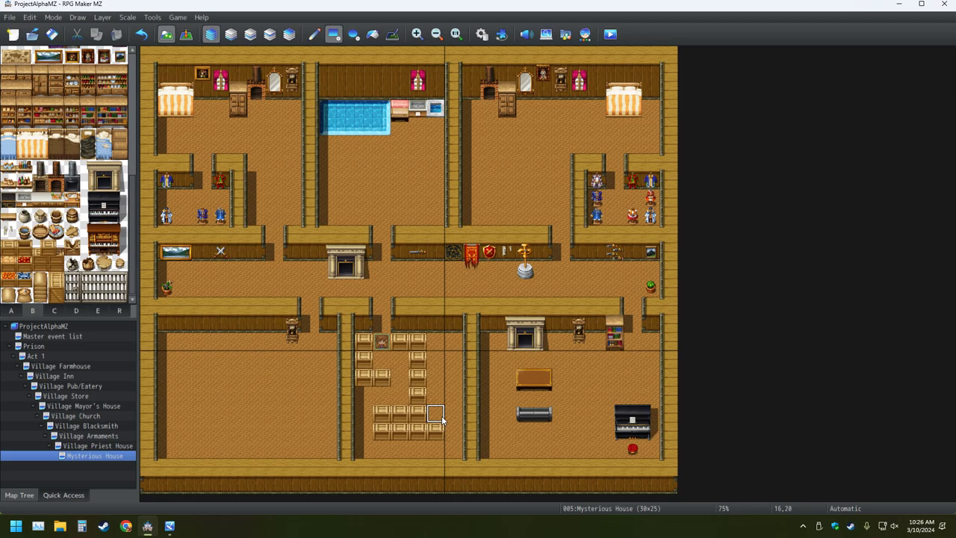
{"action": "mouse_move", "coordinate": [454, 344]}
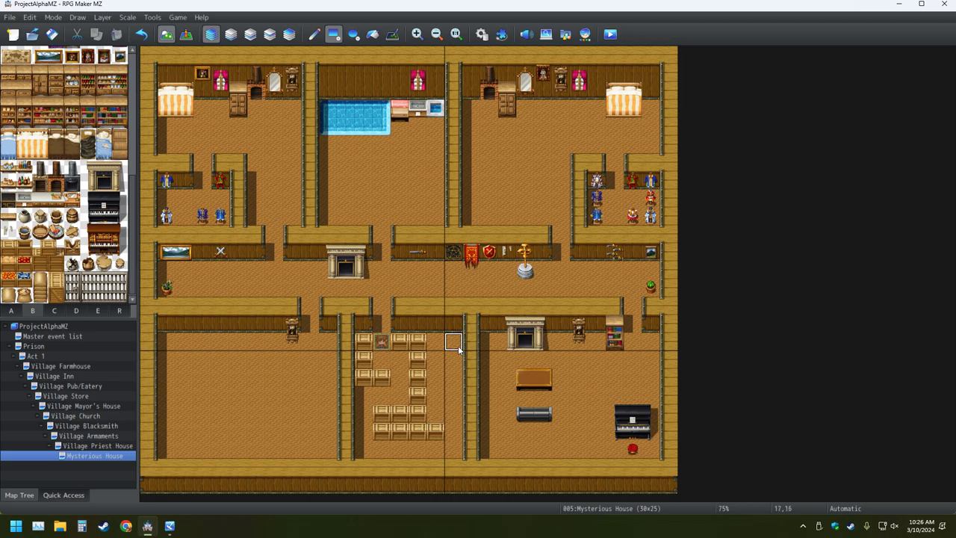
{"action": "mouse_move", "coordinate": [455, 395]}
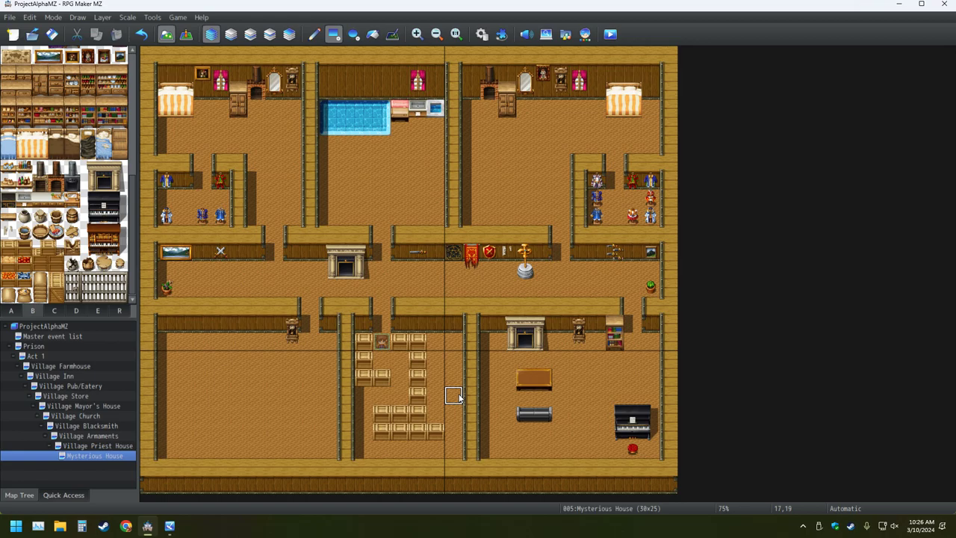
{"action": "mouse_move", "coordinate": [460, 396]}
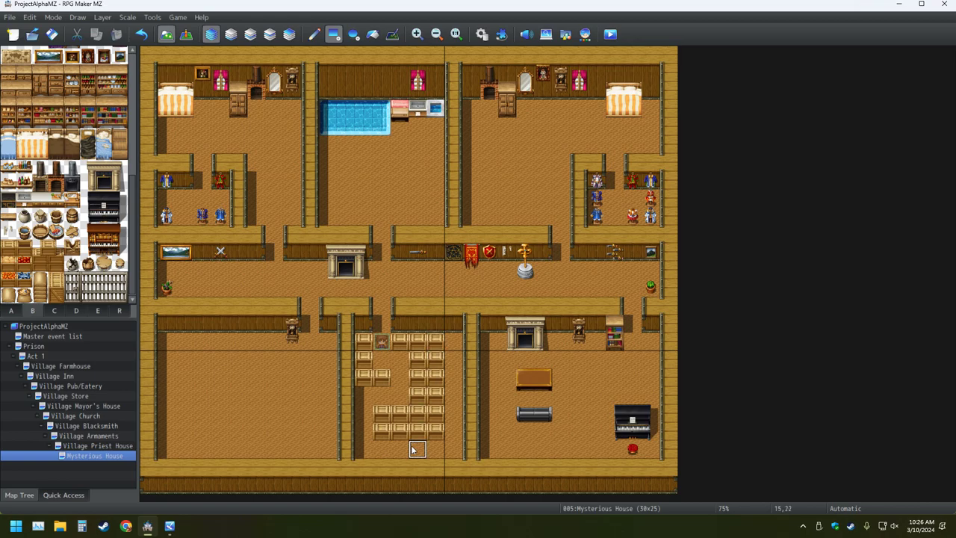
{"action": "mouse_move", "coordinate": [293, 432]}
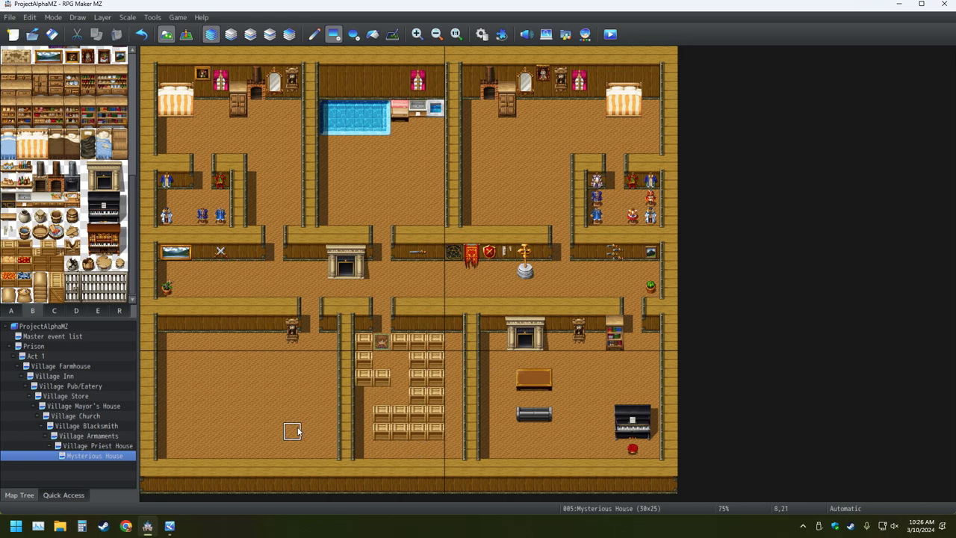
{"action": "mouse_move", "coordinate": [74, 337]}
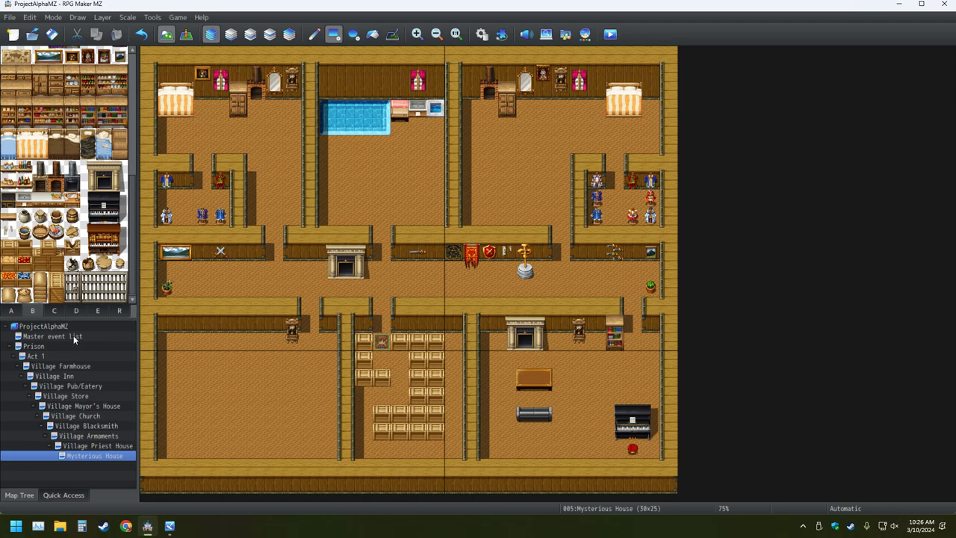
- Open the Ideas/Possible Changes event's second comment for editing
{"action": "right_click", "coordinate": [47, 336]}
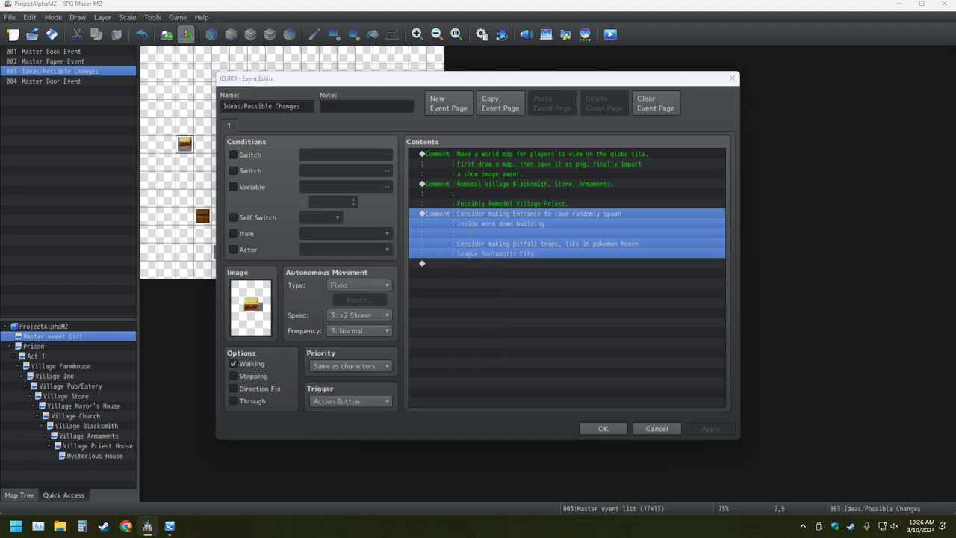
{"action": "double_click", "coordinate": [538, 214]}
{"action": "type", "text": "C"}
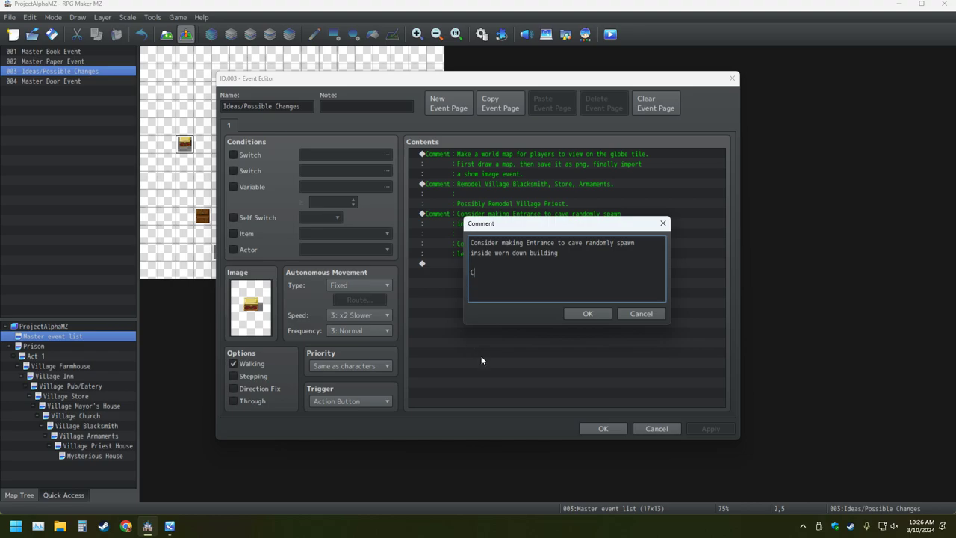
- Add a note about a Mysterious House event where the player pushes boxes to reach the cave, and confirm
{"action": "type", "text": "onsider"}
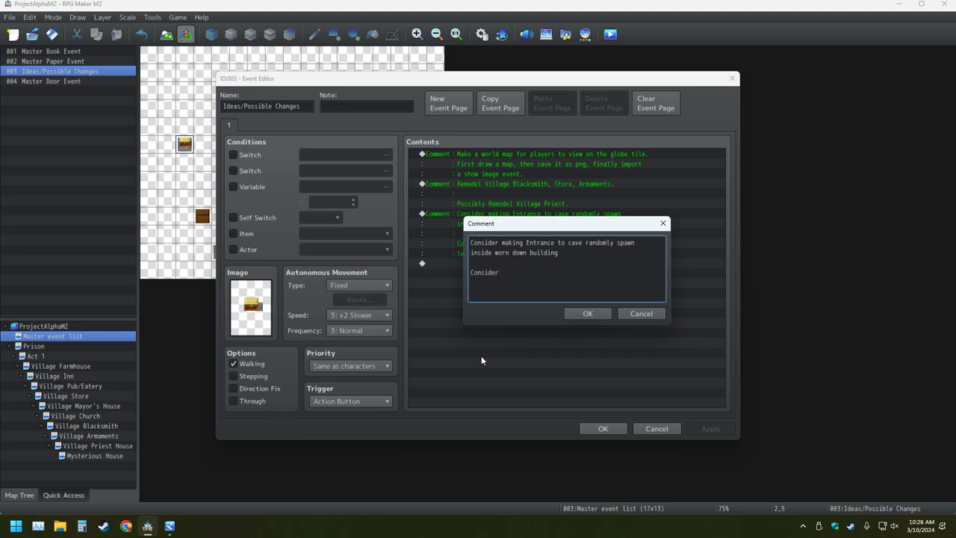
{"action": "type", "text": "making"}
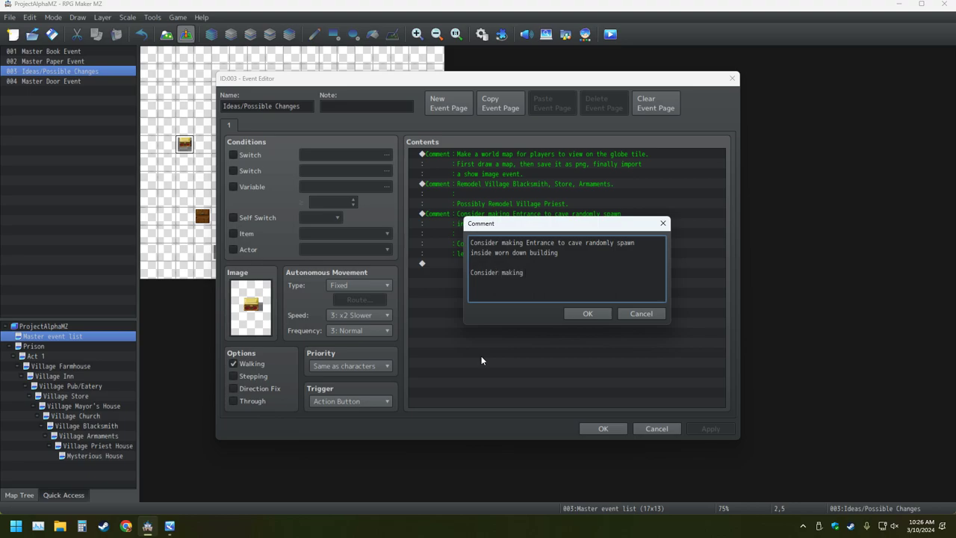
{"action": "type", "text": "event"}
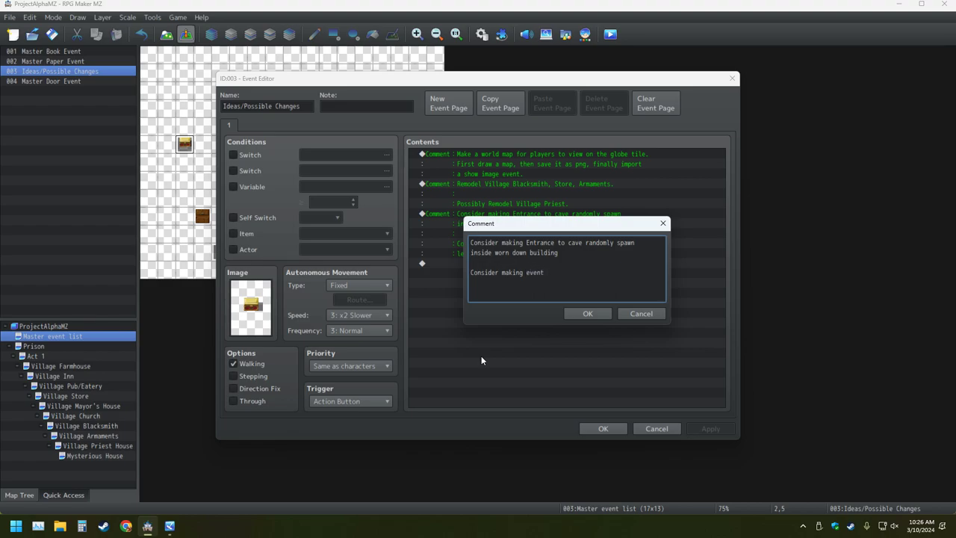
{"action": "type", "text": "inside the"}
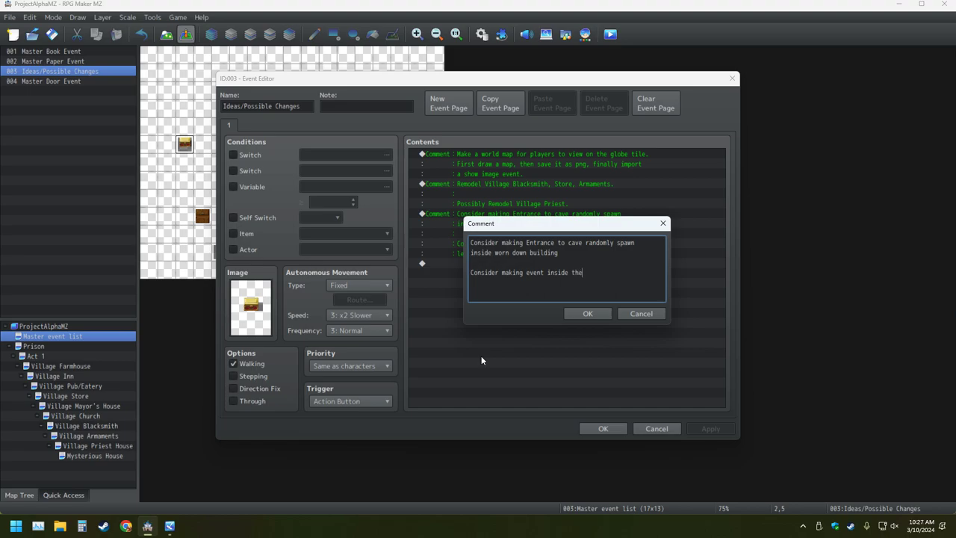
{"action": "type", "text": "Myse"}
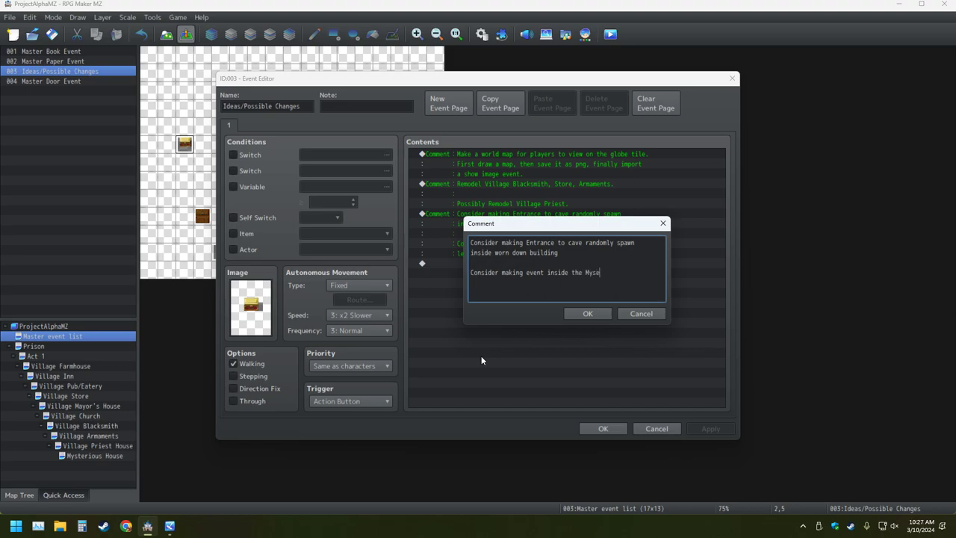
{"action": "type", "text": "rious"}
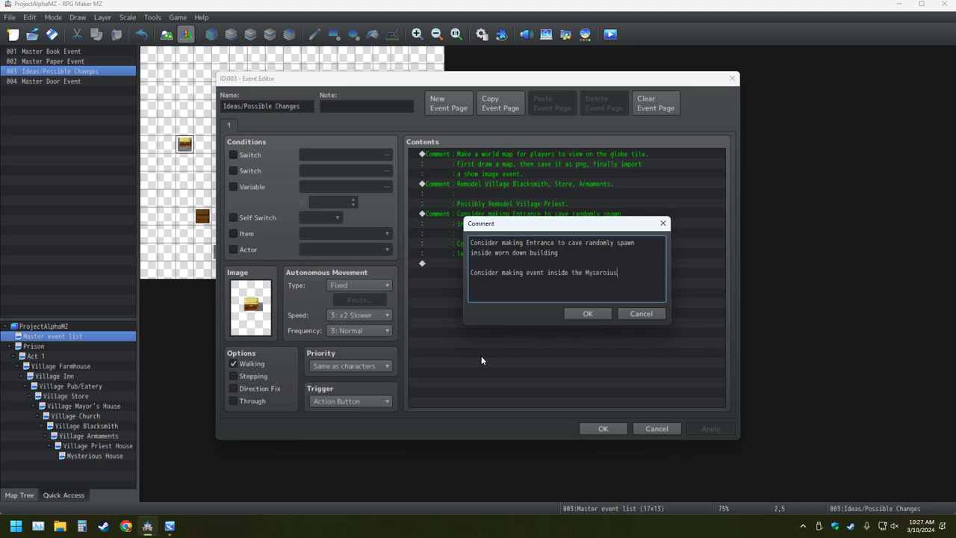
{"action": "key", "text": "Backspace"}
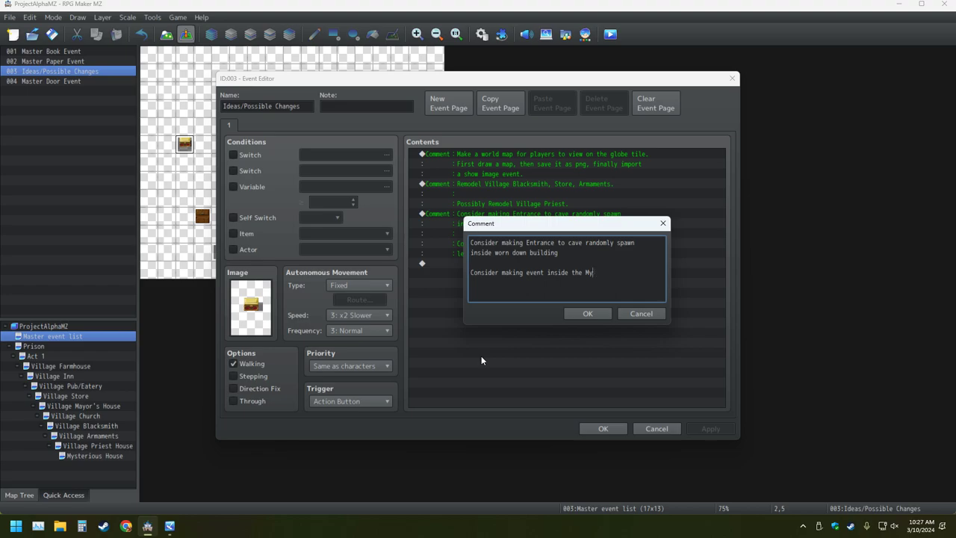
{"action": "type", "text": "stery ho"}
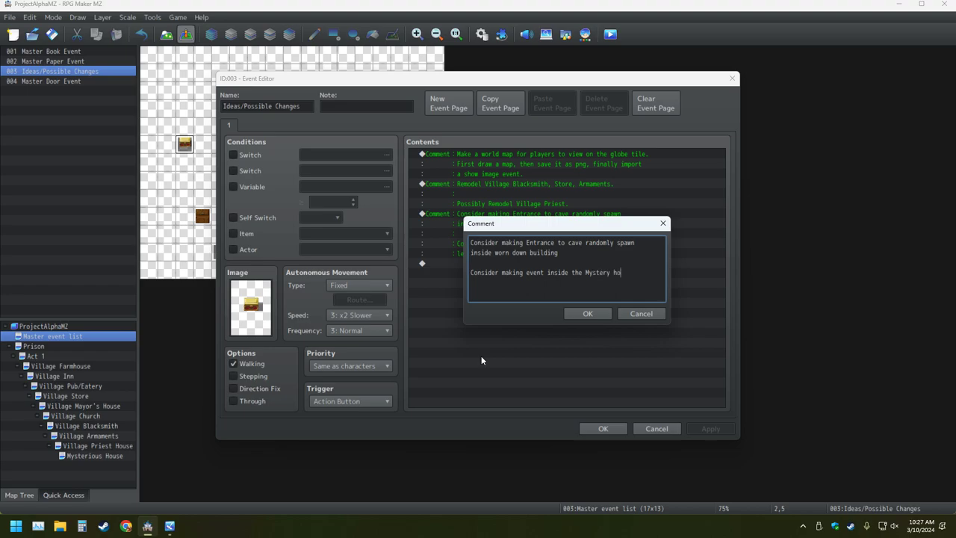
{"action": "type", "text": "use, where"}
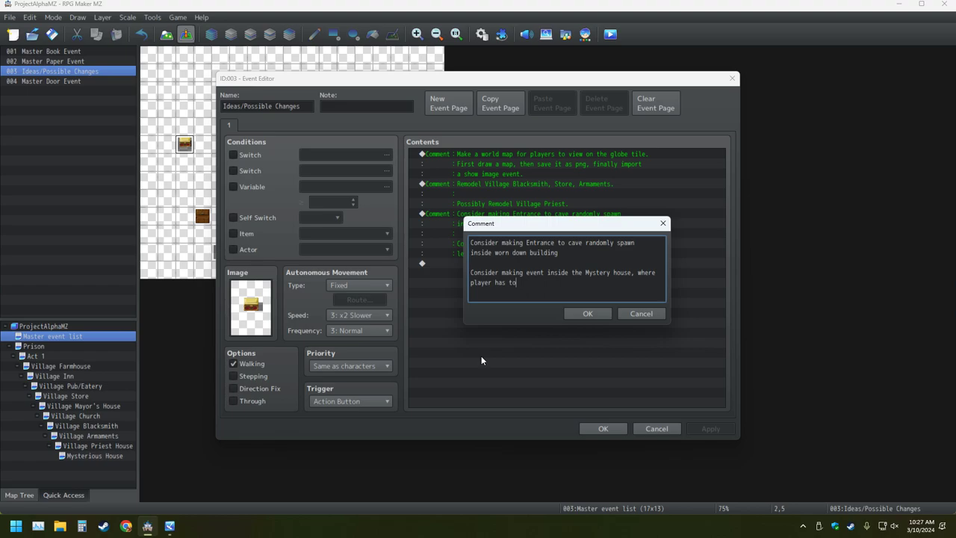
{"action": "type", "text": "push boxes t"}
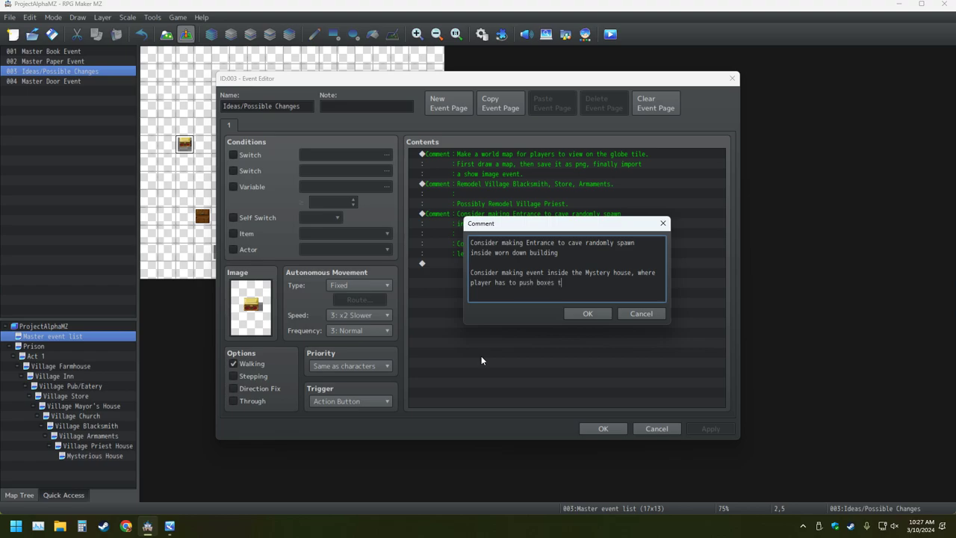
{"action": "type", "text": "o get"}
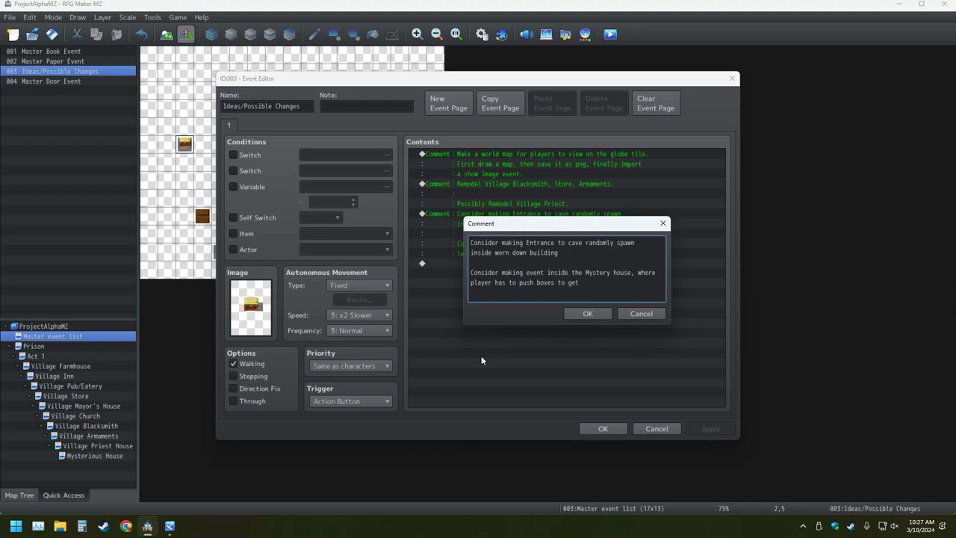
{"action": "type", "text": "cave entrance."}
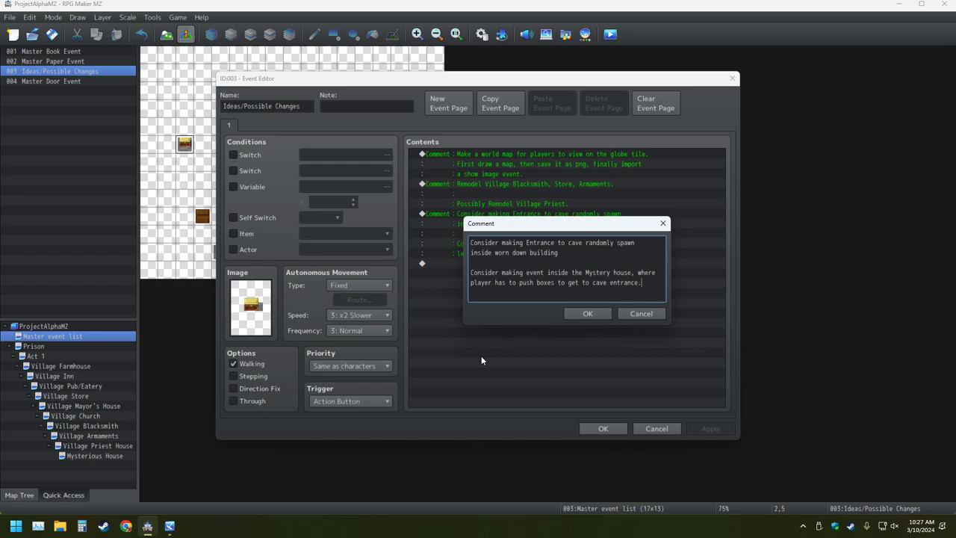
{"action": "left_click", "coordinate": [587, 314]}
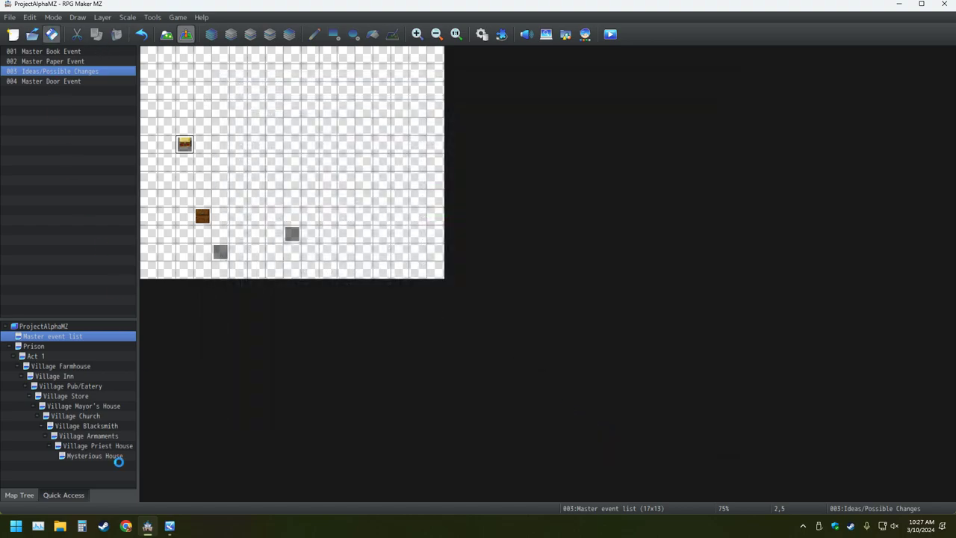
- Reopen the Mysterious House map from the map list
{"action": "double_click", "coordinate": [93, 456]}
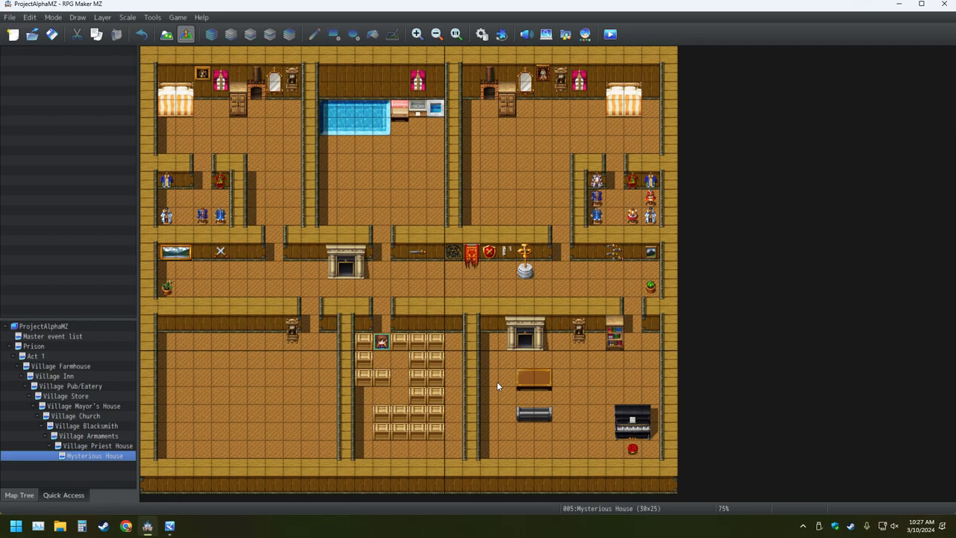
{"action": "mouse_move", "coordinate": [310, 386]}
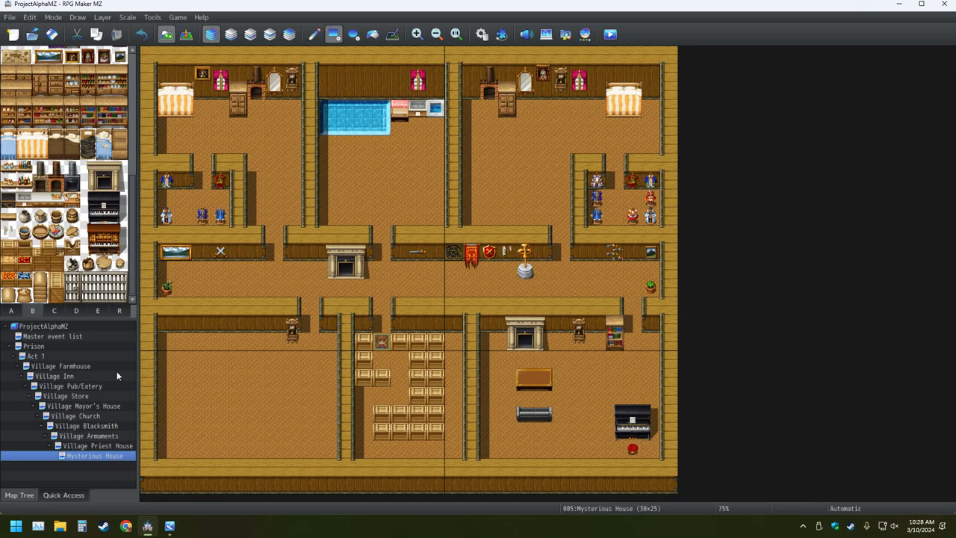
{"action": "mouse_move", "coordinate": [137, 392]}
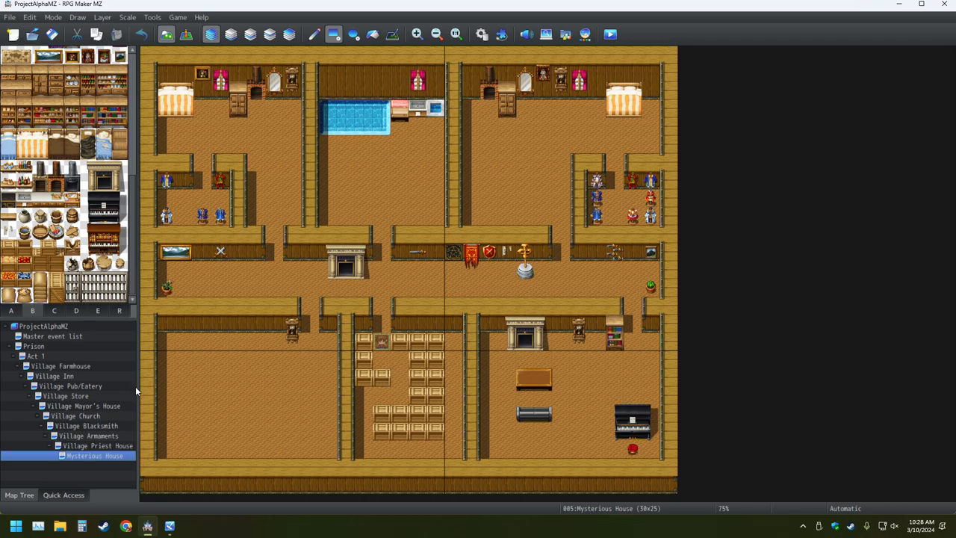
{"action": "mouse_move", "coordinate": [311, 446]}
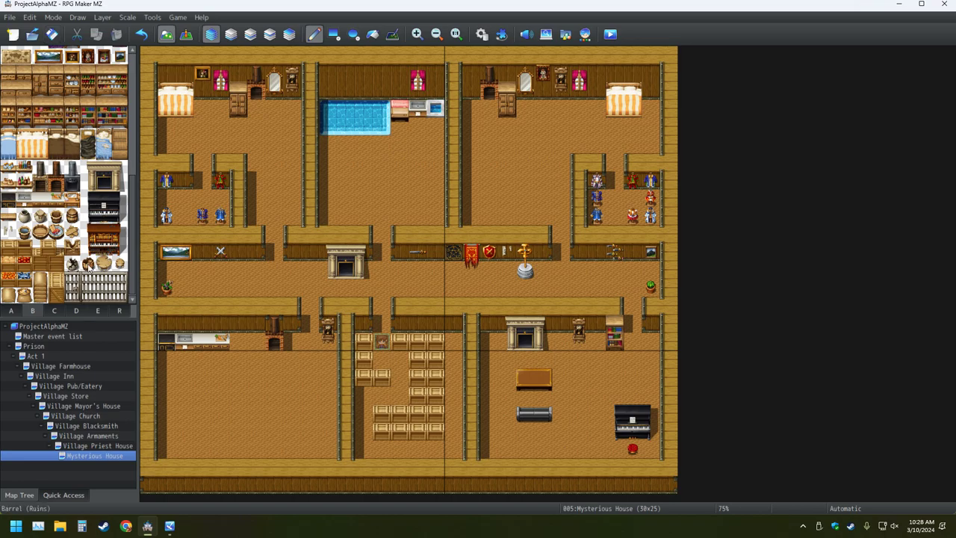
{"action": "mouse_move", "coordinate": [86, 263]}
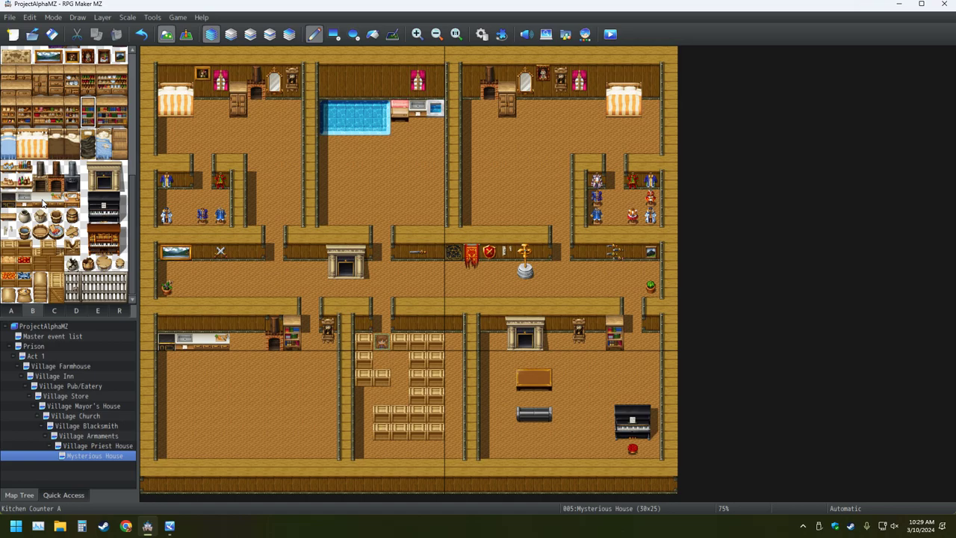
- Place a Simple Shelf along the lower-left room's top wall
{"action": "left_click", "coordinate": [16, 168]}
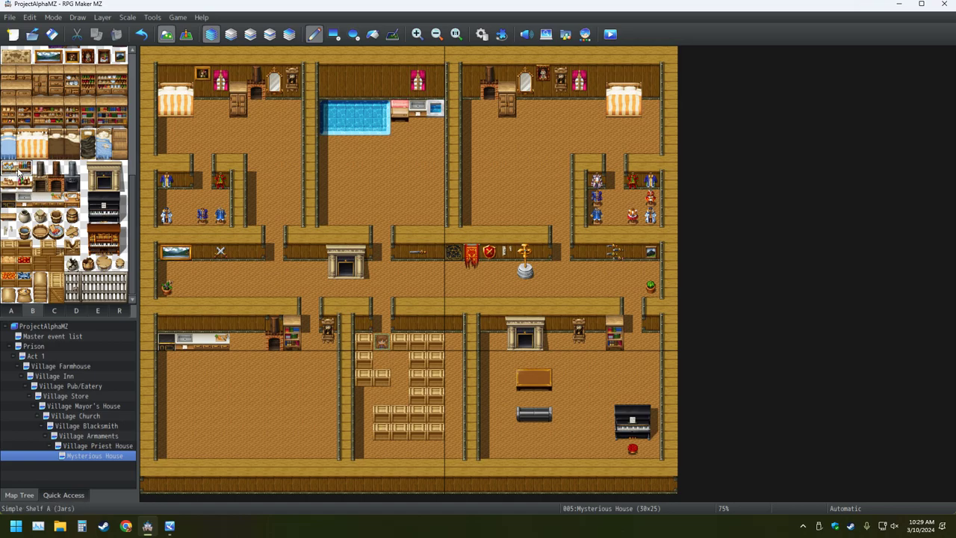
{"action": "left_click", "coordinate": [176, 322]}
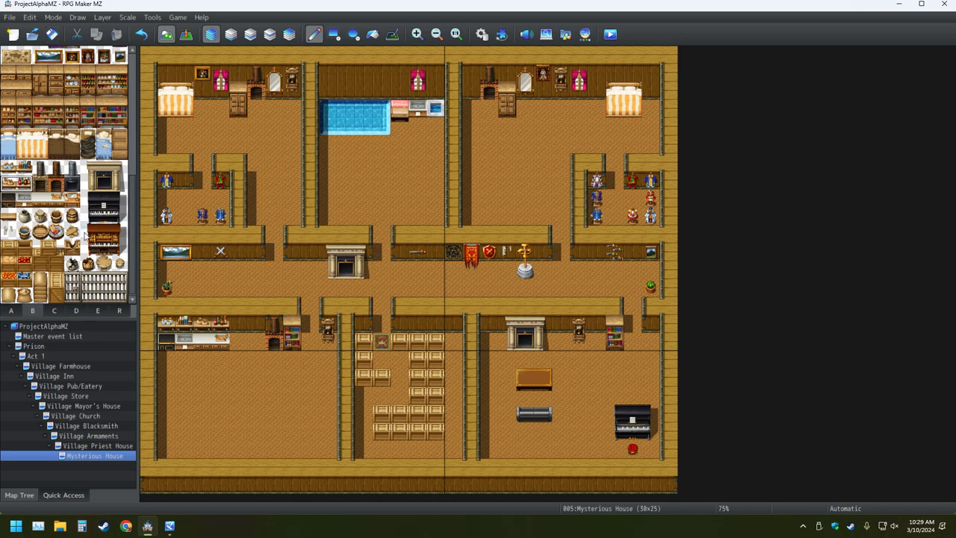
{"action": "mouse_move", "coordinate": [84, 233]}
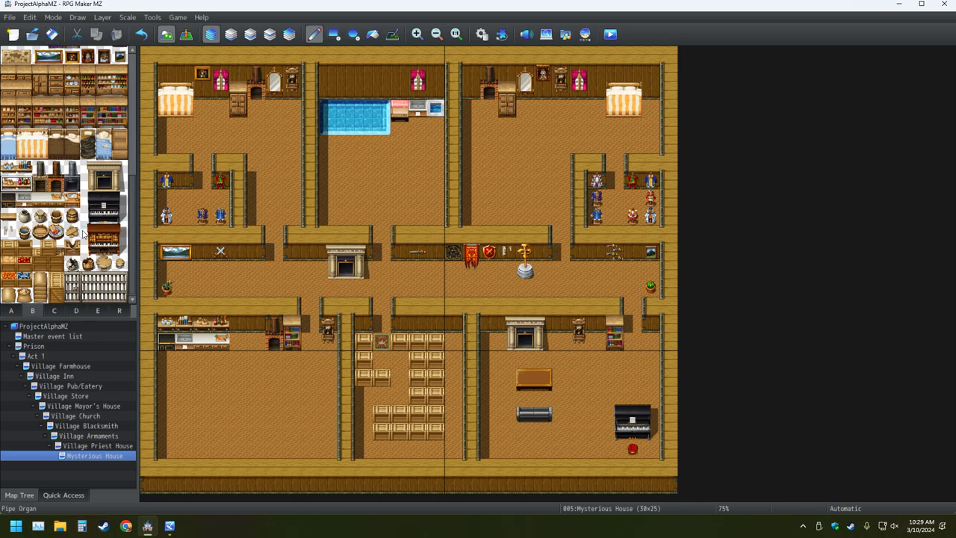
{"action": "mouse_move", "coordinate": [72, 230]}
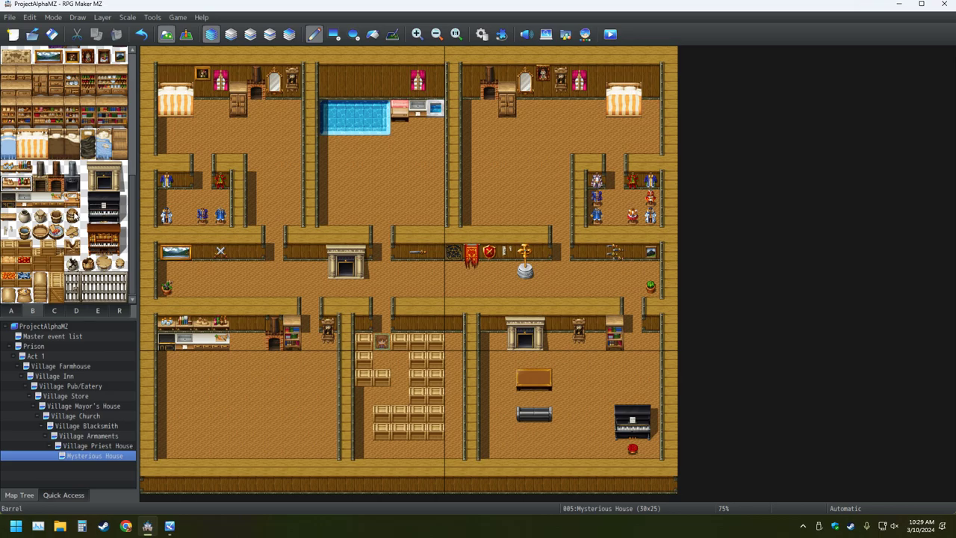
{"action": "mouse_move", "coordinate": [78, 218]}
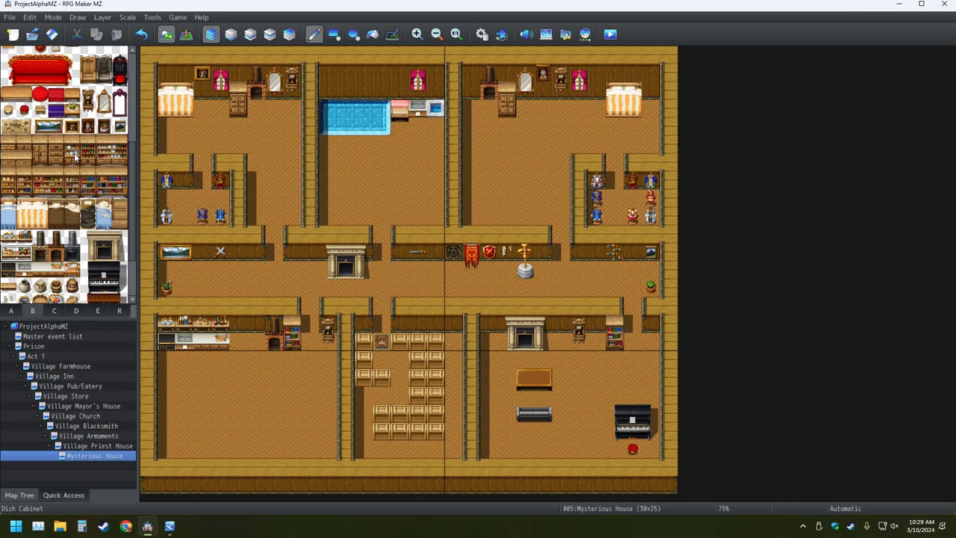
{"action": "mouse_move", "coordinate": [73, 161]}
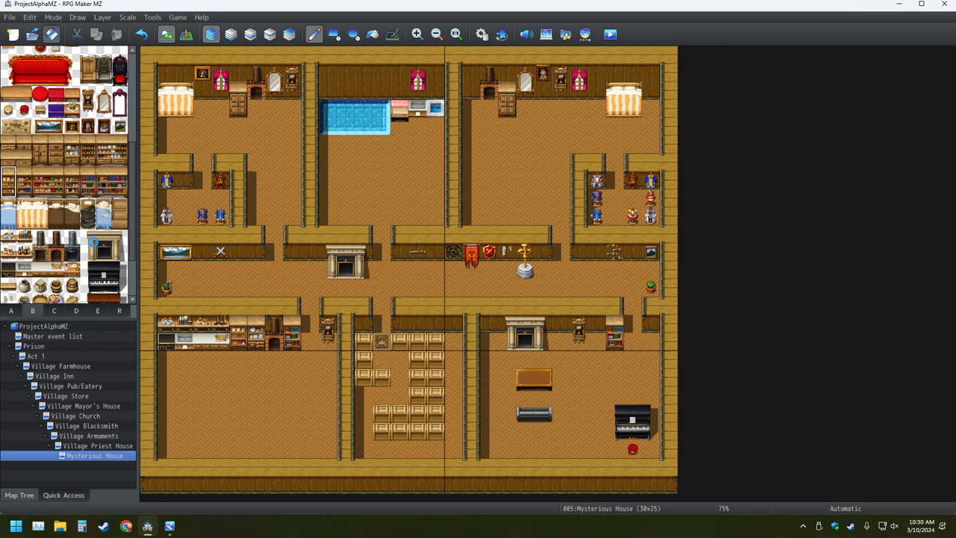
{"action": "left_click", "coordinate": [33, 309]}
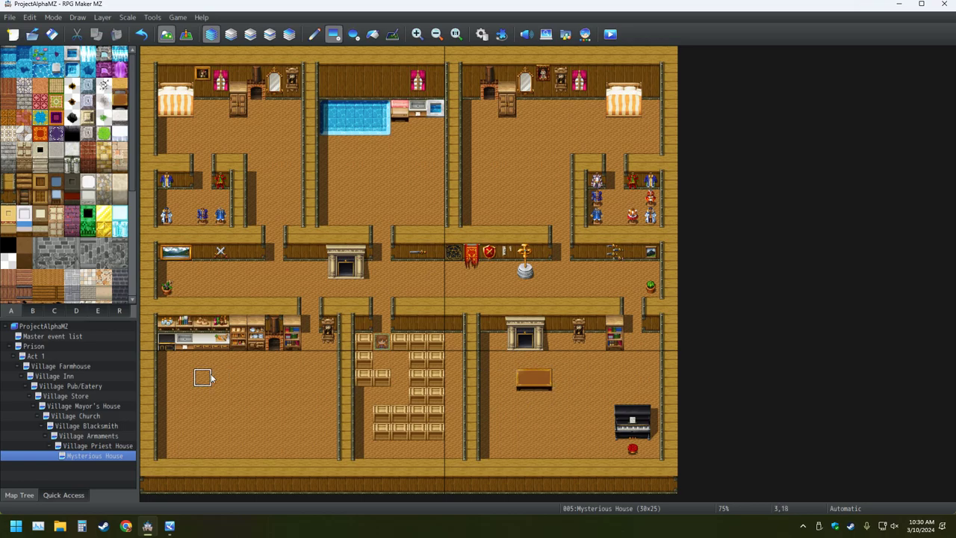
{"action": "mouse_move", "coordinate": [81, 206]}
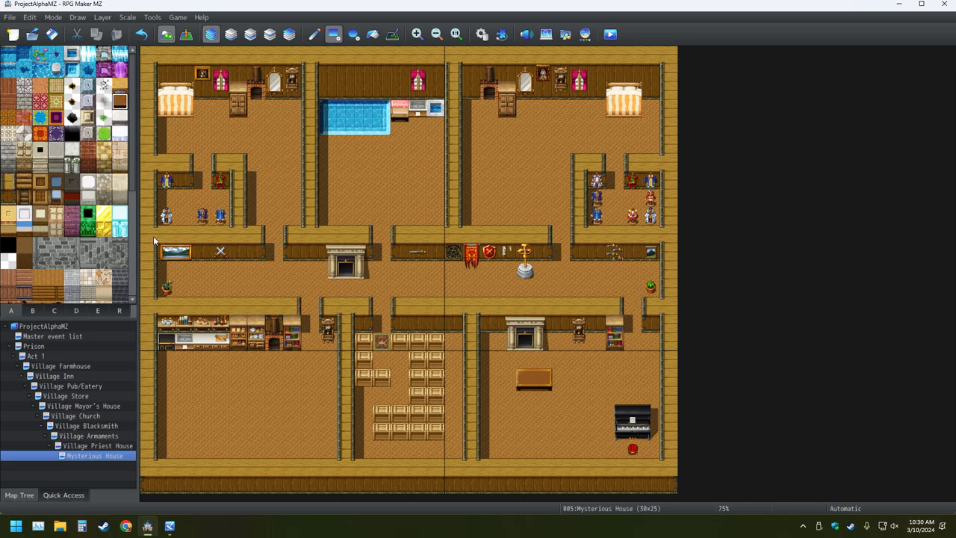
{"action": "mouse_move", "coordinate": [202, 412]}
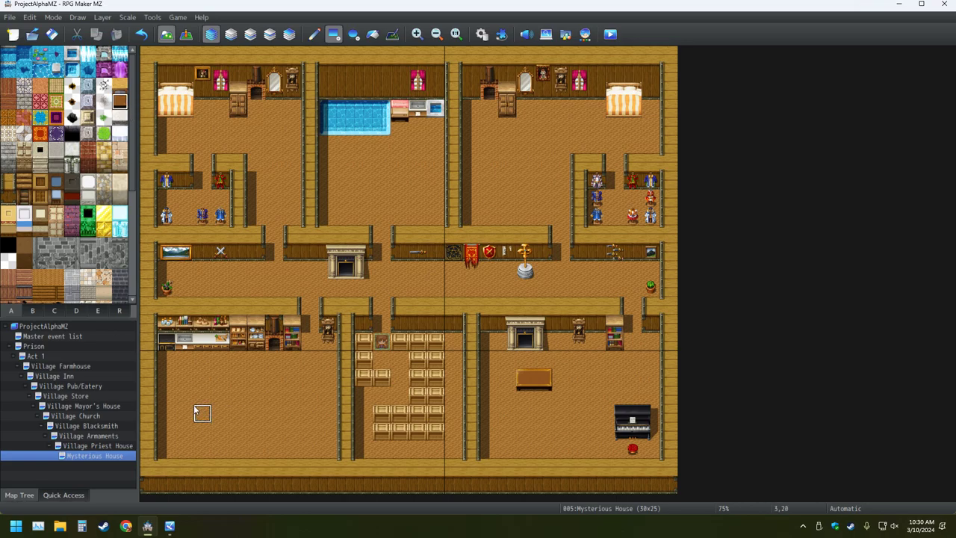
{"action": "mouse_move", "coordinate": [185, 414]}
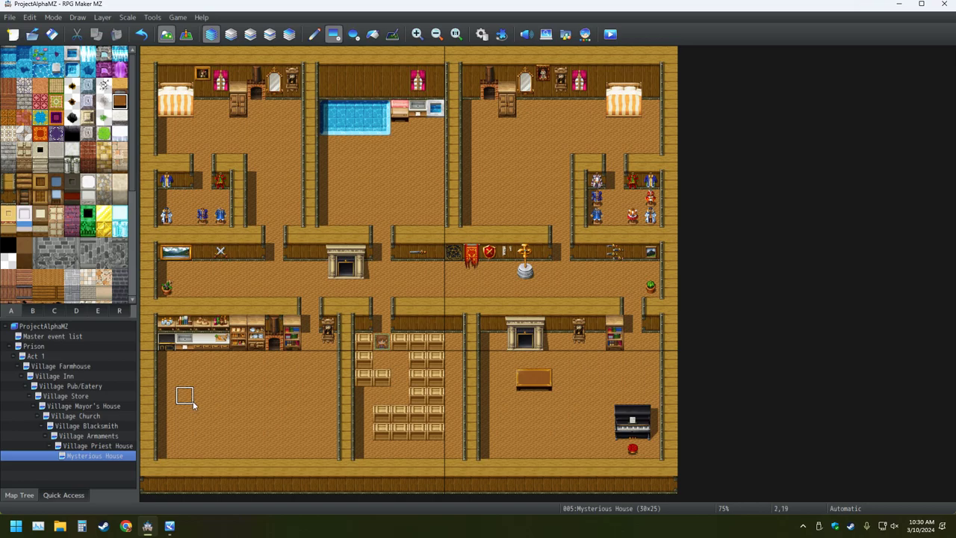
{"action": "mouse_move", "coordinate": [204, 396]}
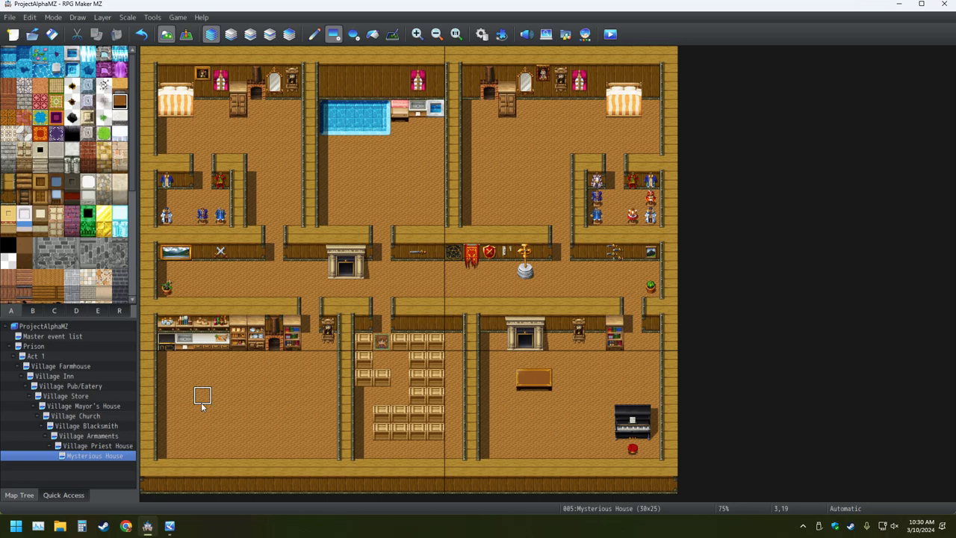
{"action": "mouse_move", "coordinate": [219, 394]}
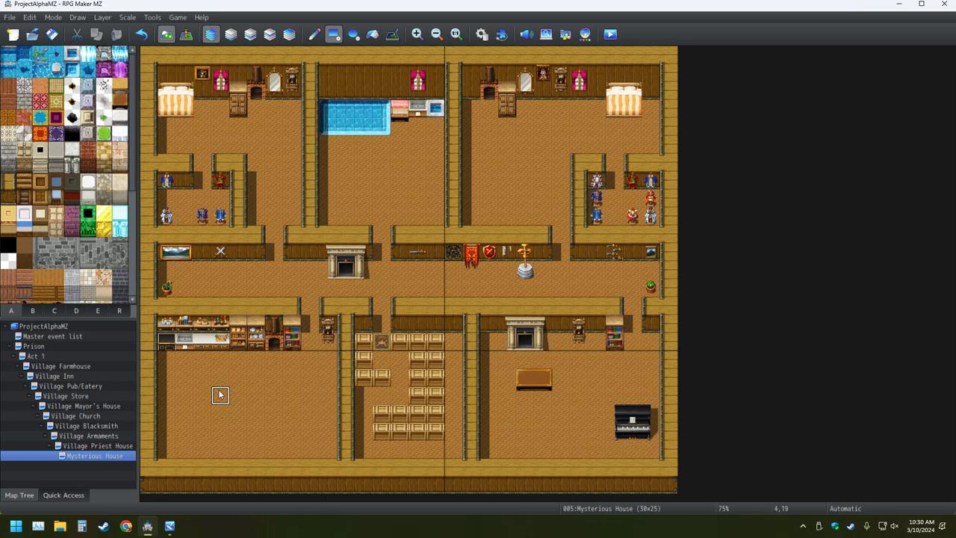
- Select the table tile from another tileset tab and place a large dining table in the lower-left room
{"action": "left_click", "coordinate": [33, 309]}
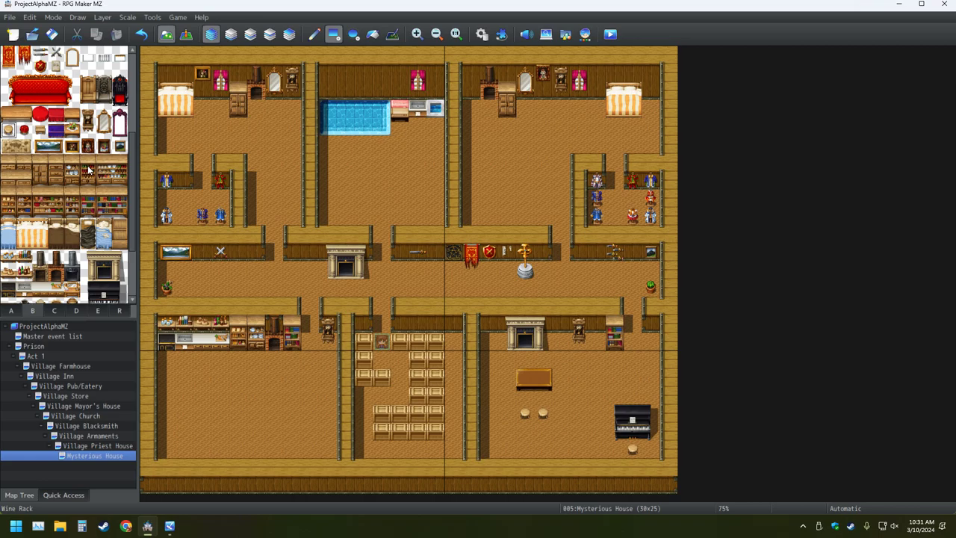
{"action": "mouse_move", "coordinate": [89, 175]}
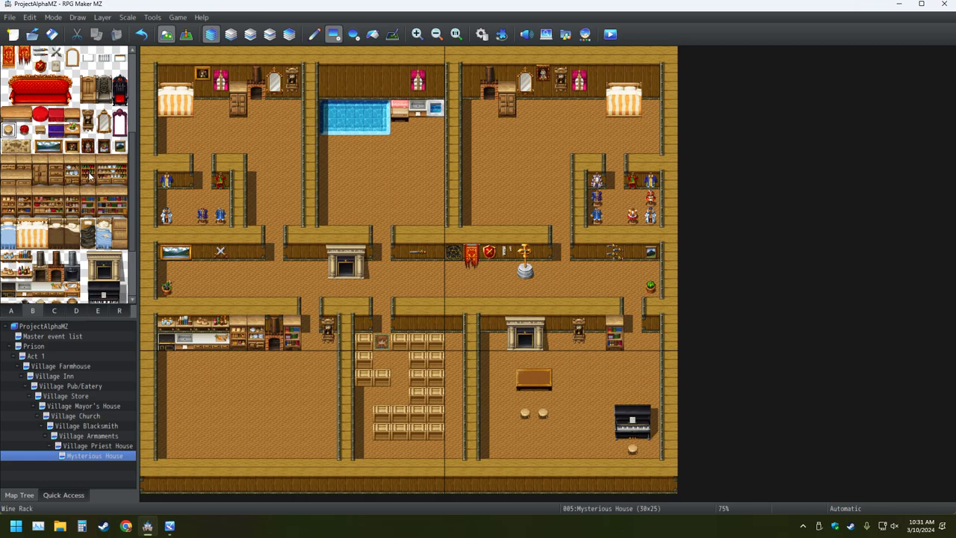
{"action": "mouse_move", "coordinate": [98, 275]}
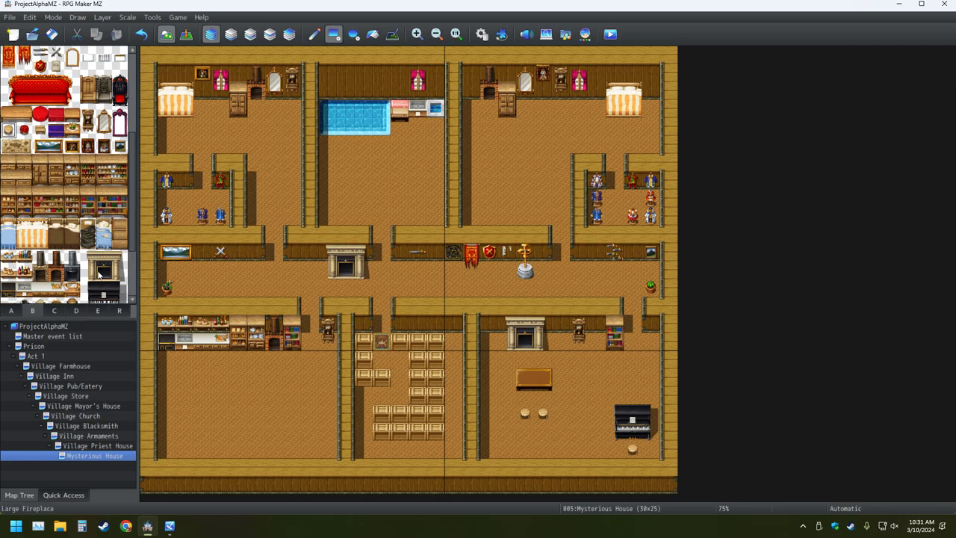
{"action": "left_click", "coordinate": [11, 310]}
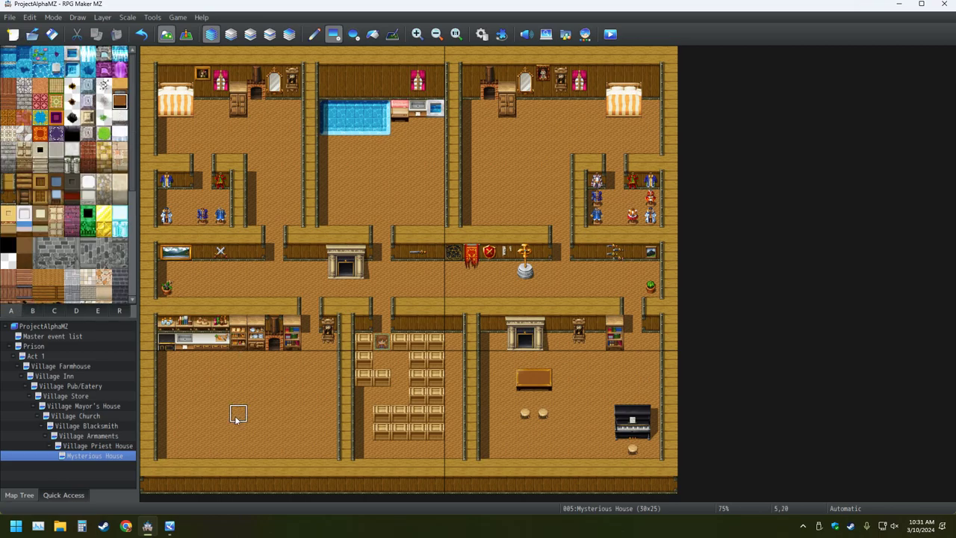
{"action": "left_click", "coordinate": [238, 412]}
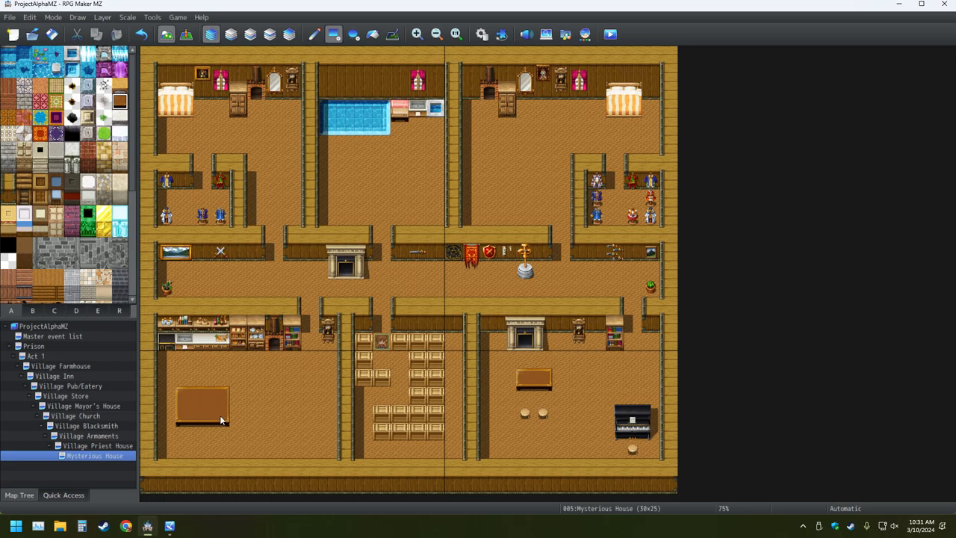
{"action": "mouse_move", "coordinate": [401, 376]}
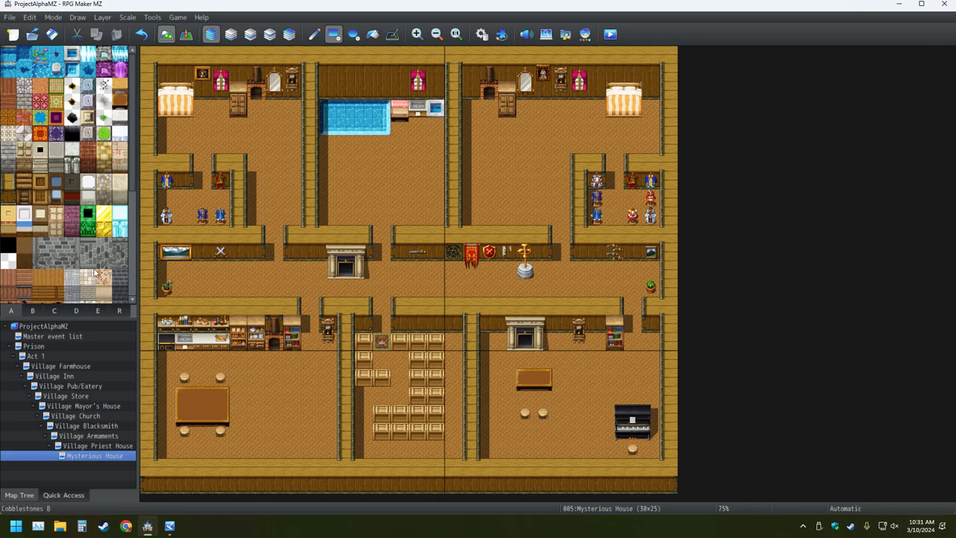
{"action": "mouse_move", "coordinate": [97, 257]}
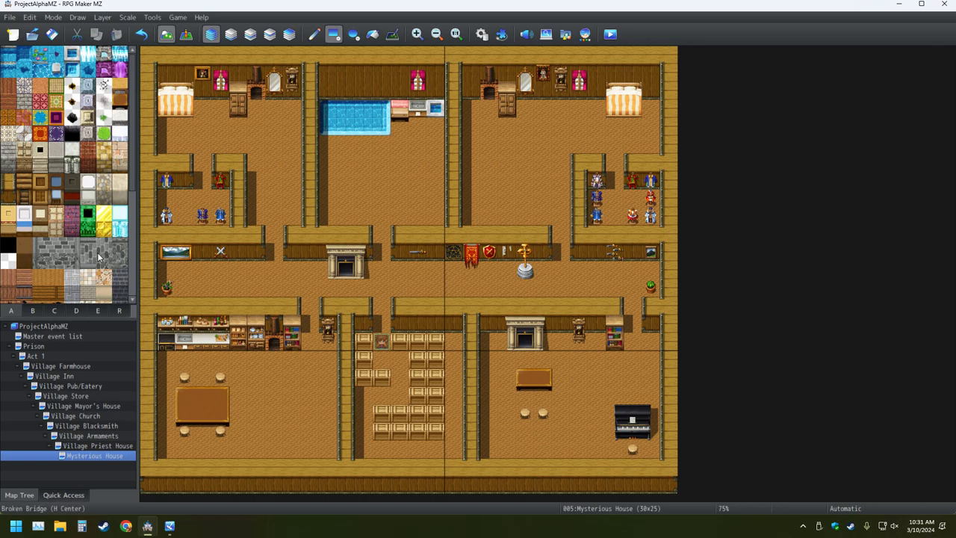